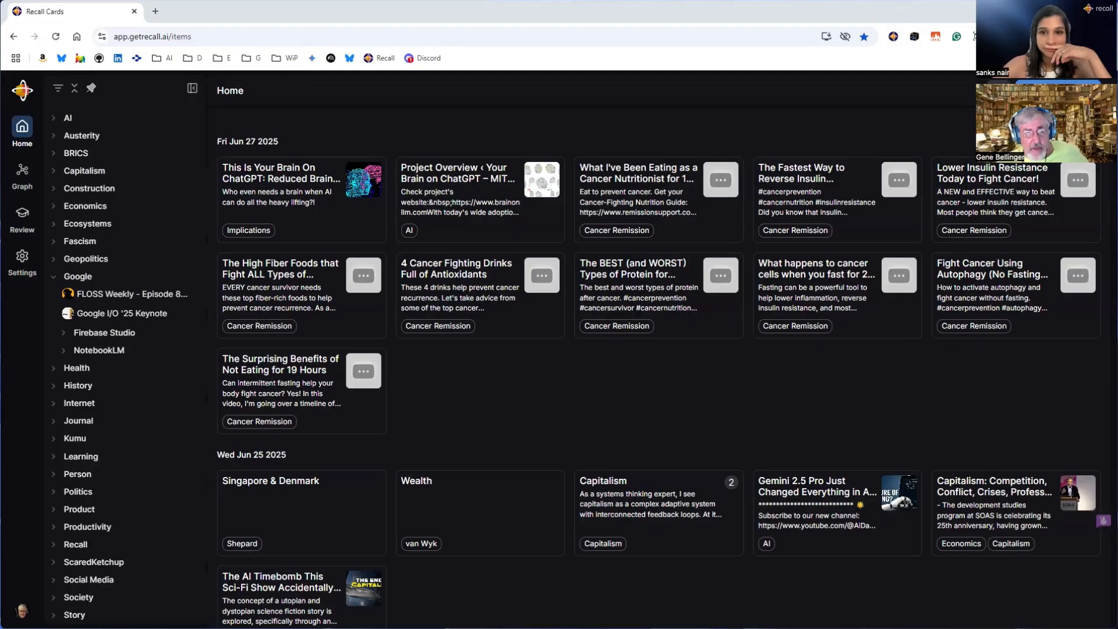
mouse_move(350, 322)
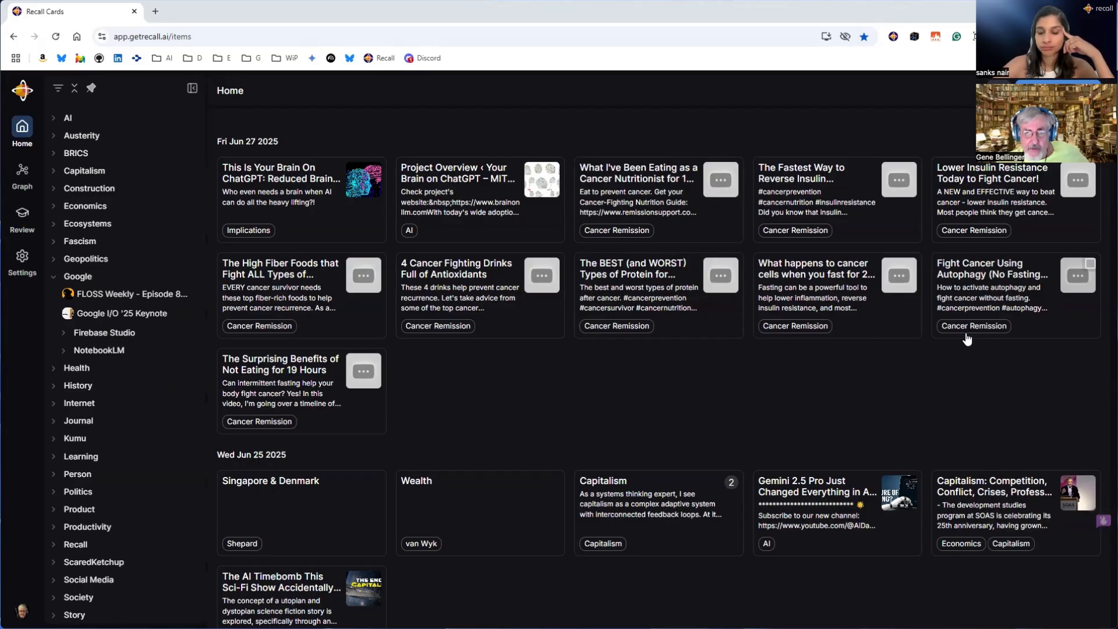
mouse_move(1011, 379)
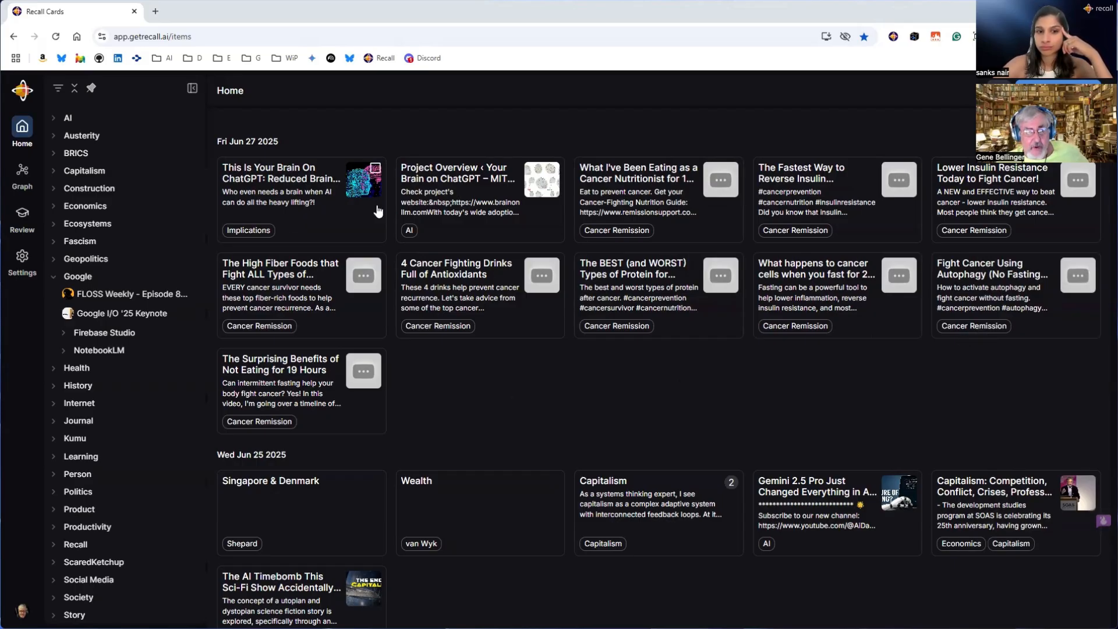
mouse_move(480, 233)
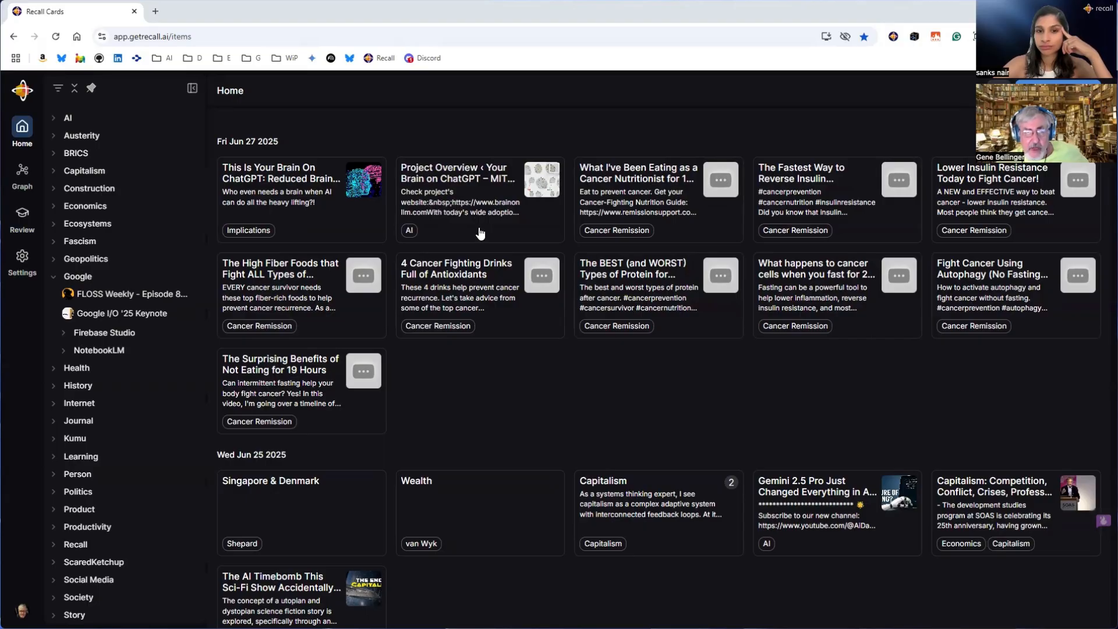
mouse_move(913, 262)
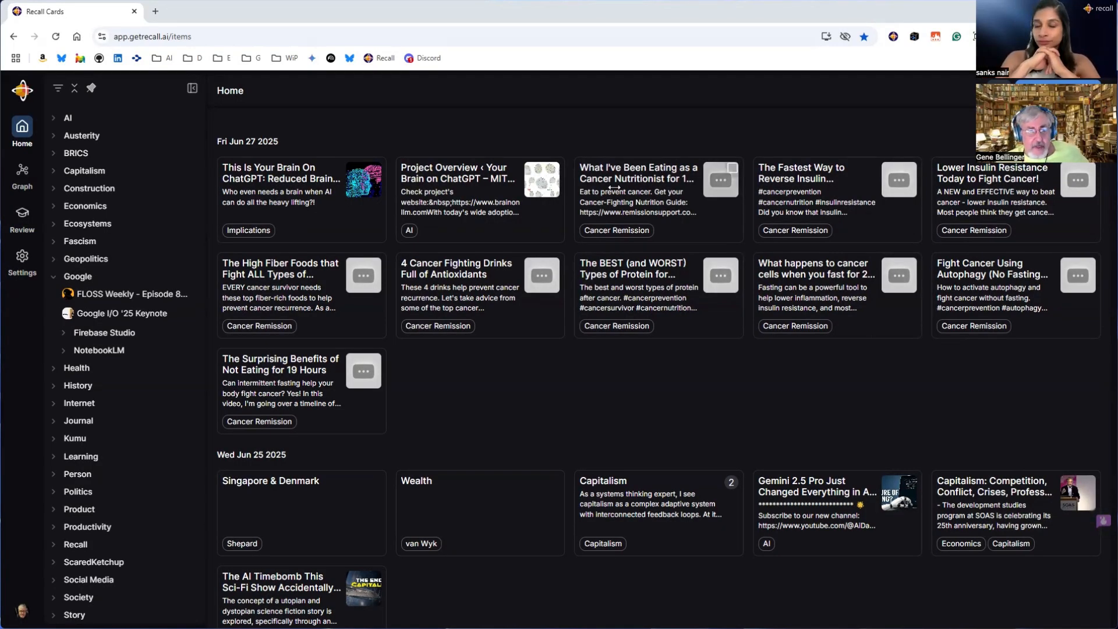
Open the 'What I've Been Eating as a Cancer Nutritionist for 17 Years!' card from Home
left_click(638, 173)
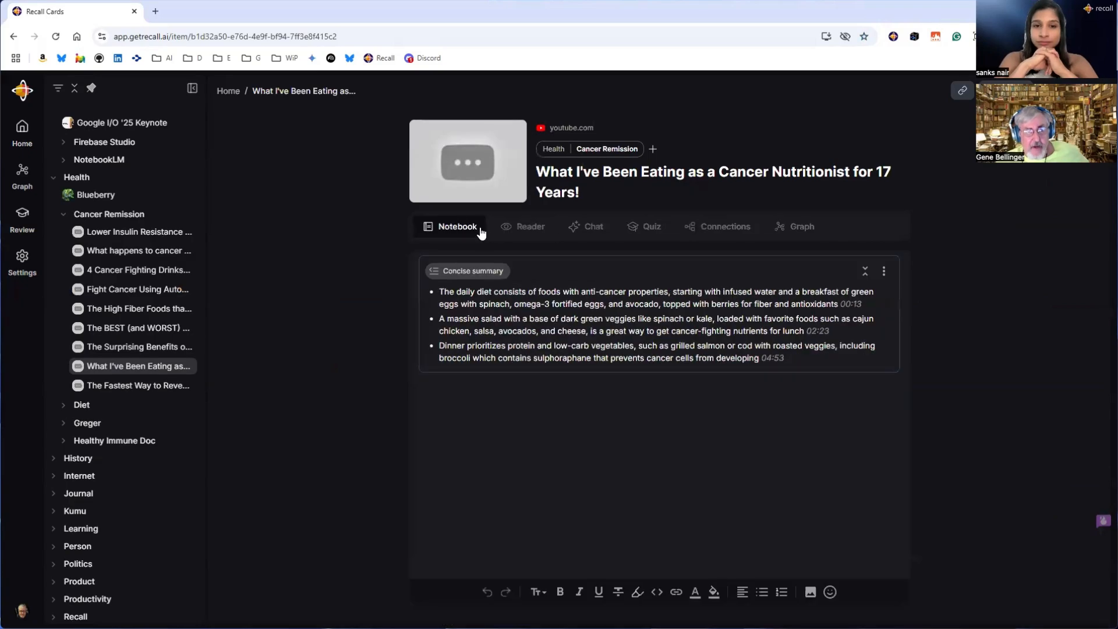
mouse_move(941, 315)
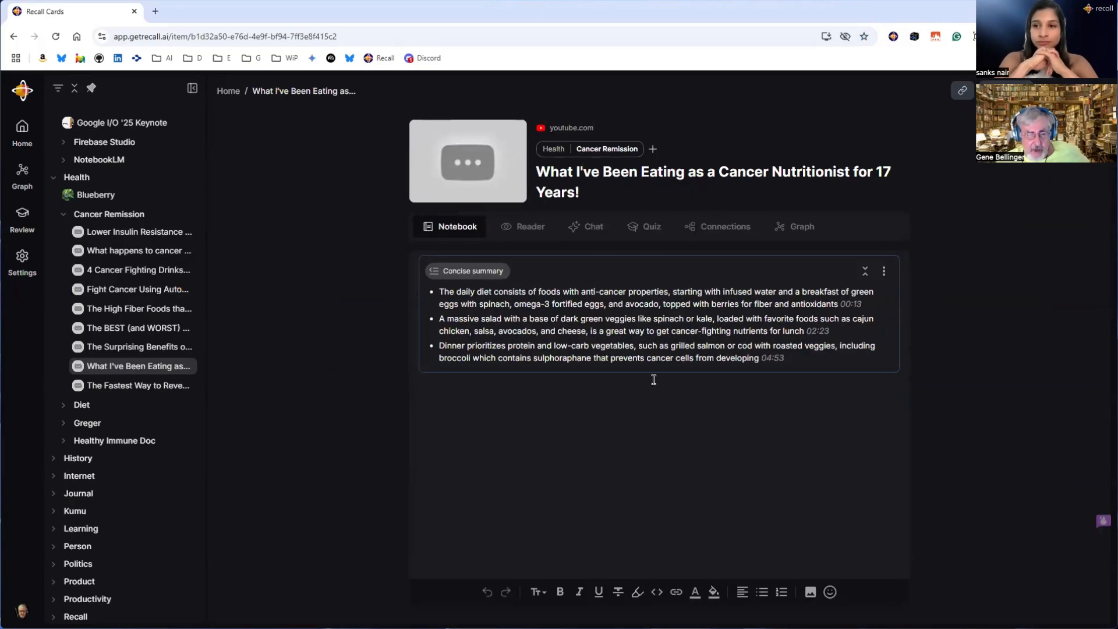
mouse_move(781, 385)
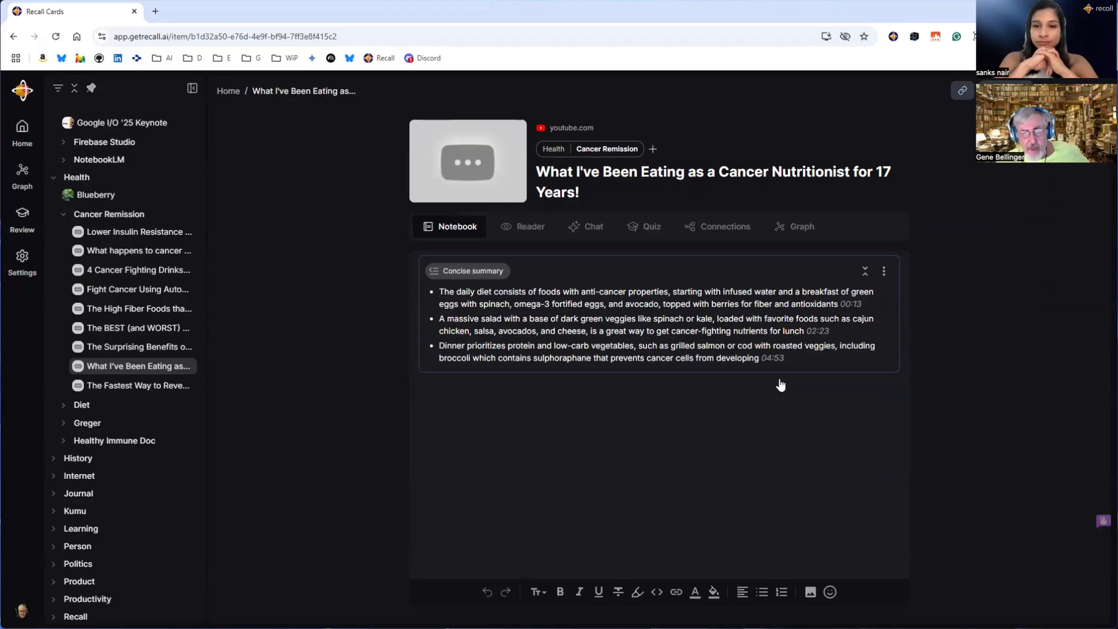
mouse_move(612, 363)
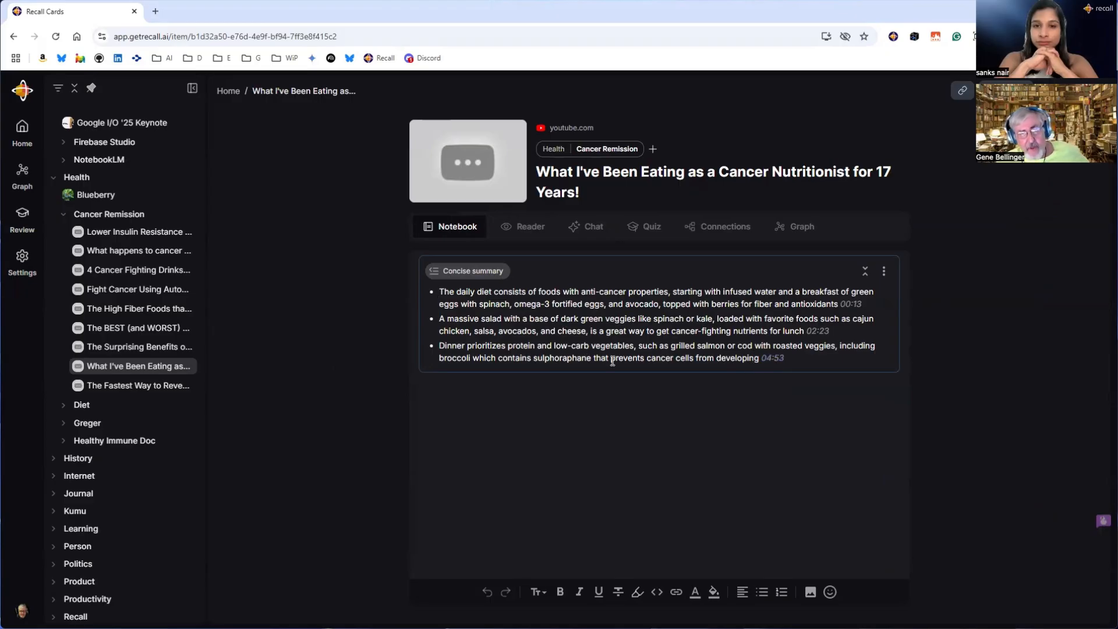
mouse_move(593, 234)
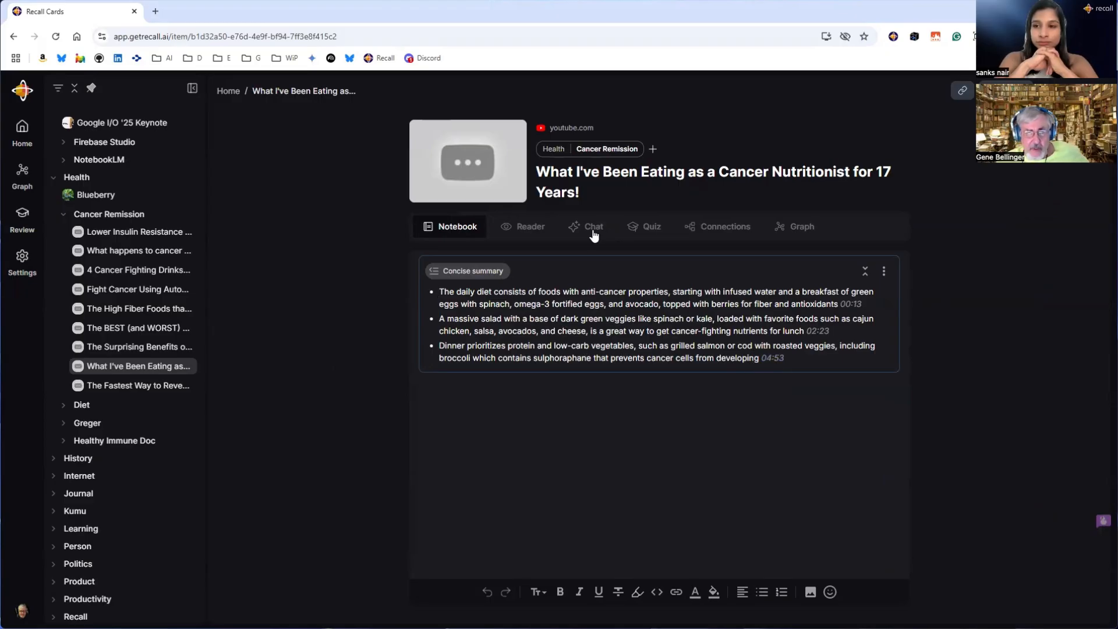
In the video's Chat, generate a detailed timestamped summary covering daily diet, breakfast and lunch
left_click(587, 226)
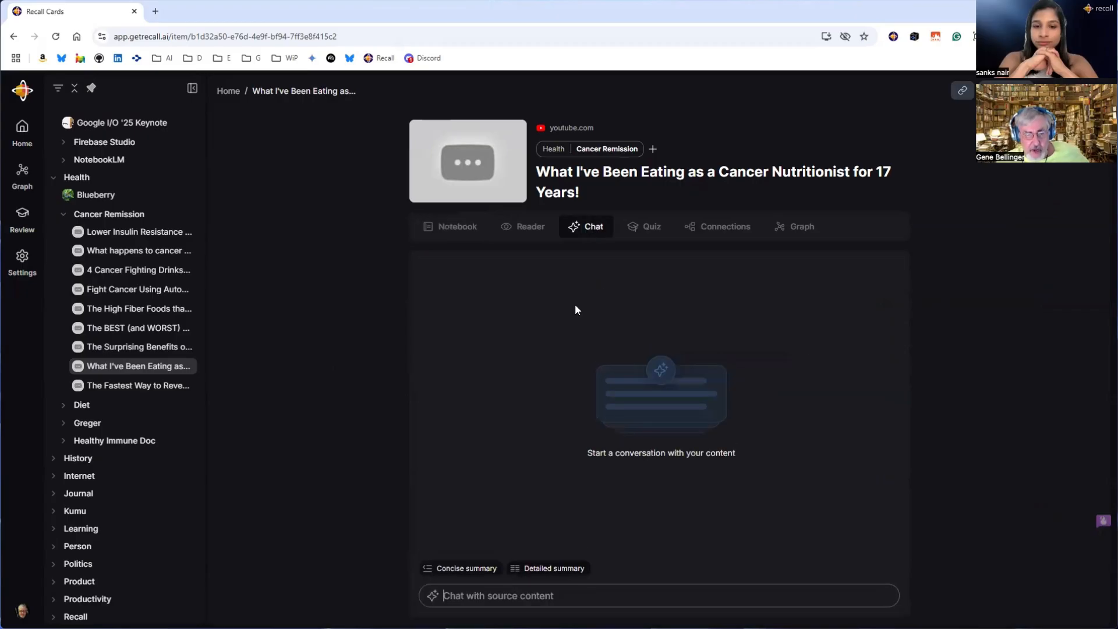
left_click(555, 568)
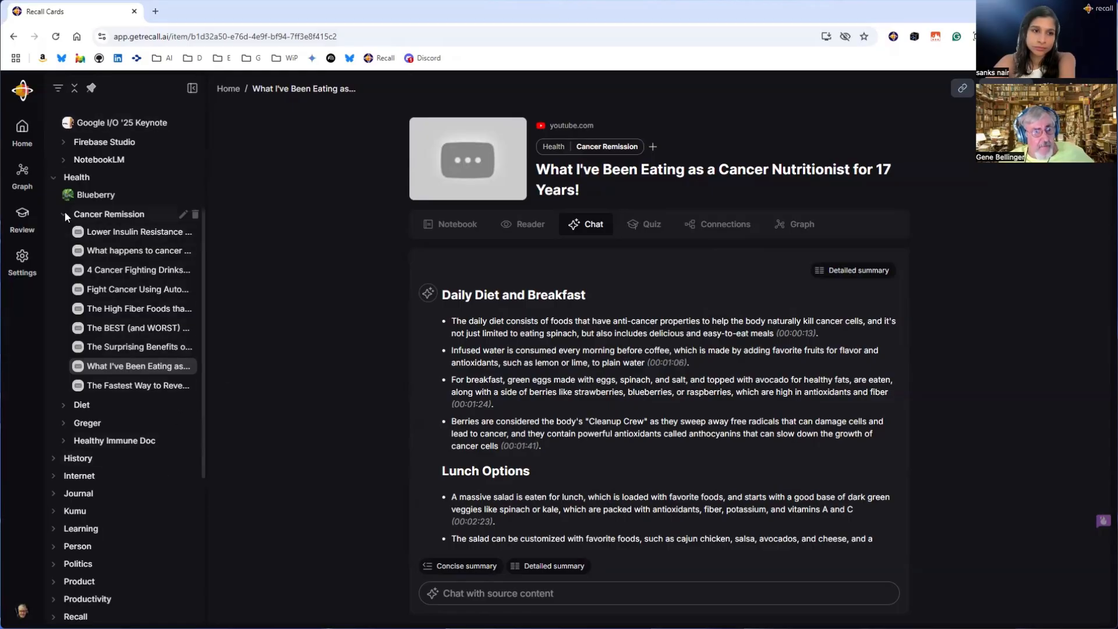
mouse_move(54, 184)
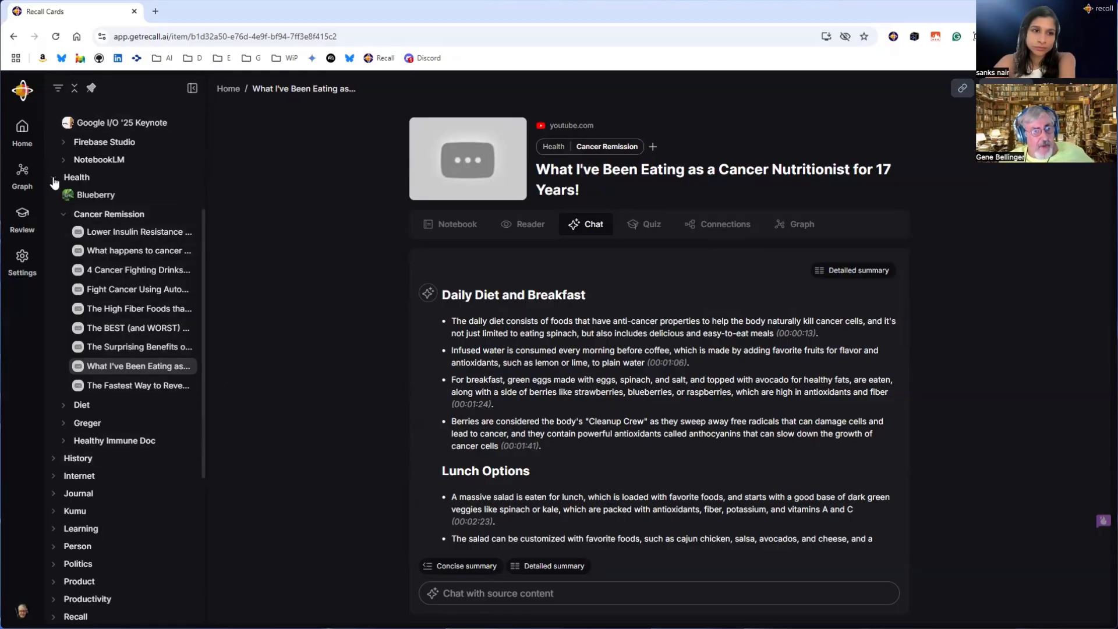
Collapse Cancer Remission, browse Greger and Healthy Immune Doc, then open 'DON'T Ignore This. You might Regret it.'
left_click(63, 214)
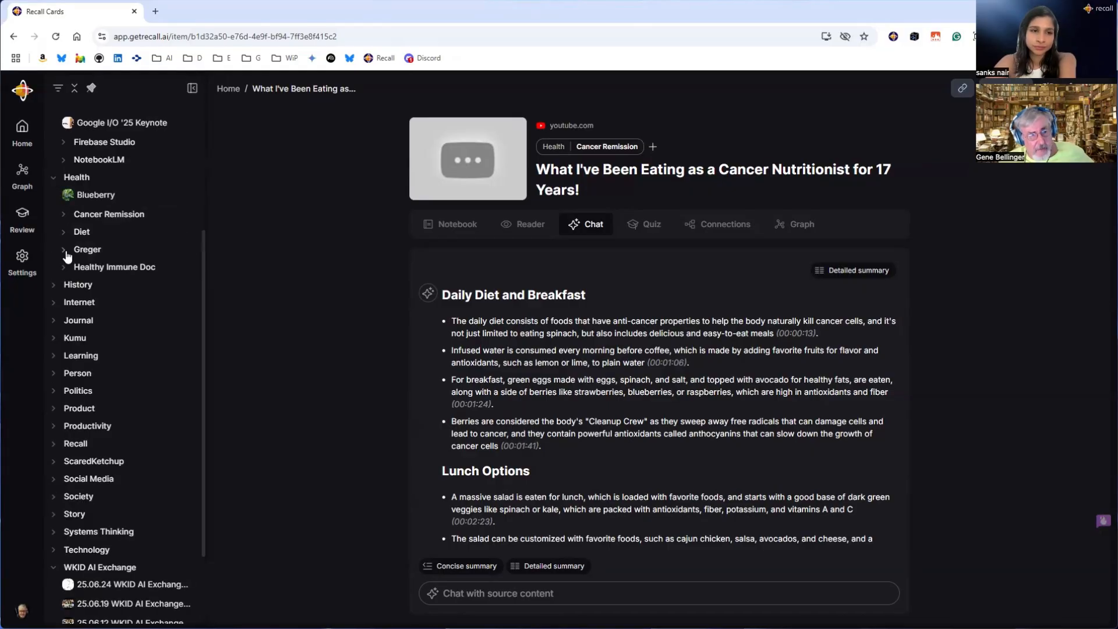
left_click(87, 249)
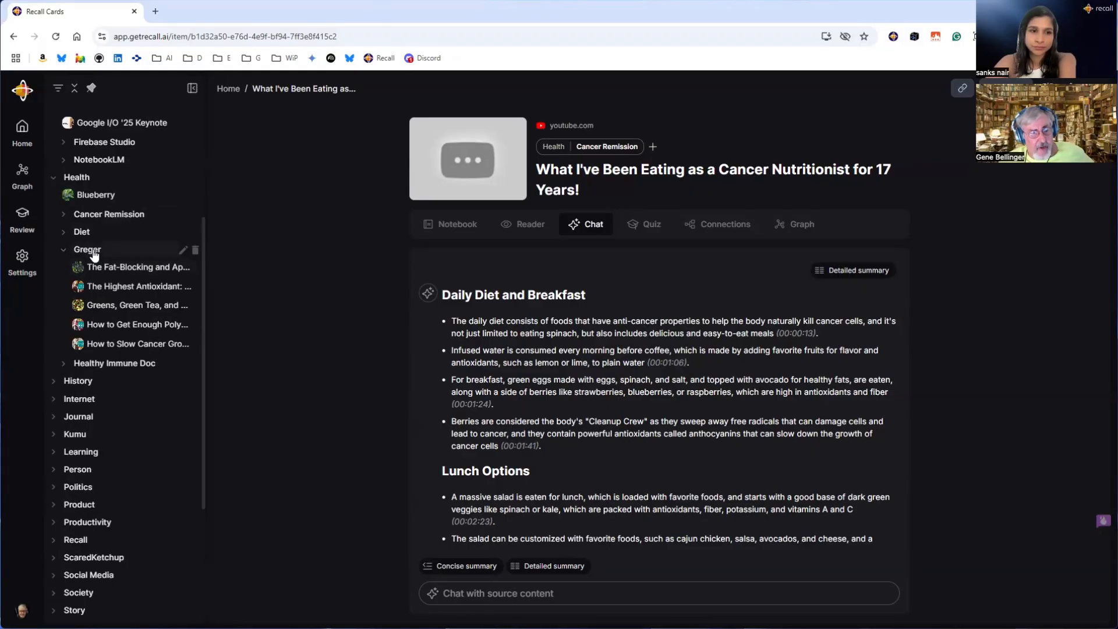
mouse_move(66, 257)
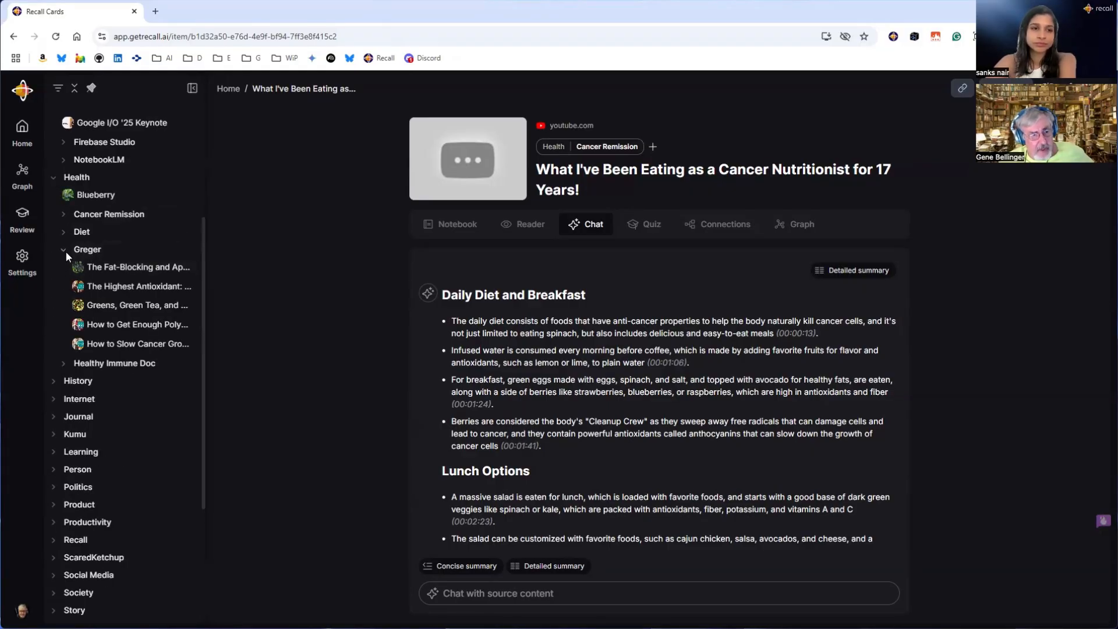
left_click(64, 362)
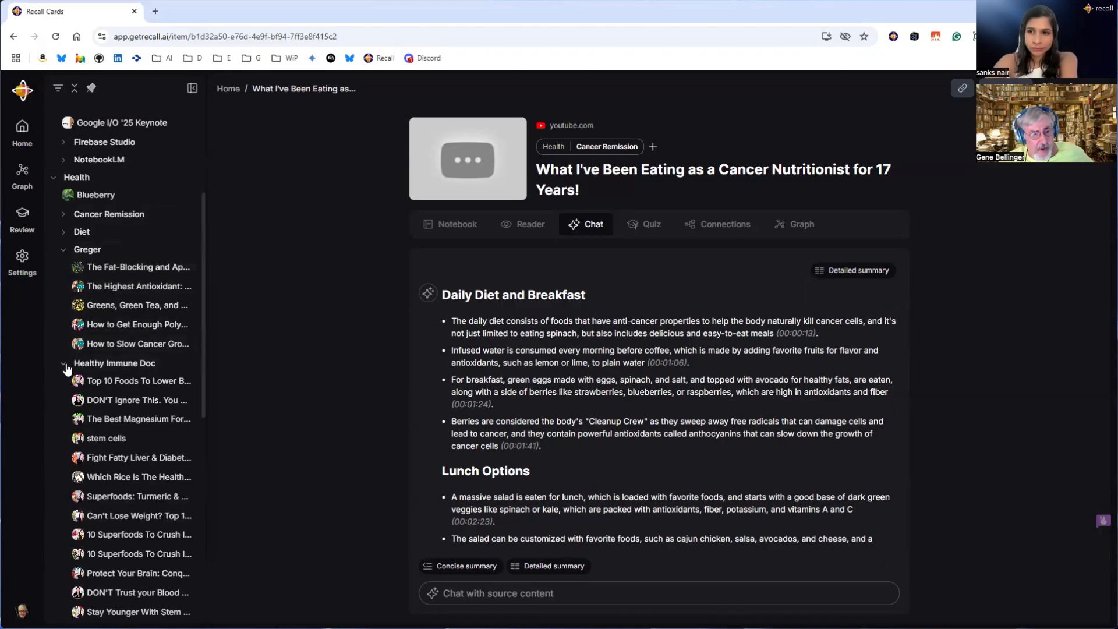
scroll("down", 3)
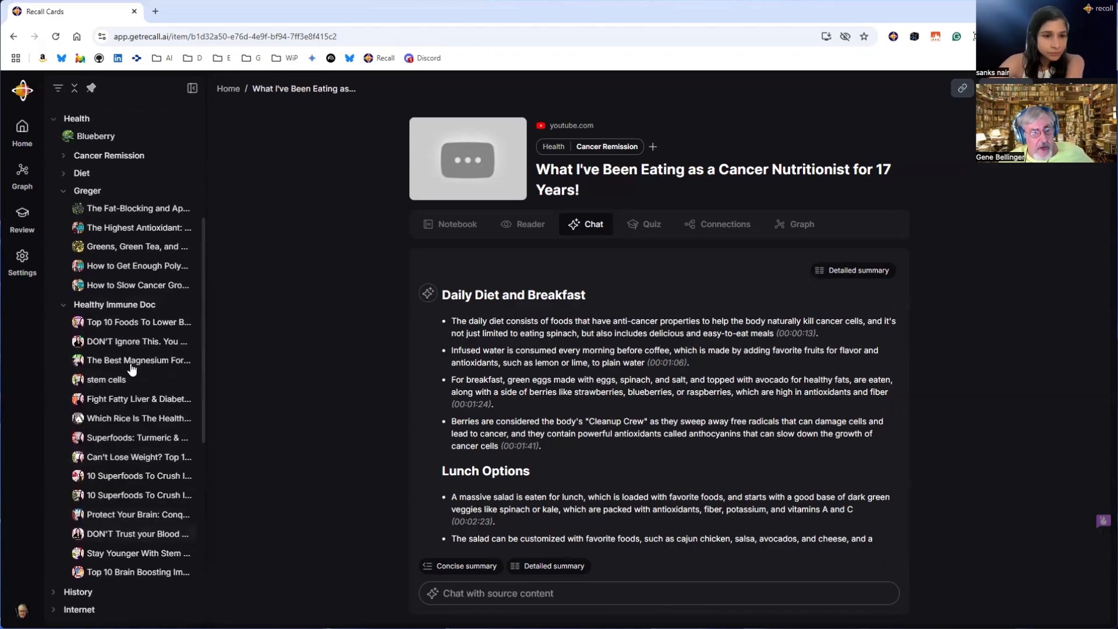
mouse_move(120, 463)
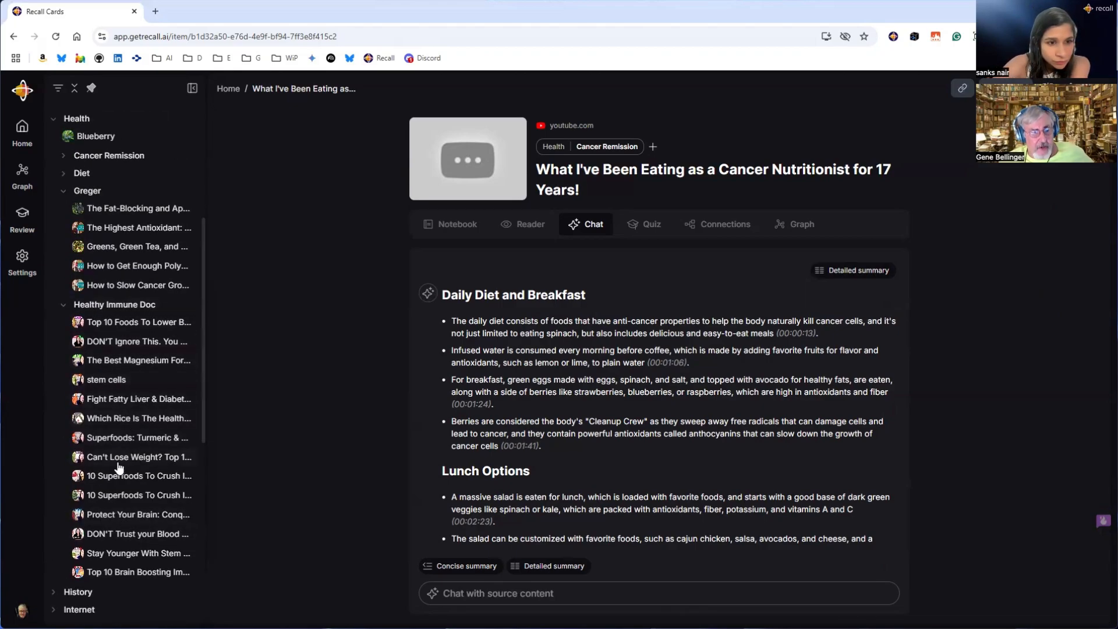
mouse_move(114, 304)
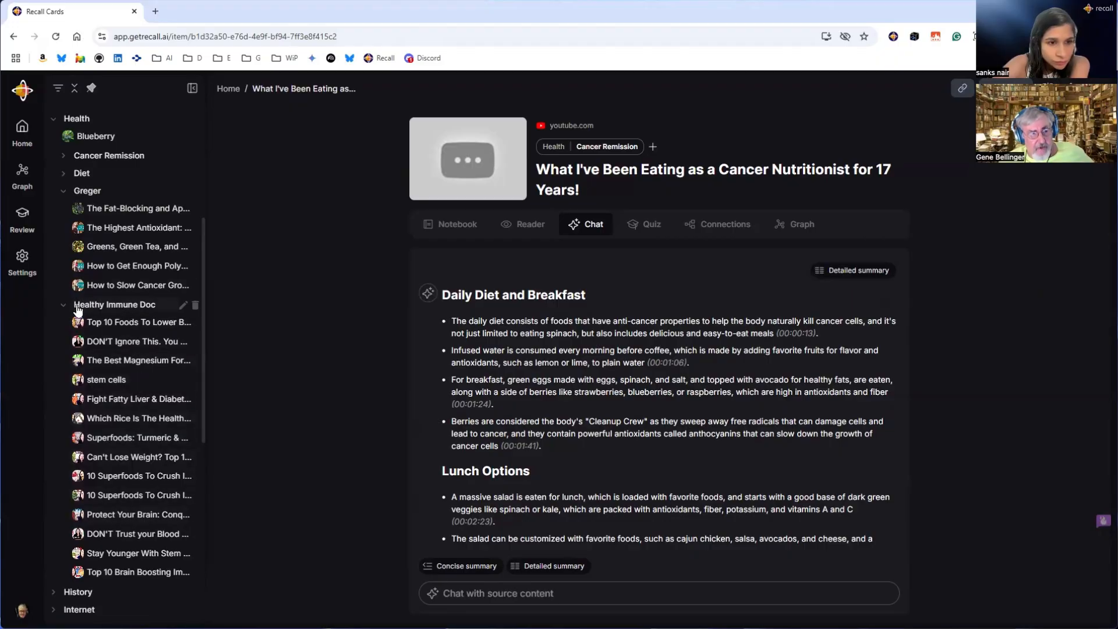
left_click(64, 305)
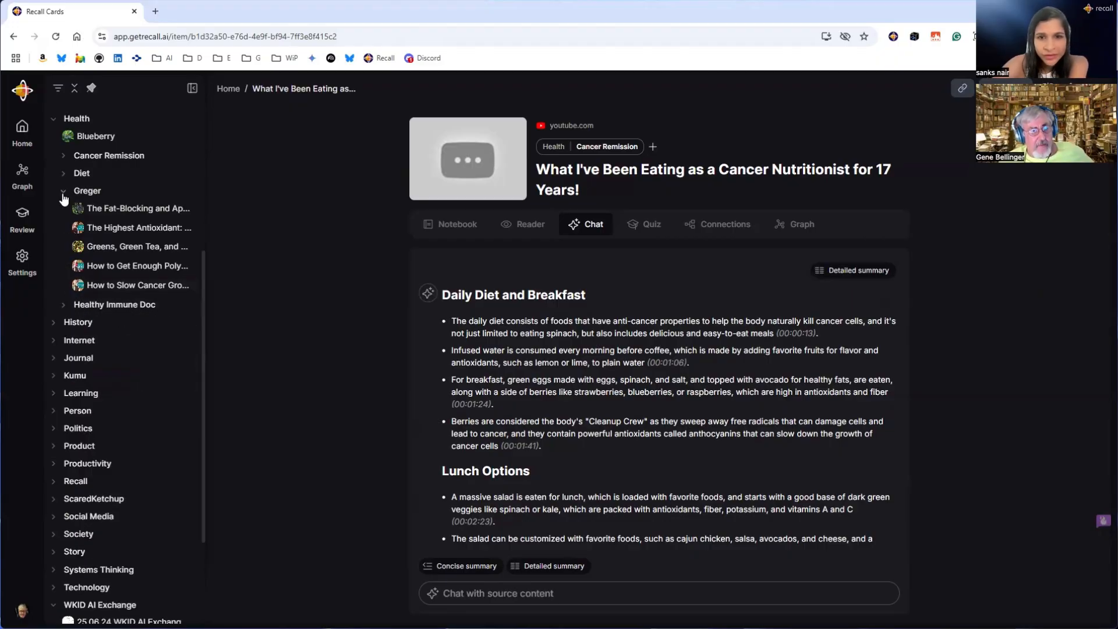
left_click(64, 207)
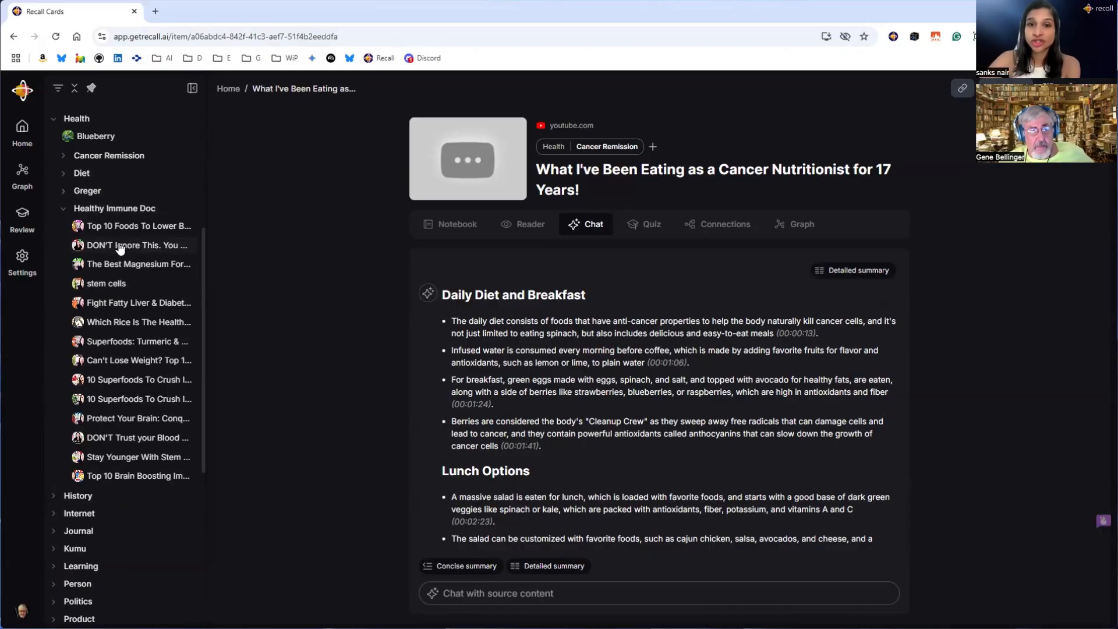
left_click(137, 245)
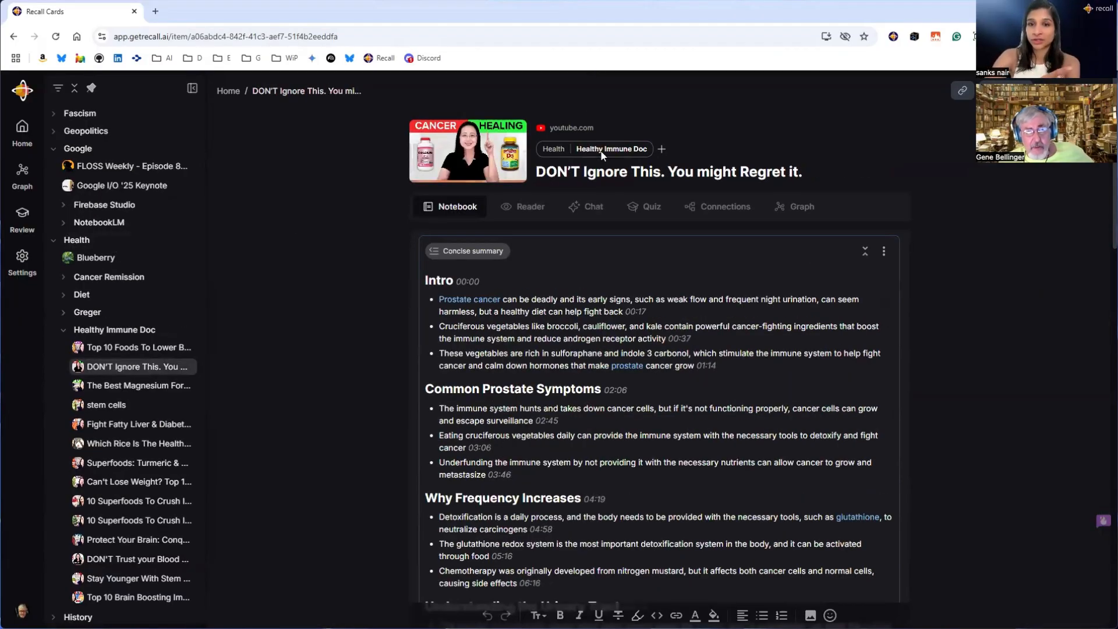
mouse_move(552, 209)
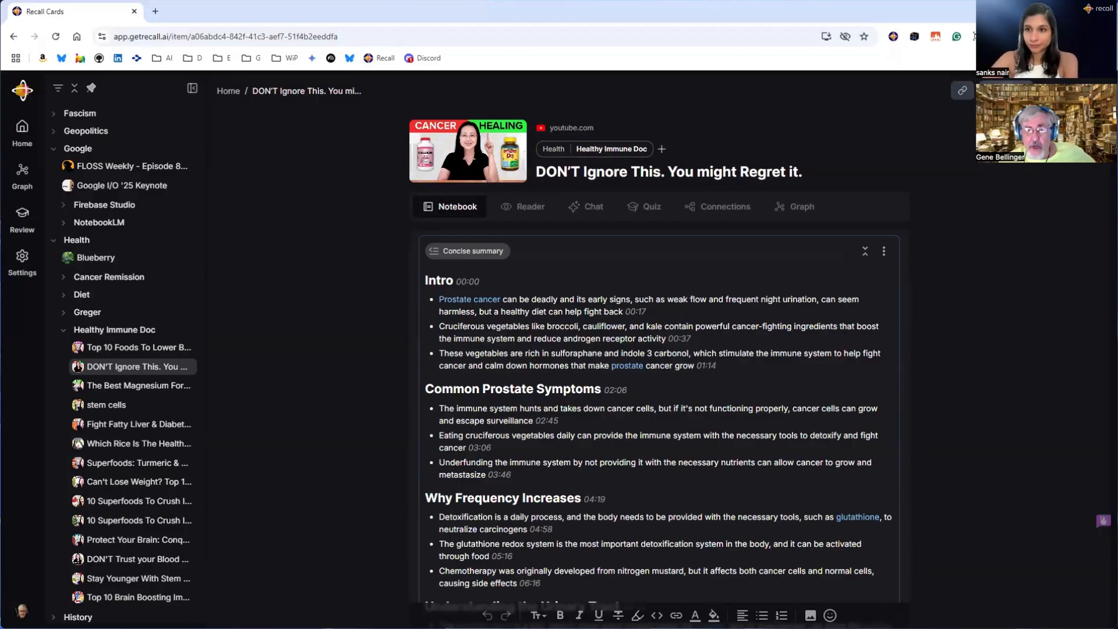
Enable 'Anyone with the link can access' for the note, copy its link, and close Sharing
left_click(962, 91)
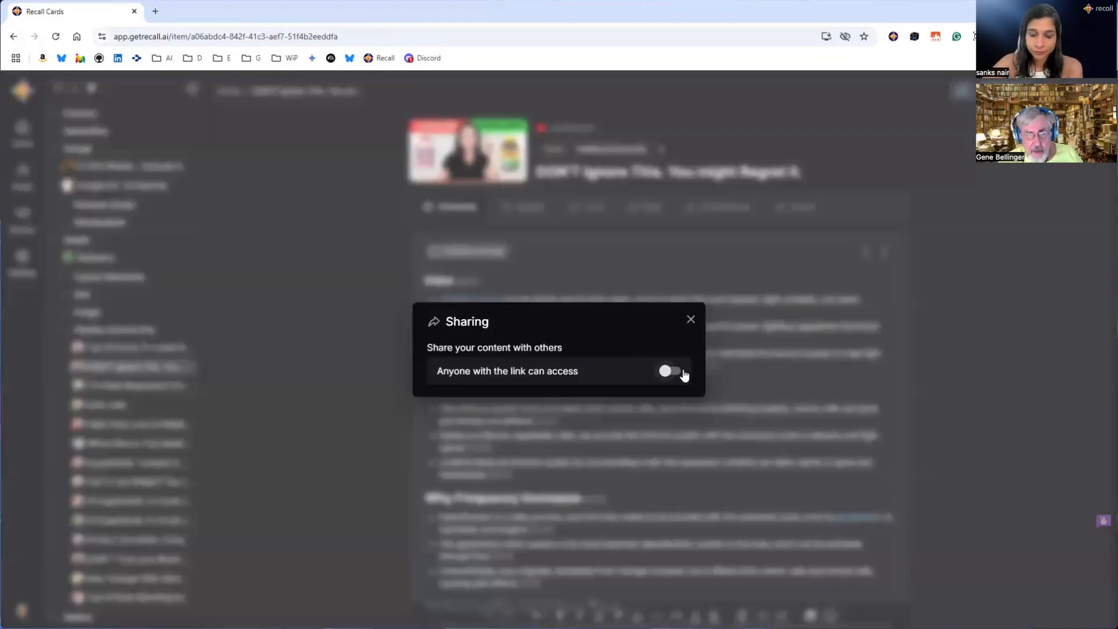
left_click(670, 371)
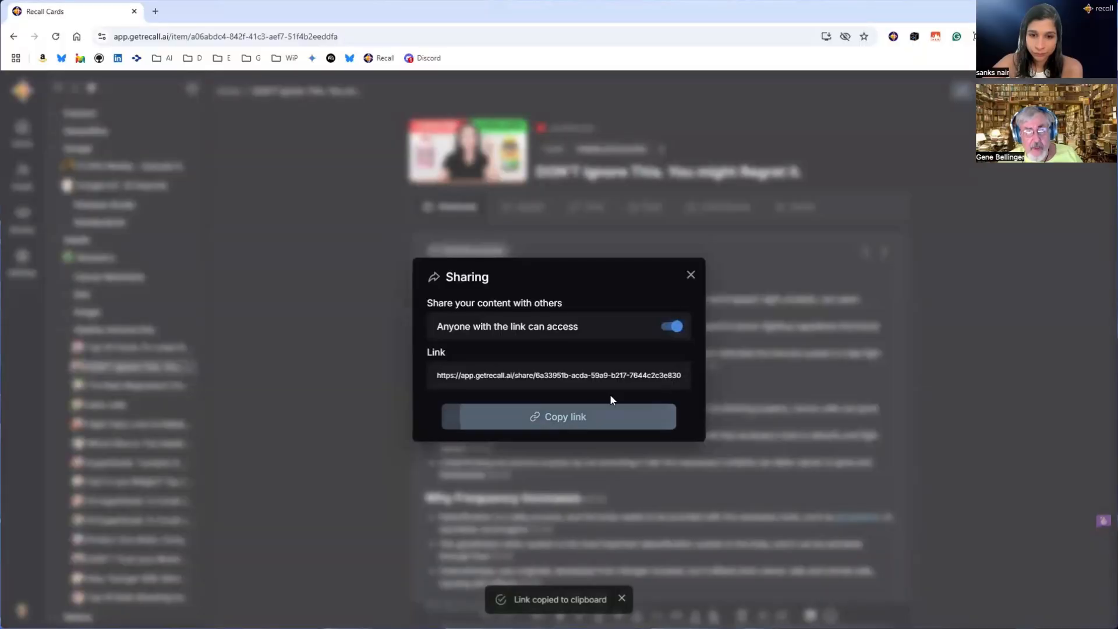
mouse_move(251, 67)
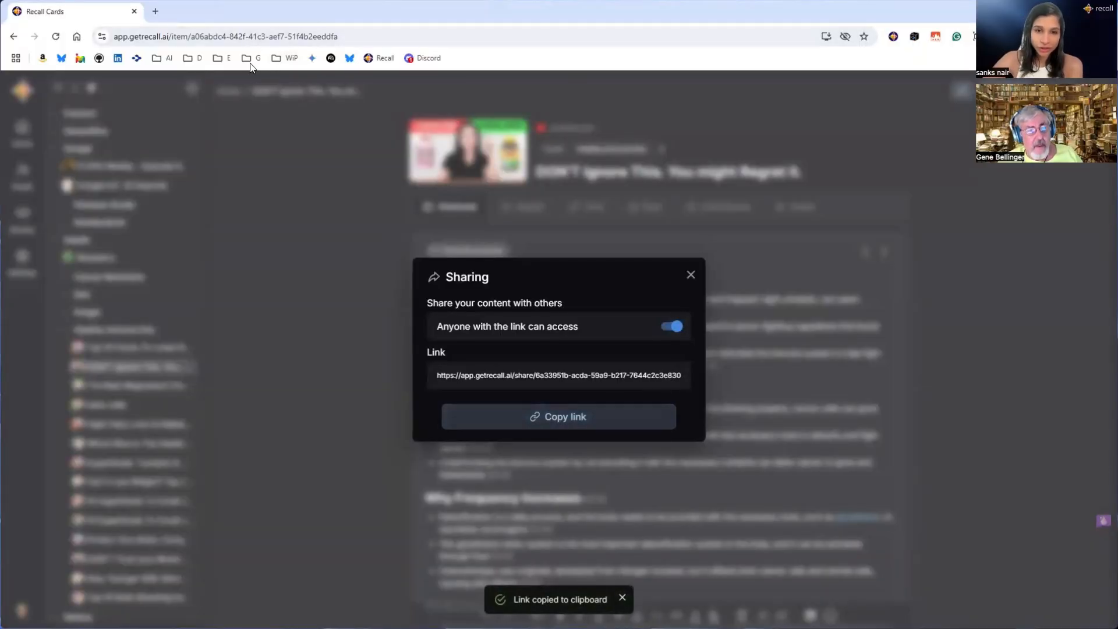
left_click(258, 58)
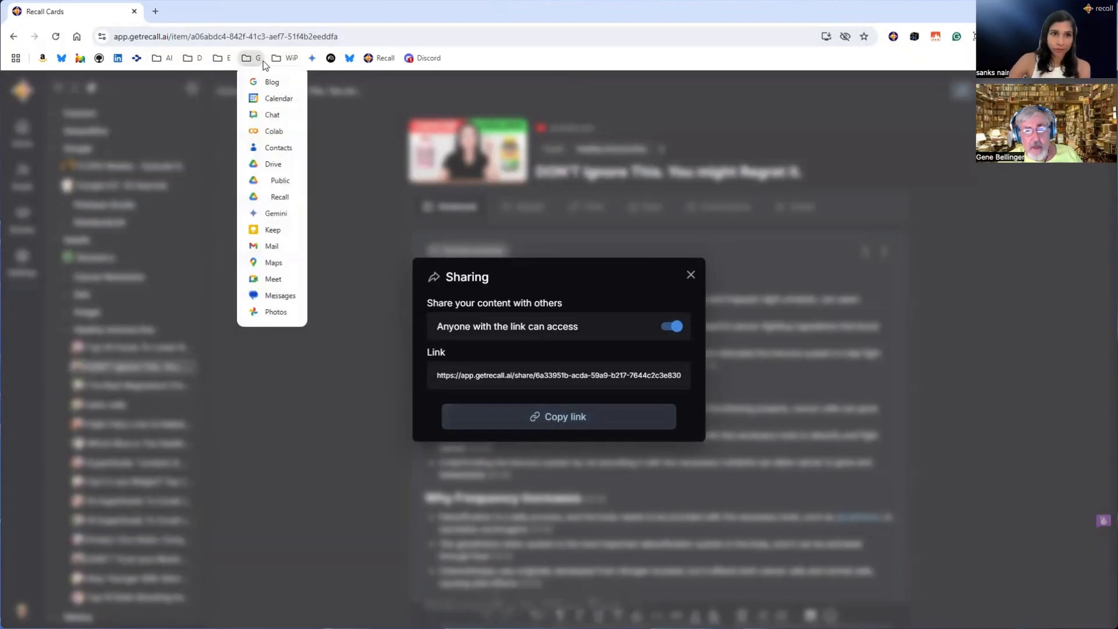
left_click(690, 274)
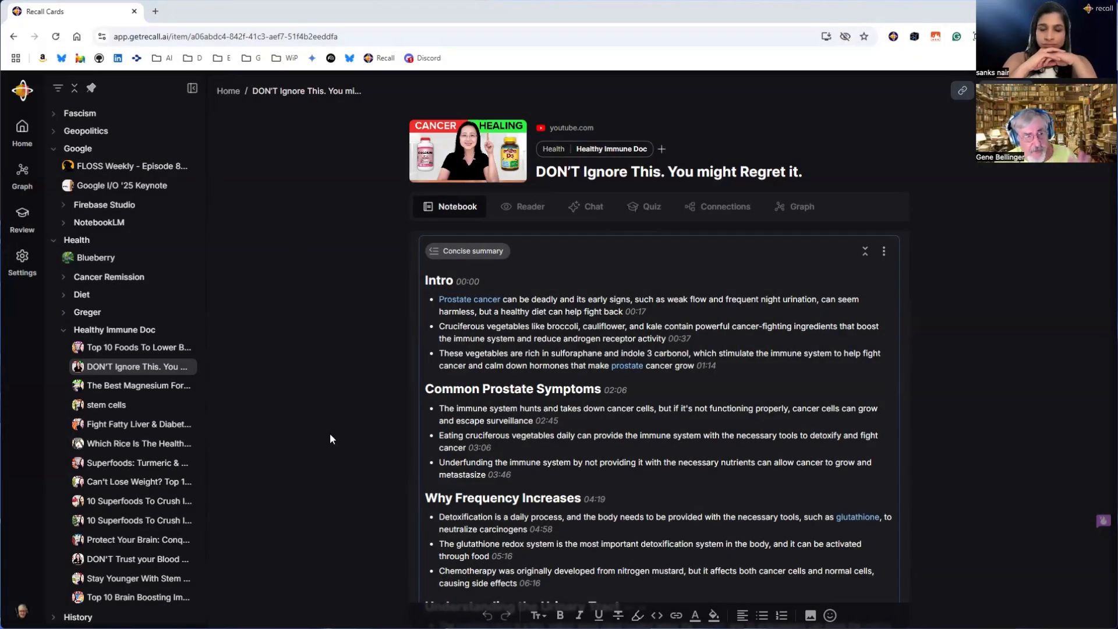
mouse_move(902, 347)
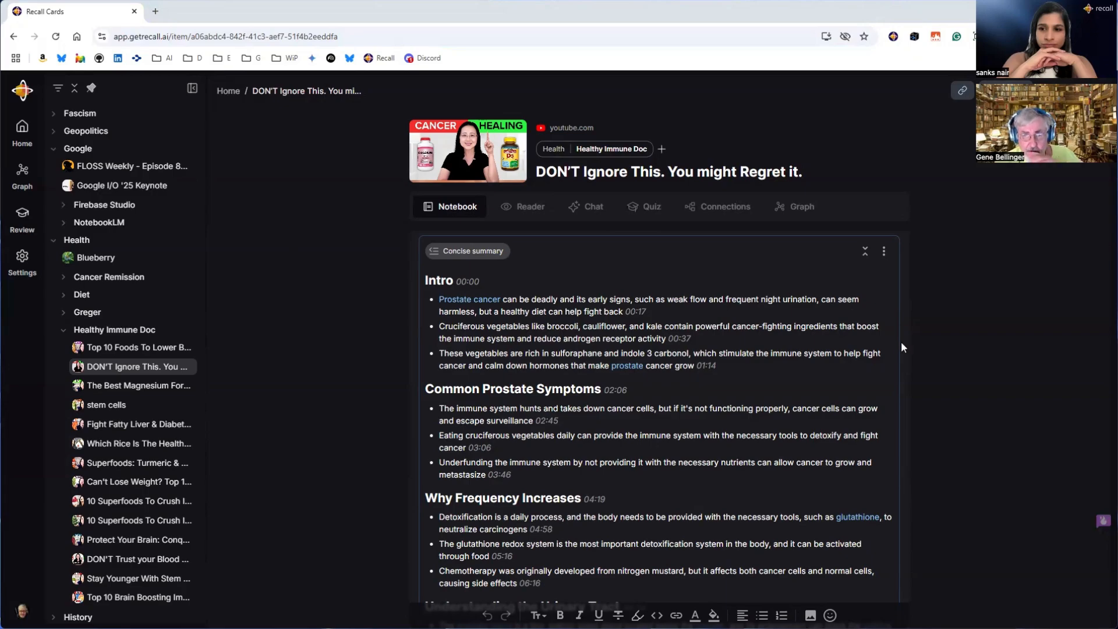
mouse_move(613, 391)
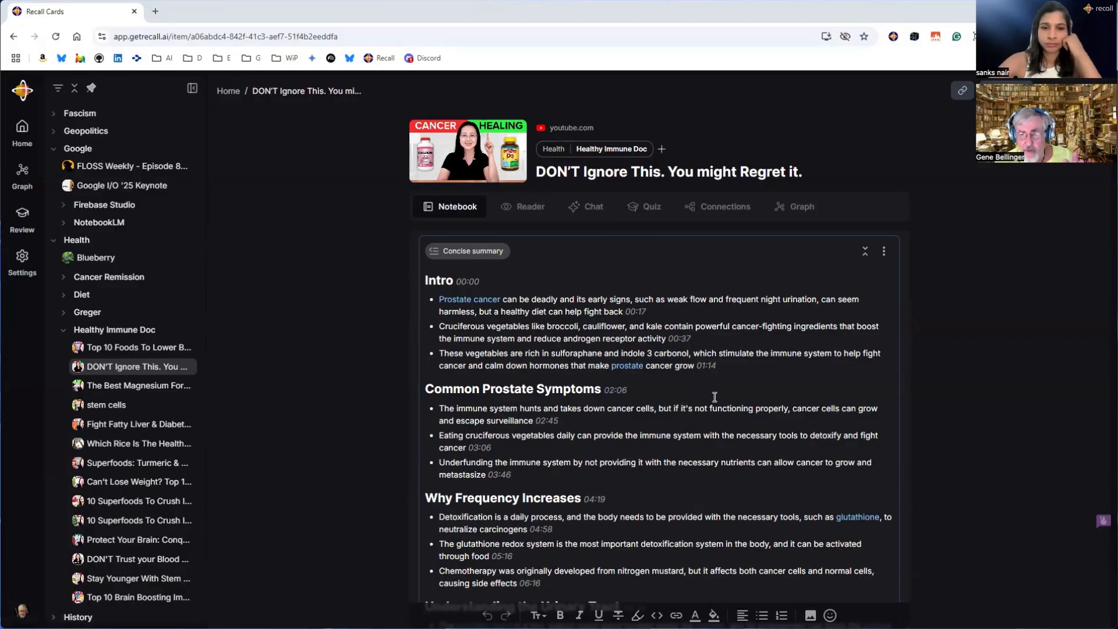
mouse_move(661, 358)
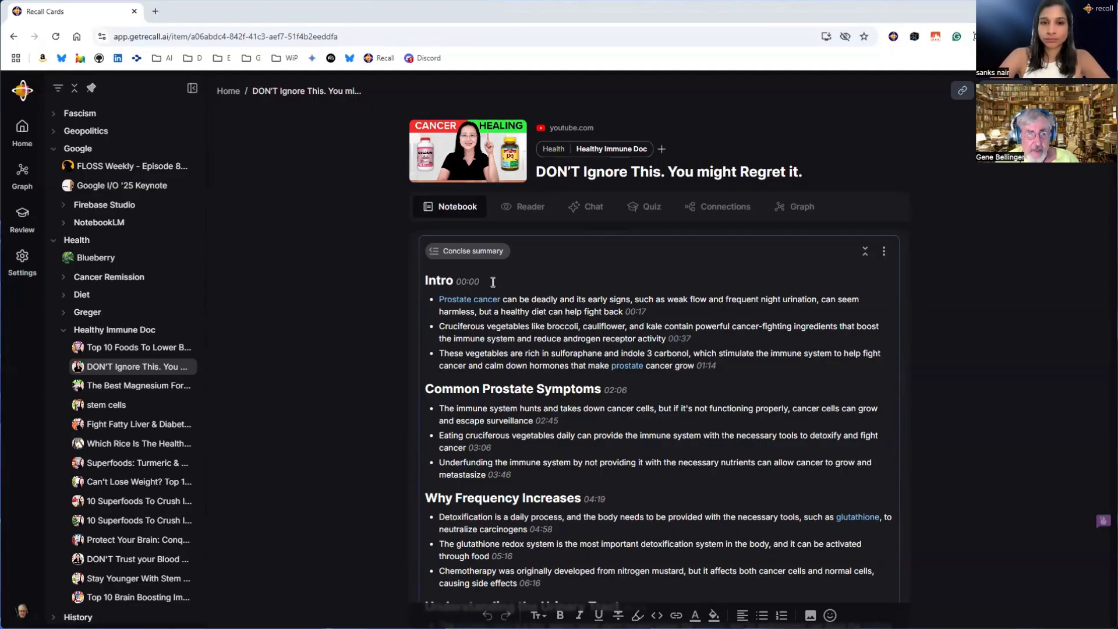
mouse_move(461, 215)
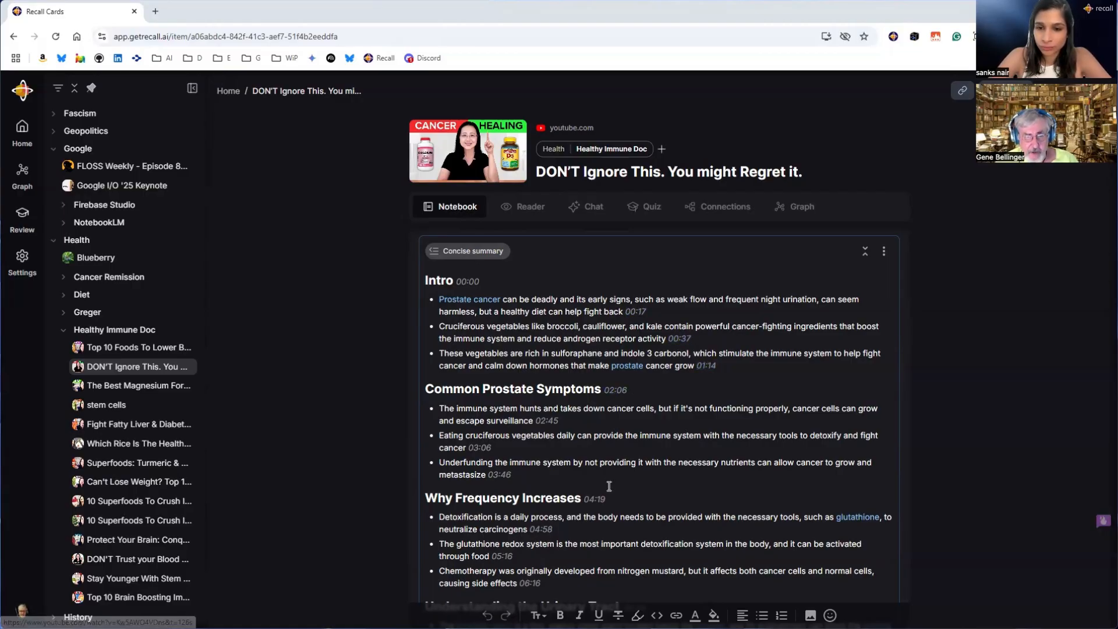
mouse_move(547, 432)
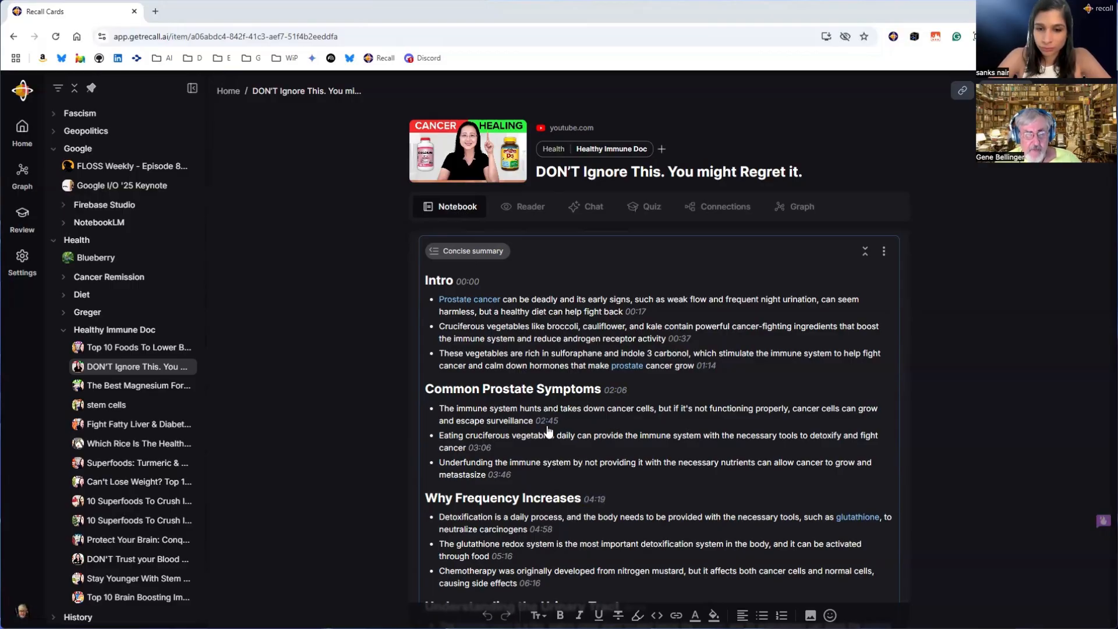
mouse_move(674, 432)
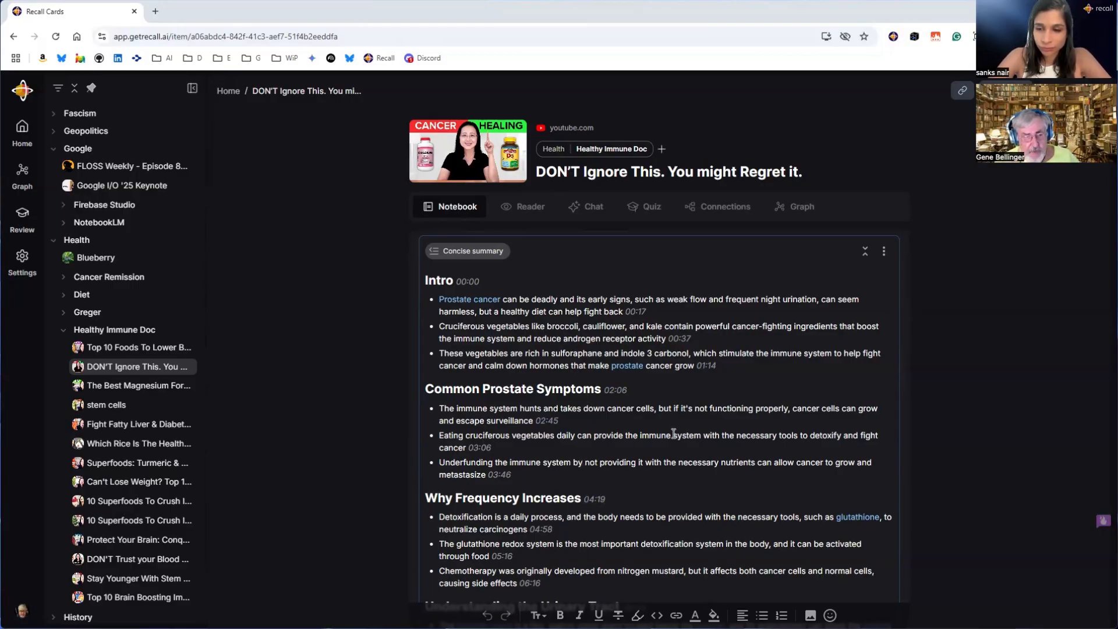
mouse_move(363, 285)
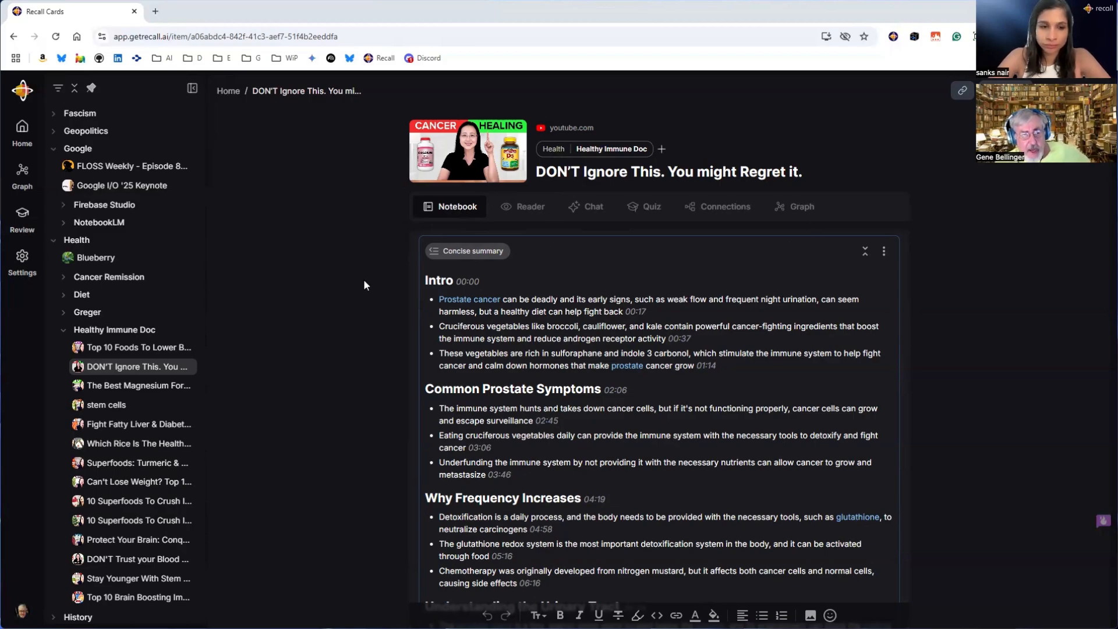
mouse_move(895, 156)
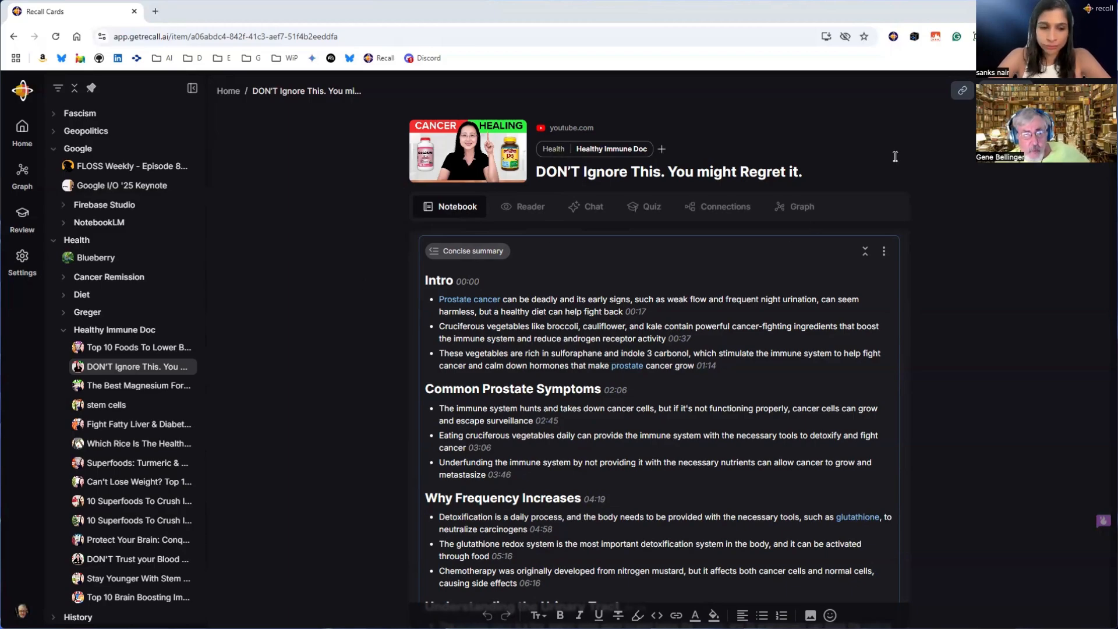
mouse_move(588, 211)
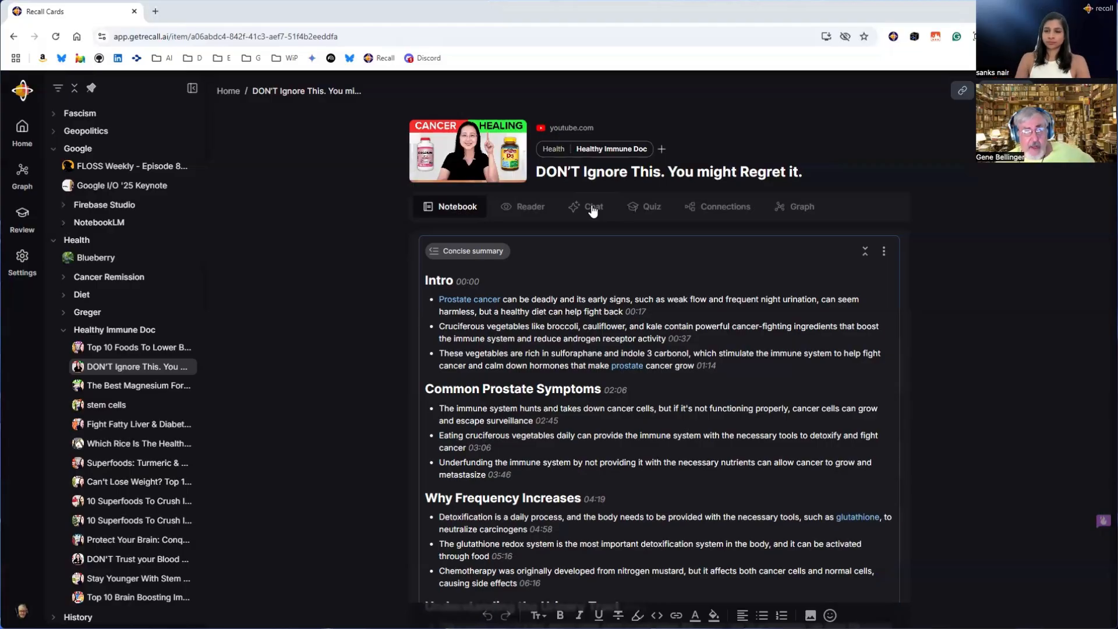
mouse_move(593, 216)
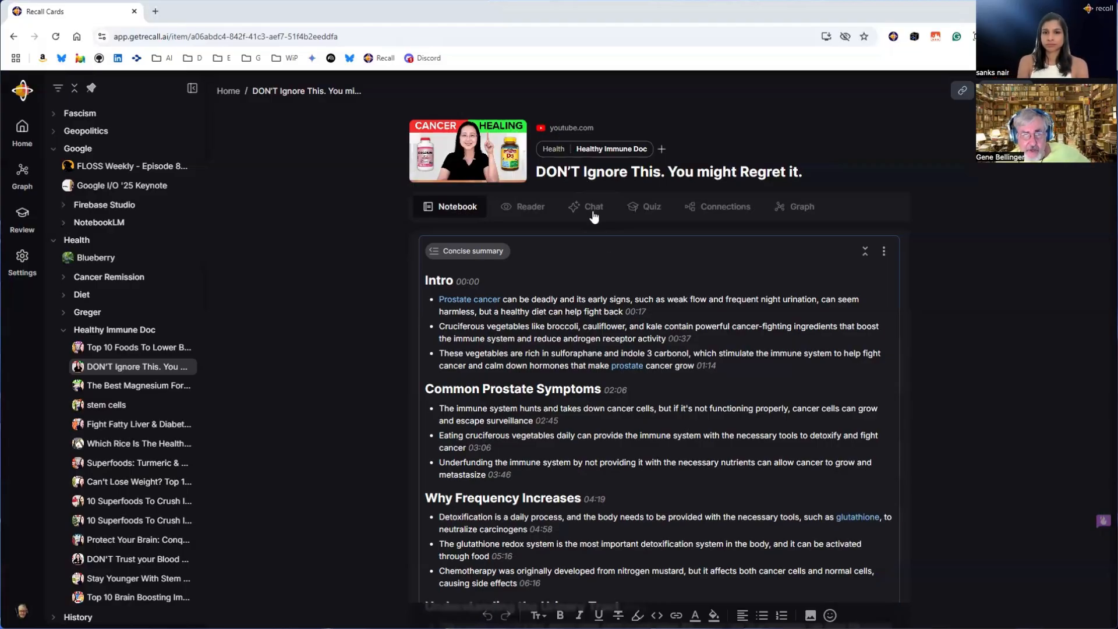
mouse_move(594, 213)
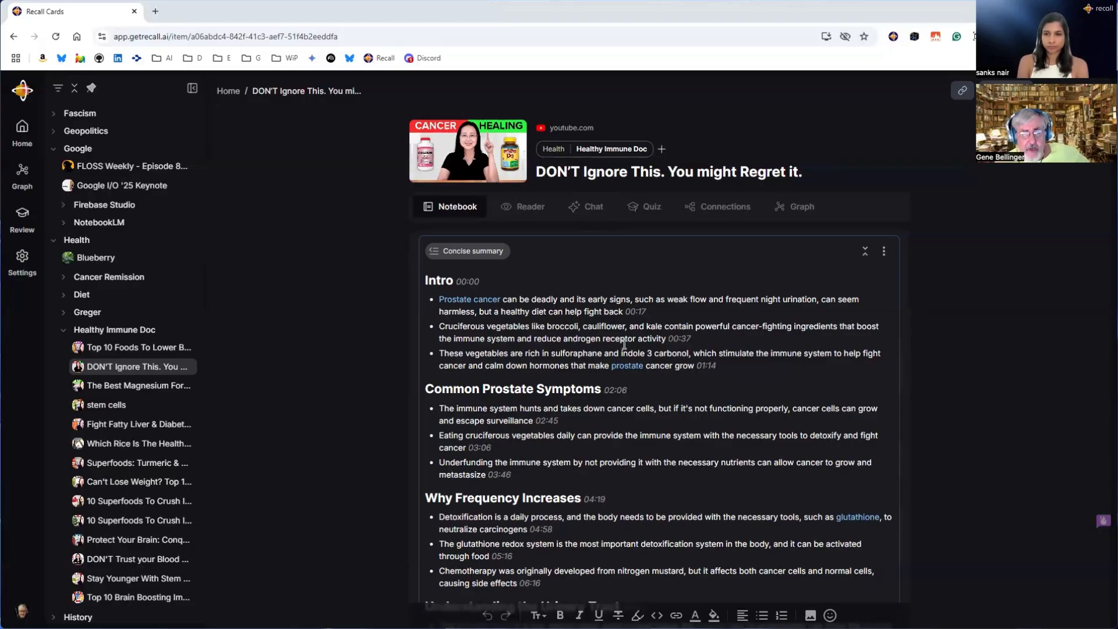
mouse_move(320, 372)
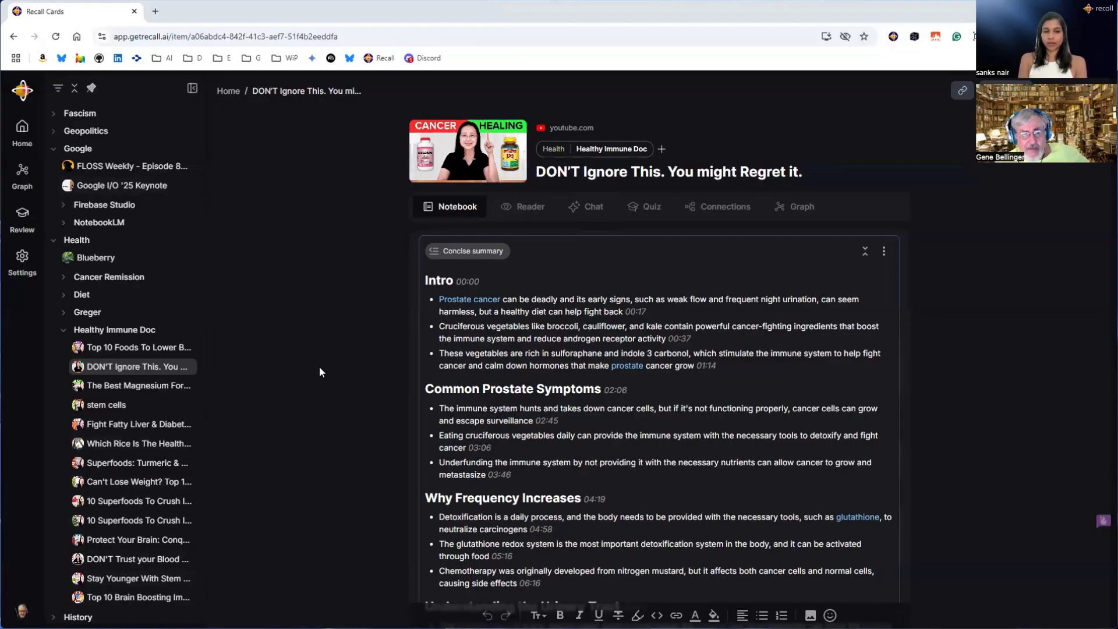
mouse_move(599, 277)
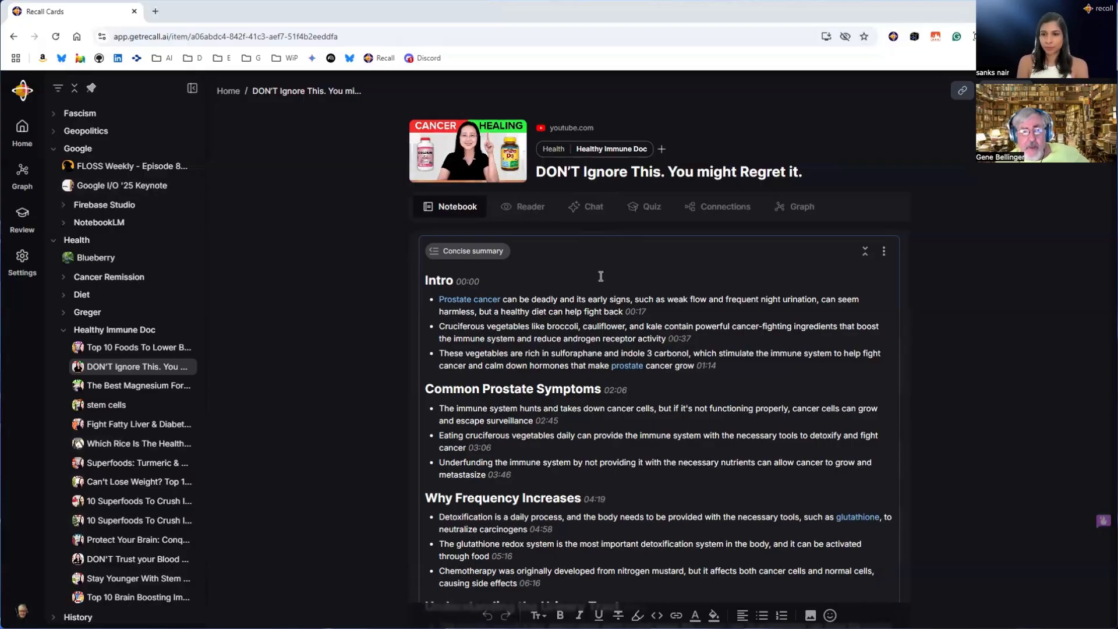
mouse_move(397, 298)
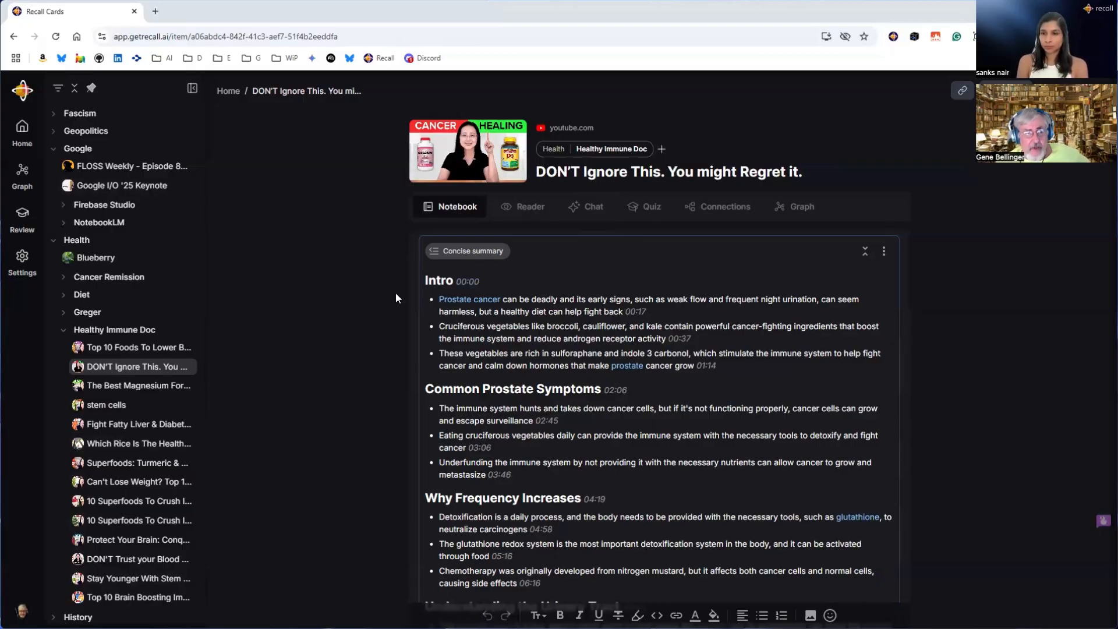
mouse_move(276, 278)
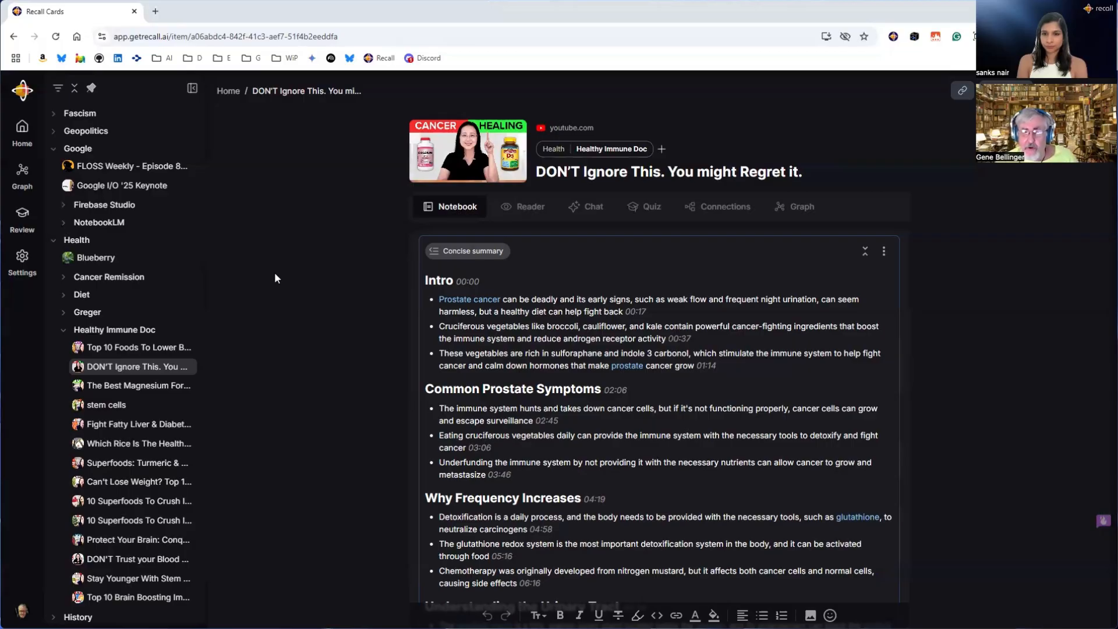
mouse_move(855, 142)
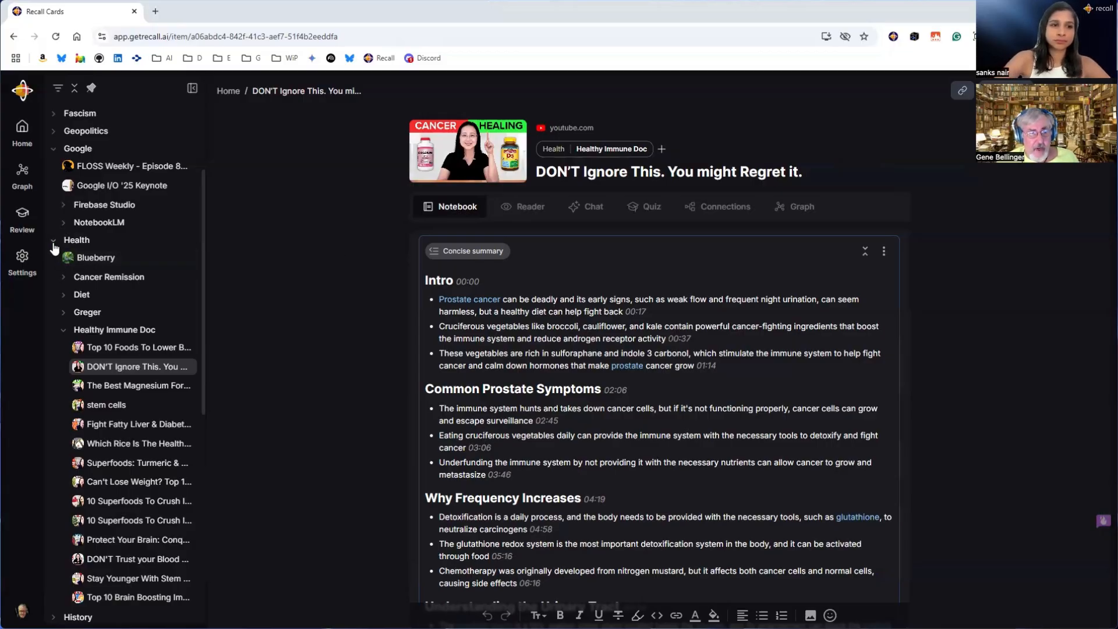
Collapse the Health folder so Home lists cards tagged Health, Greger, Diet and Cancer Remission
left_click(76, 239)
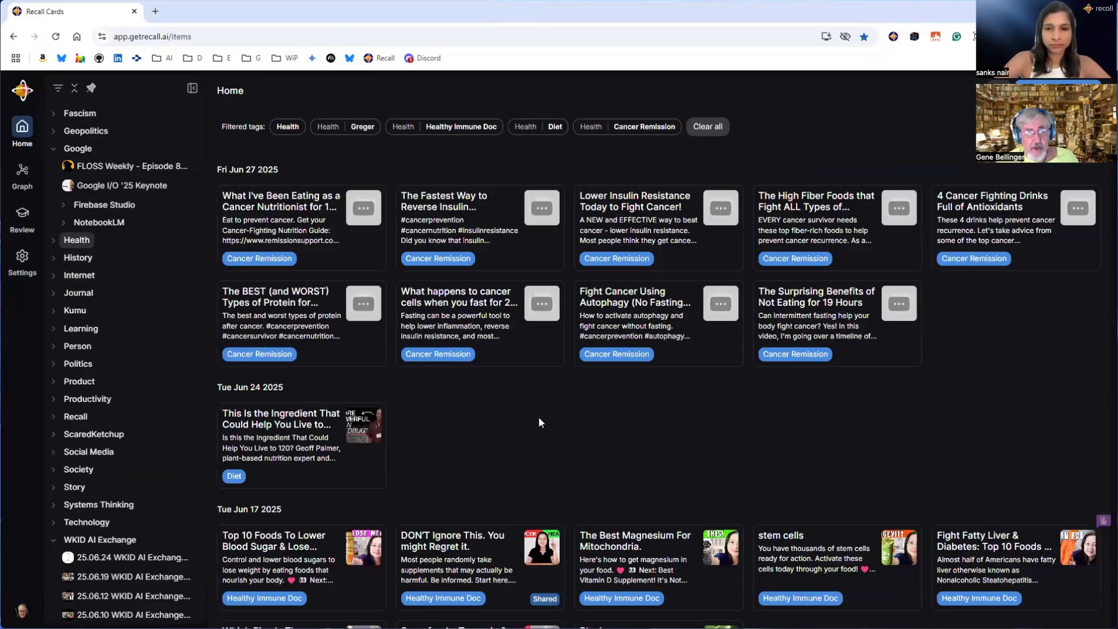
mouse_move(544, 407)
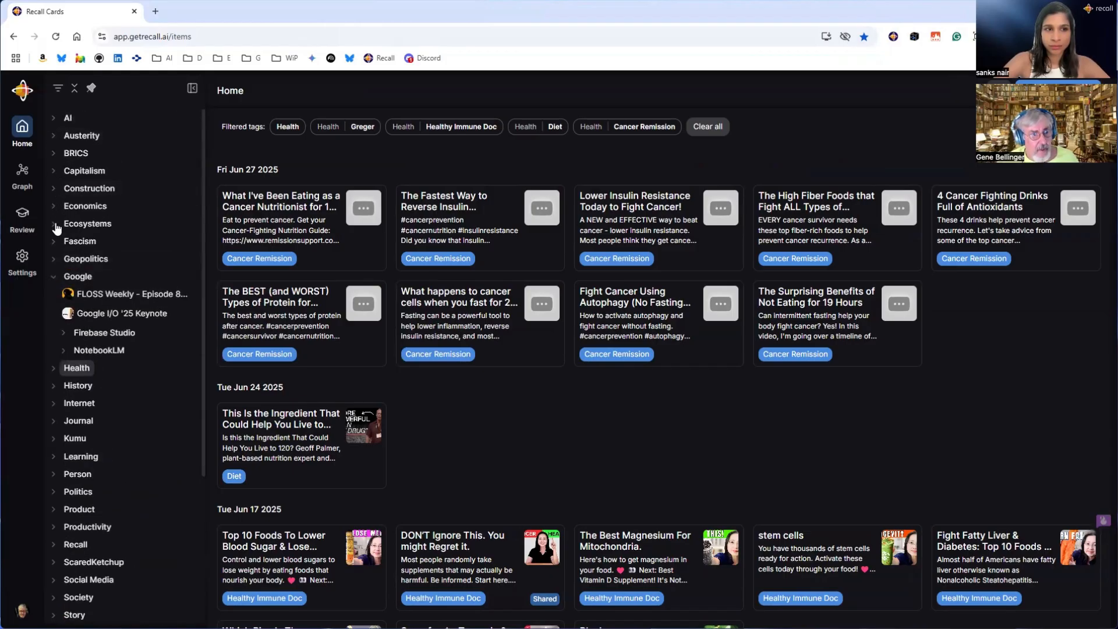
mouse_move(84, 171)
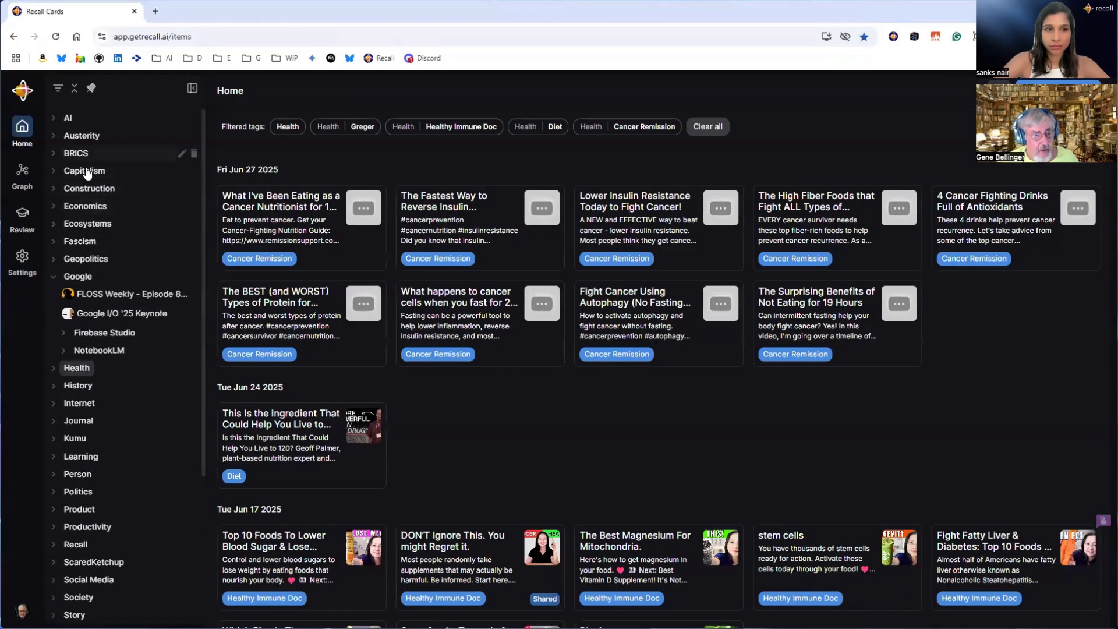
mouse_move(56, 212)
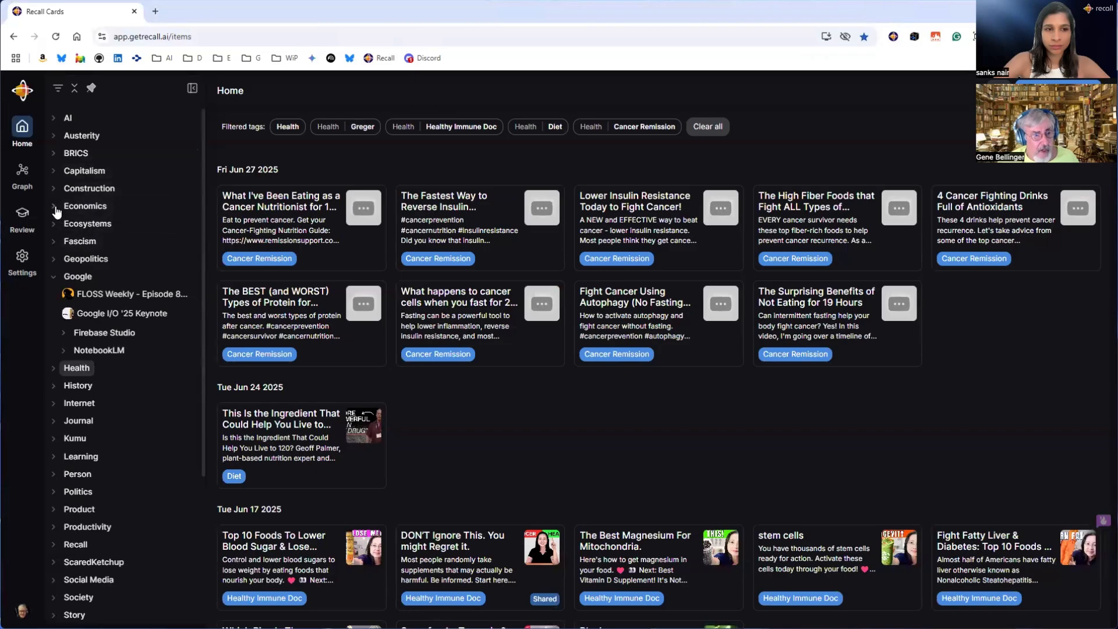
Expand the Economics and MMT folders and scroll the Kelton-filtered feed of Stephanie Kelton cards
left_click(54, 206)
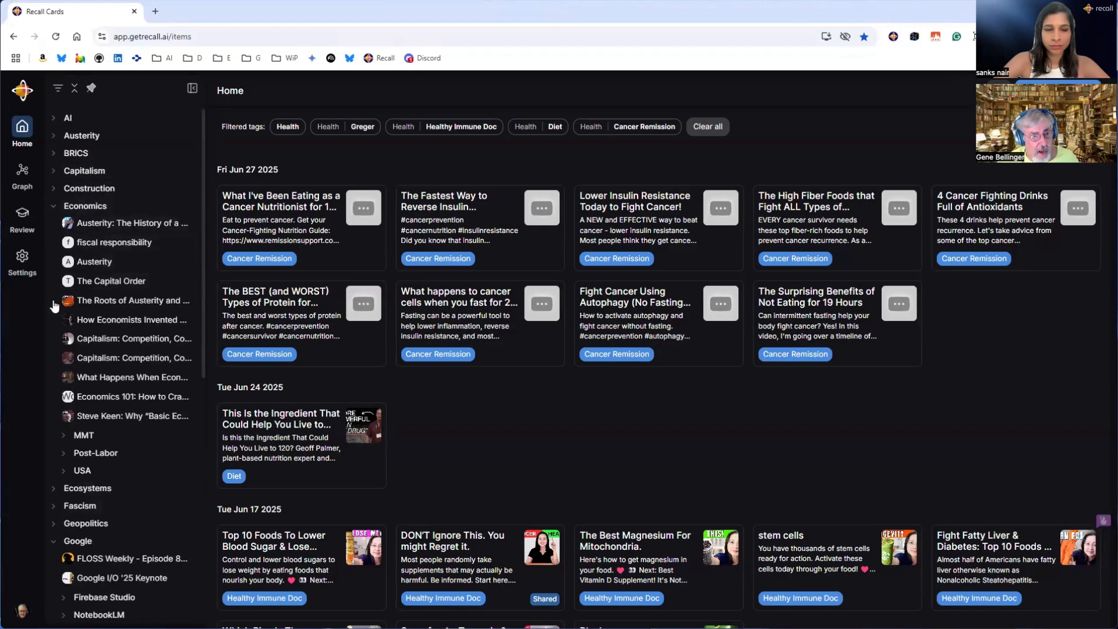
mouse_move(61, 440)
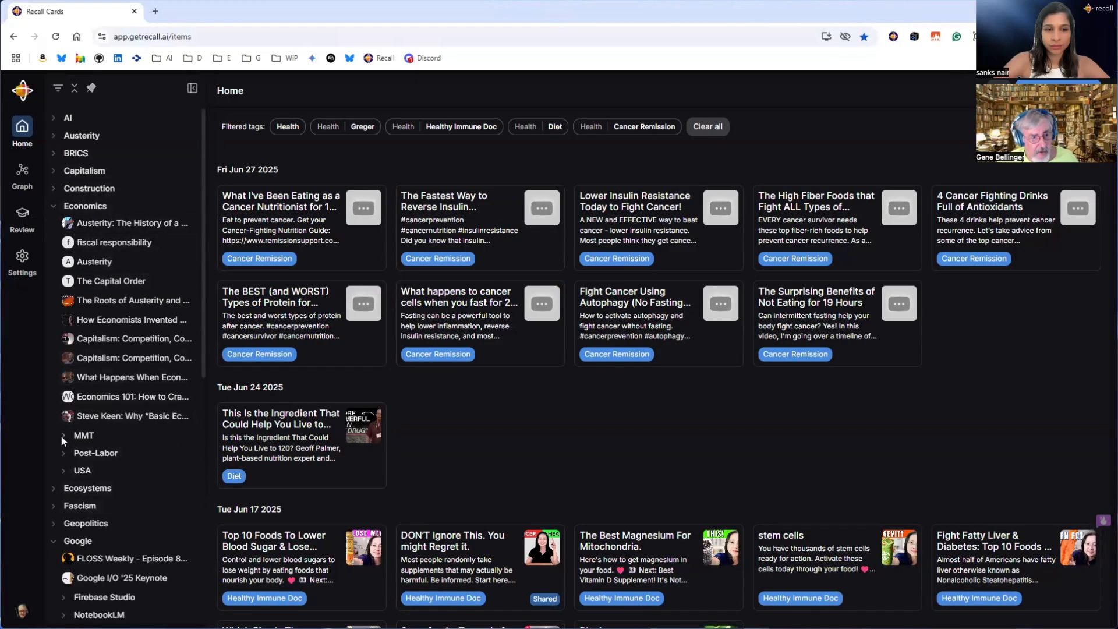
left_click(64, 435)
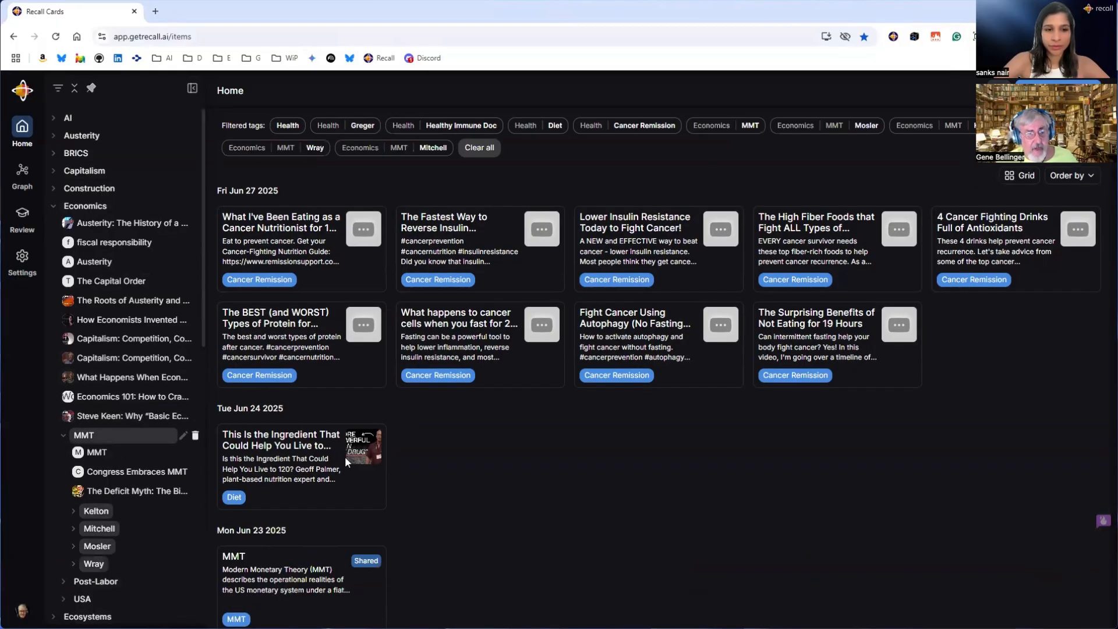
scroll("down", 3)
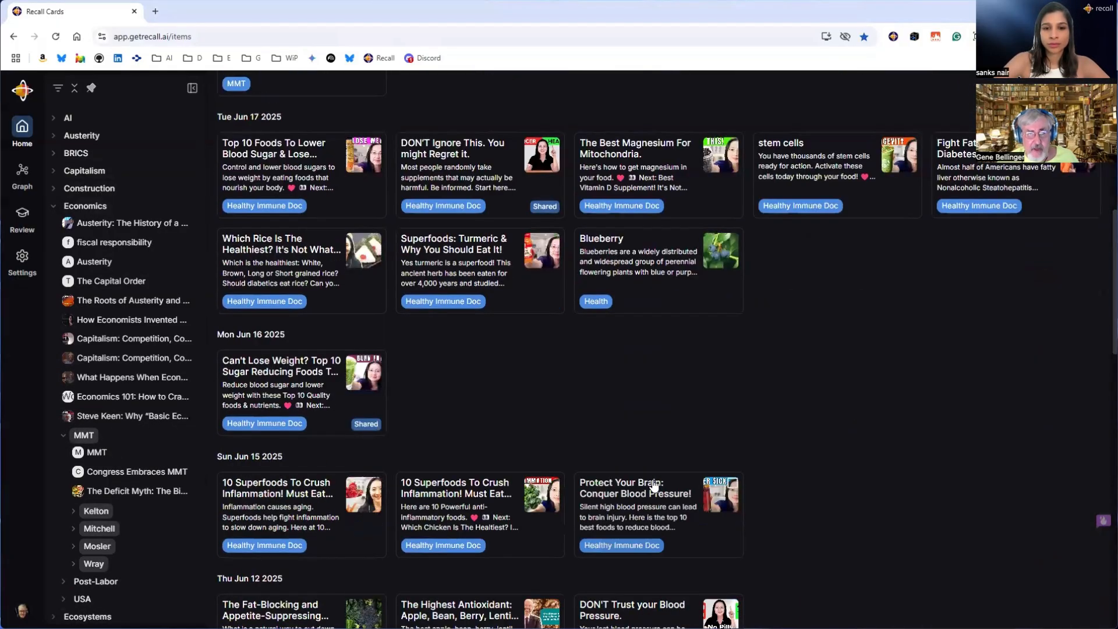
scroll("down", 3)
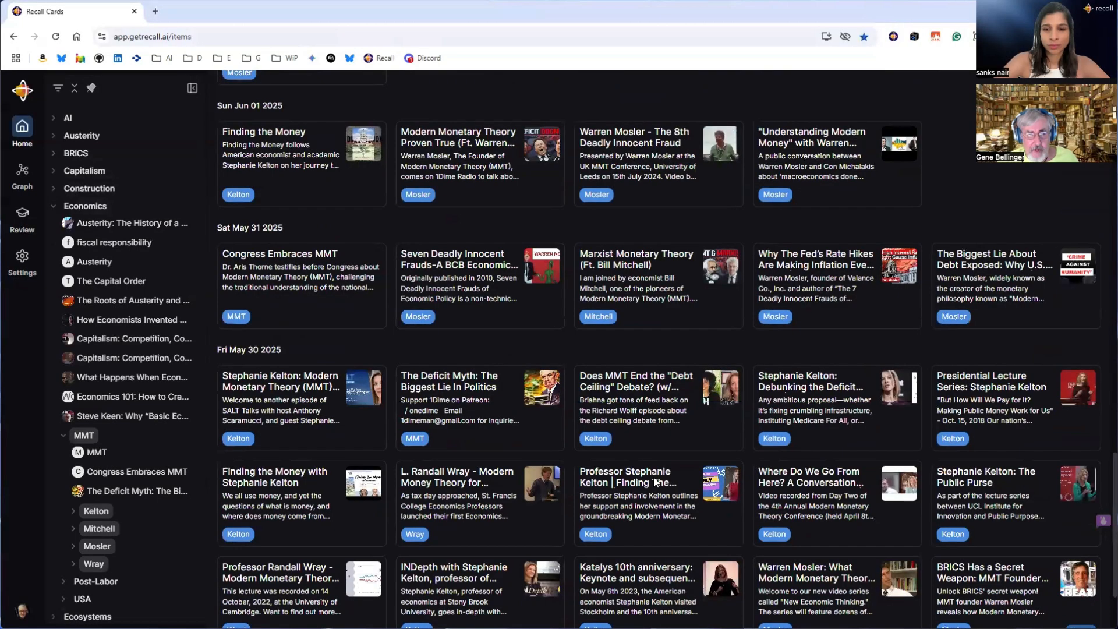
scroll("down", 3)
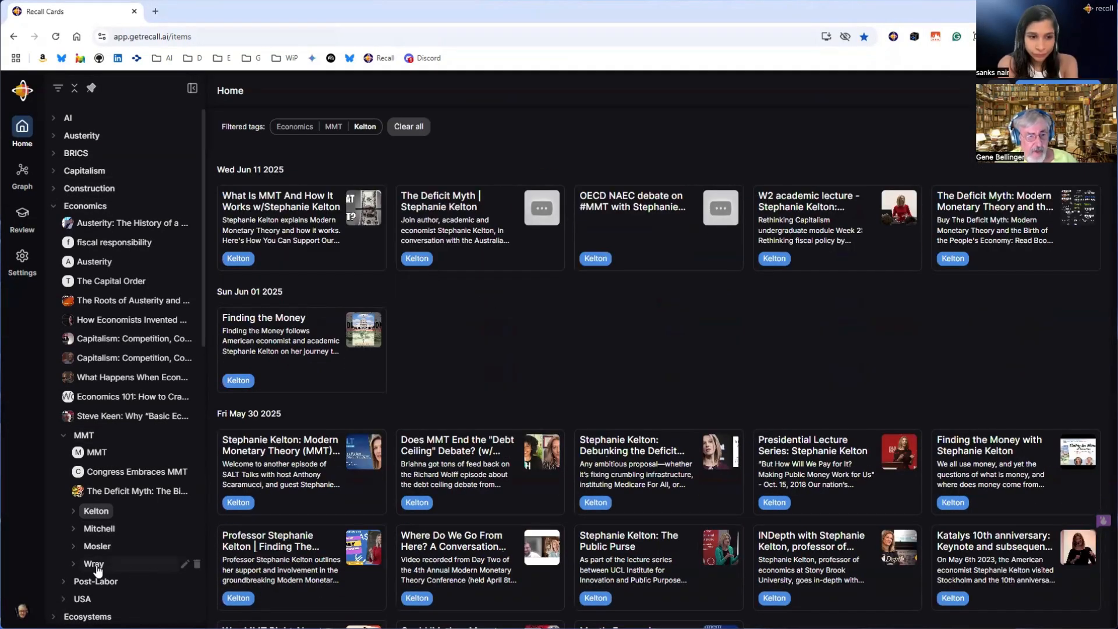
Add the Wray tag filter alongside Kelton and scroll the mixed Wray and Kelton feed
left_click(94, 563)
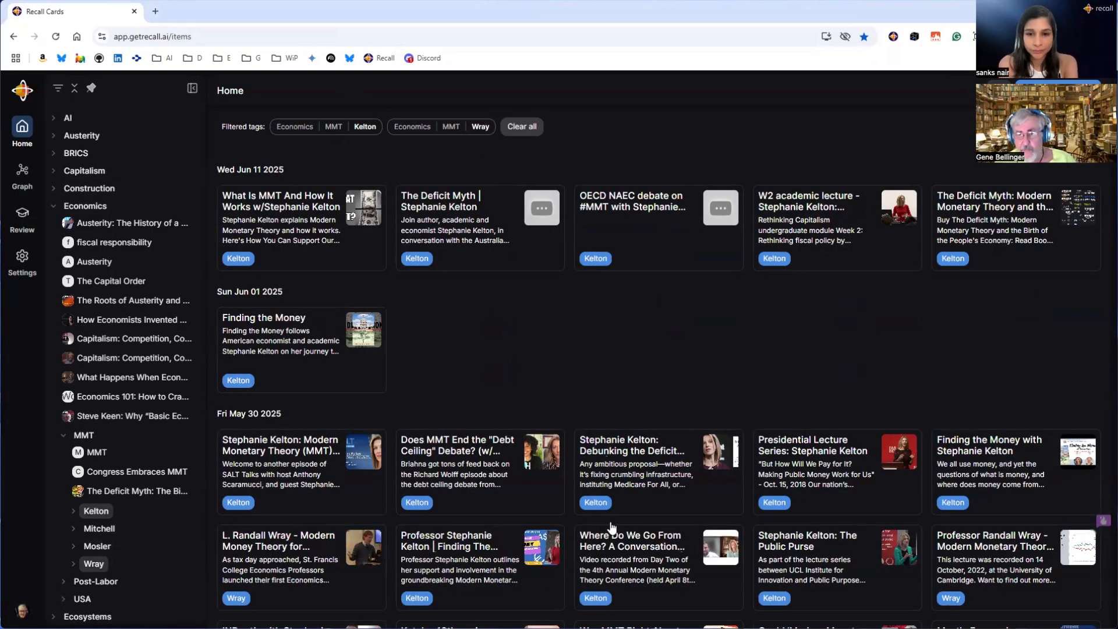
mouse_move(645, 377)
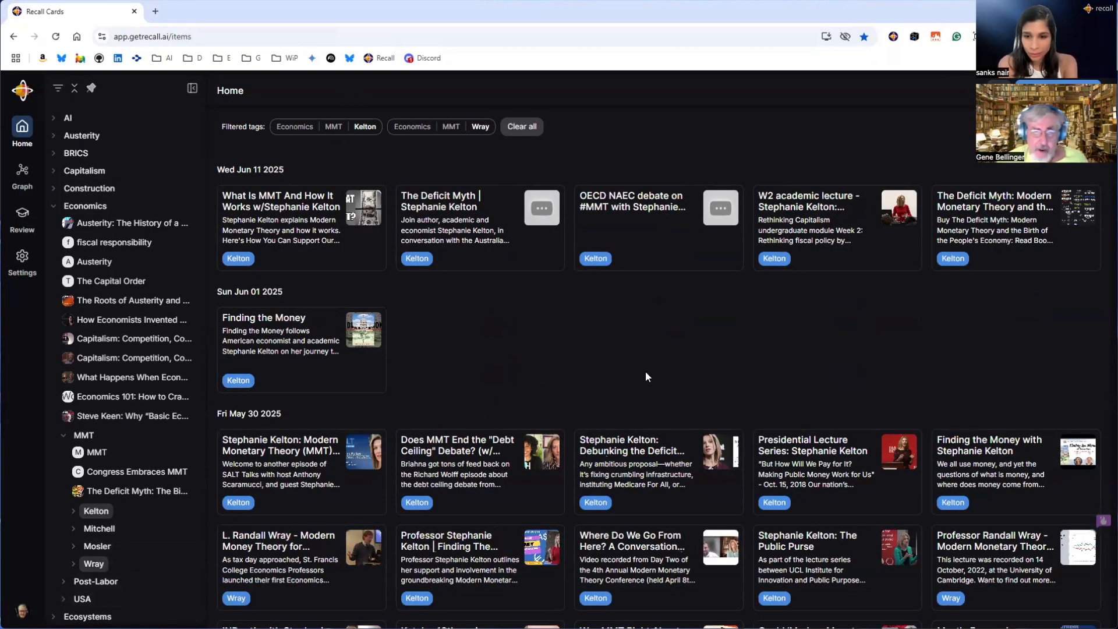
mouse_move(673, 364)
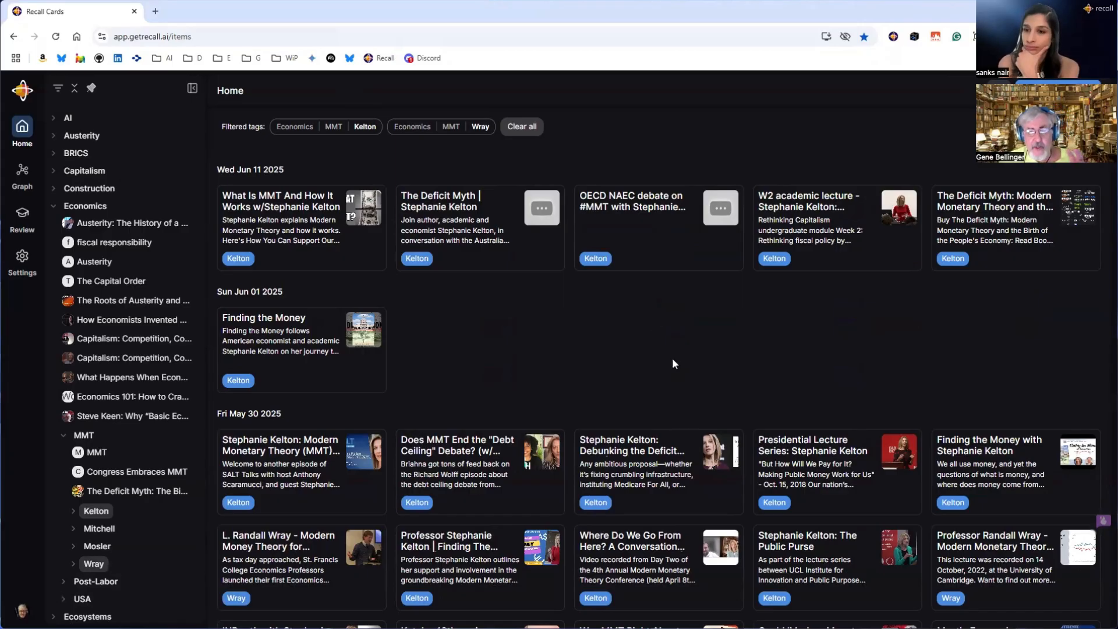
scroll("down", 3)
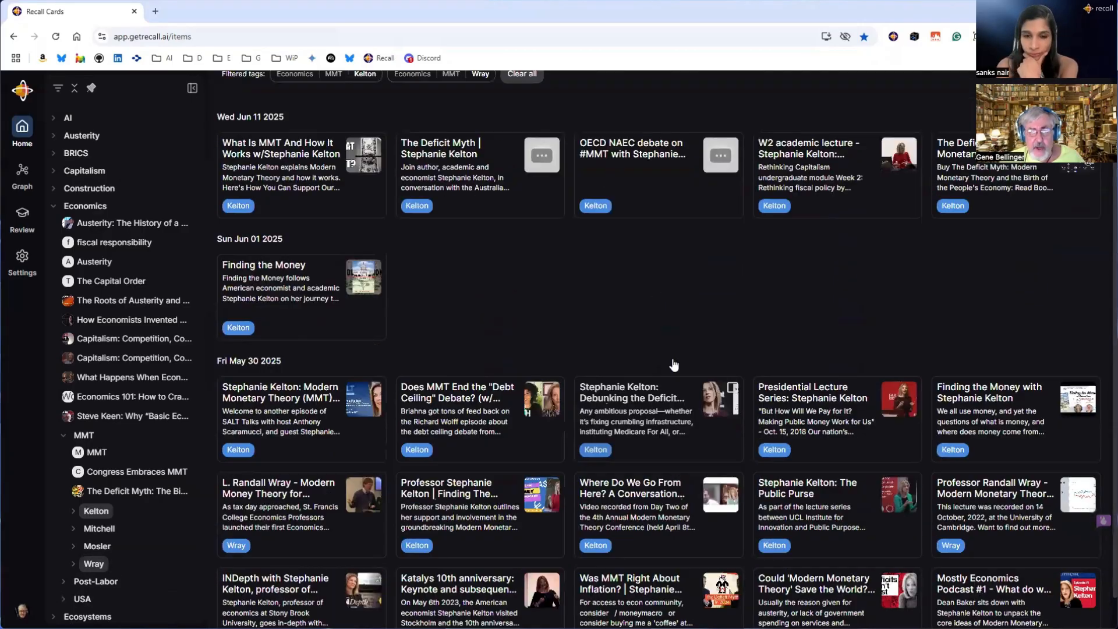
scroll("up", 3)
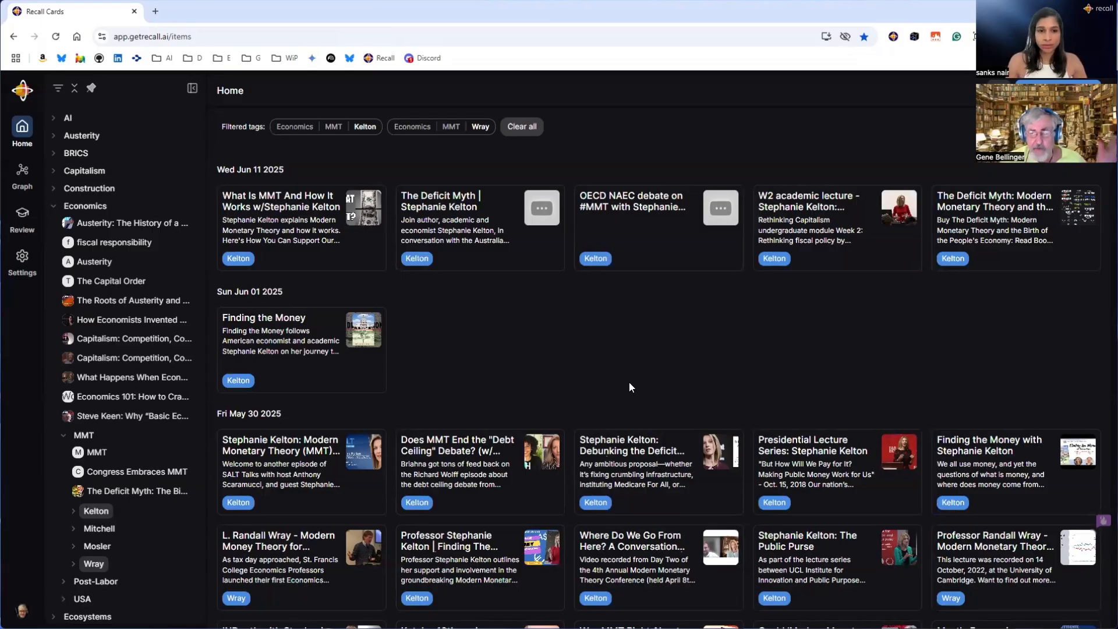
mouse_move(681, 381)
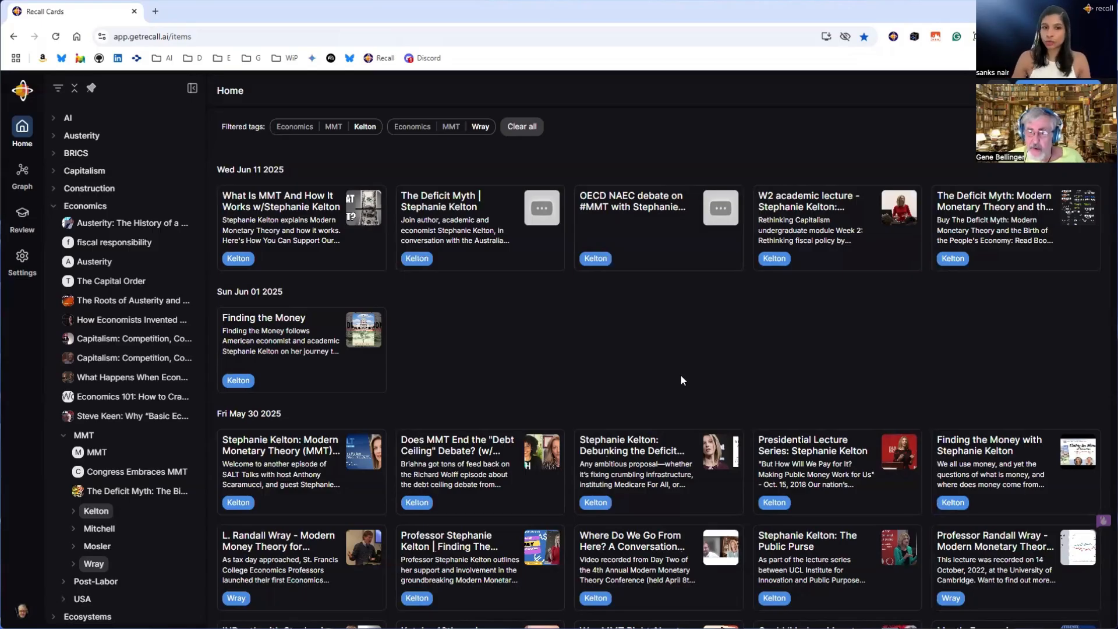
mouse_move(620, 150)
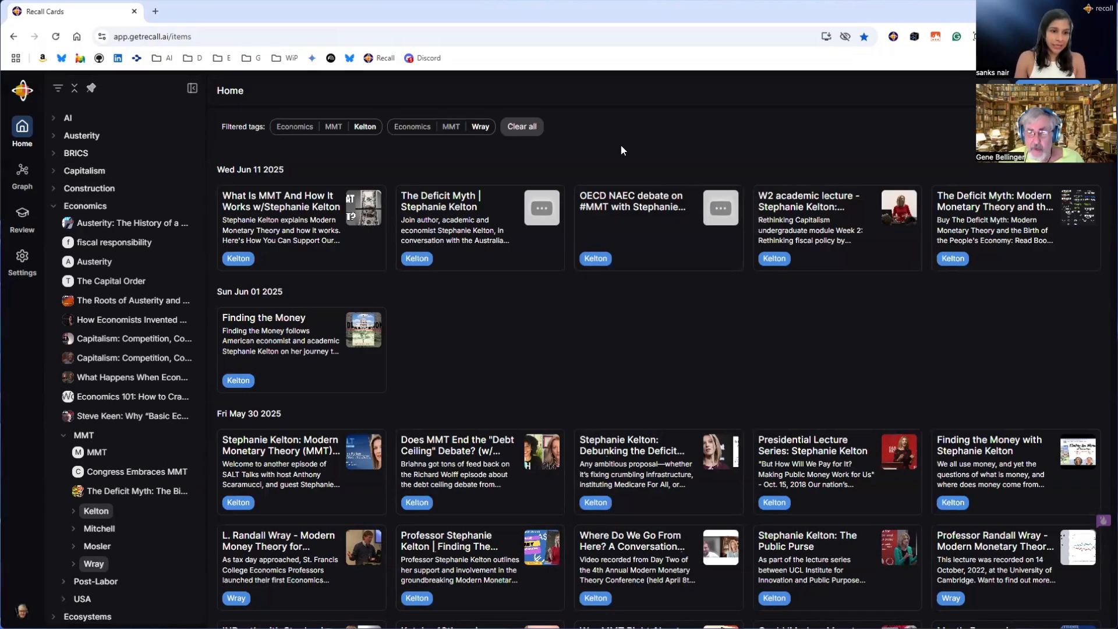
mouse_move(673, 137)
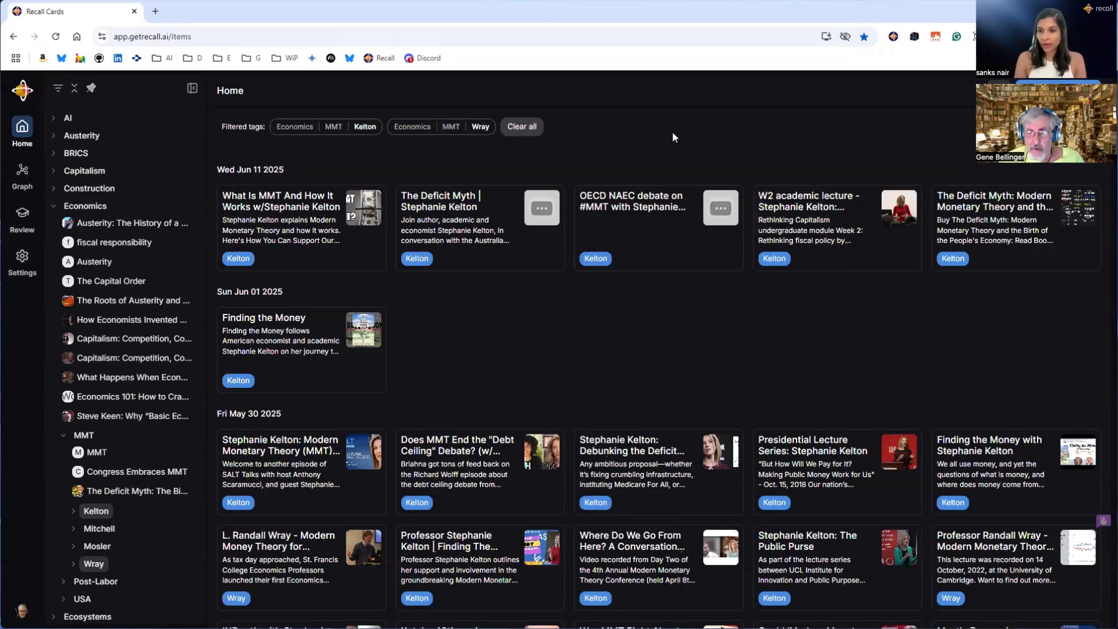
mouse_move(676, 166)
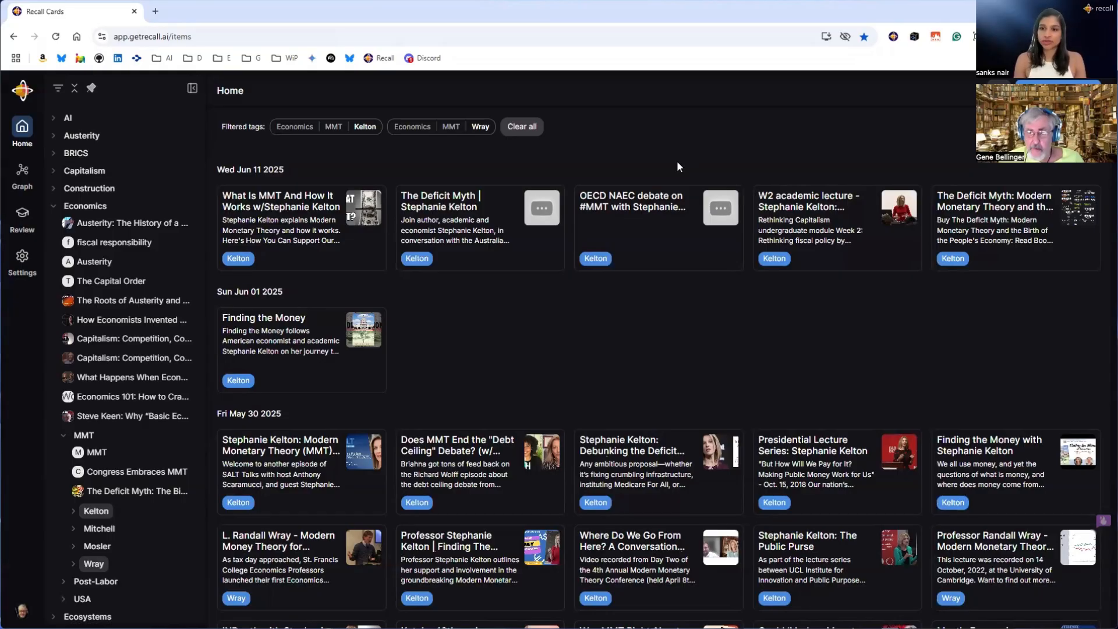
mouse_move(555, 136)
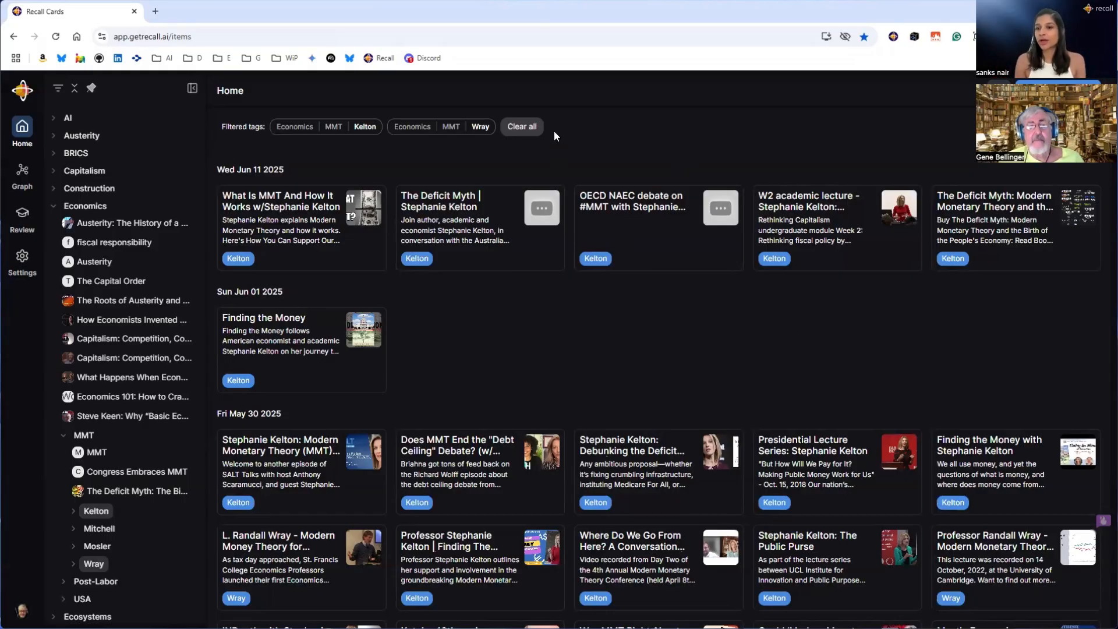
Clear the Kelton and Wray filters so Home lists all recent cards
left_click(522, 126)
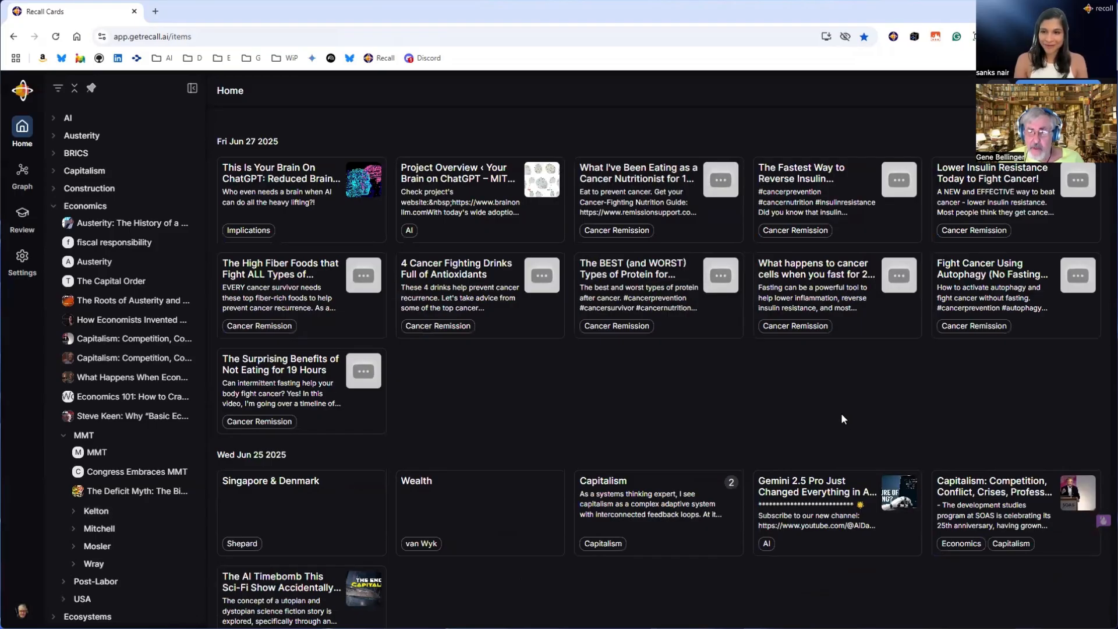
mouse_move(84, 554)
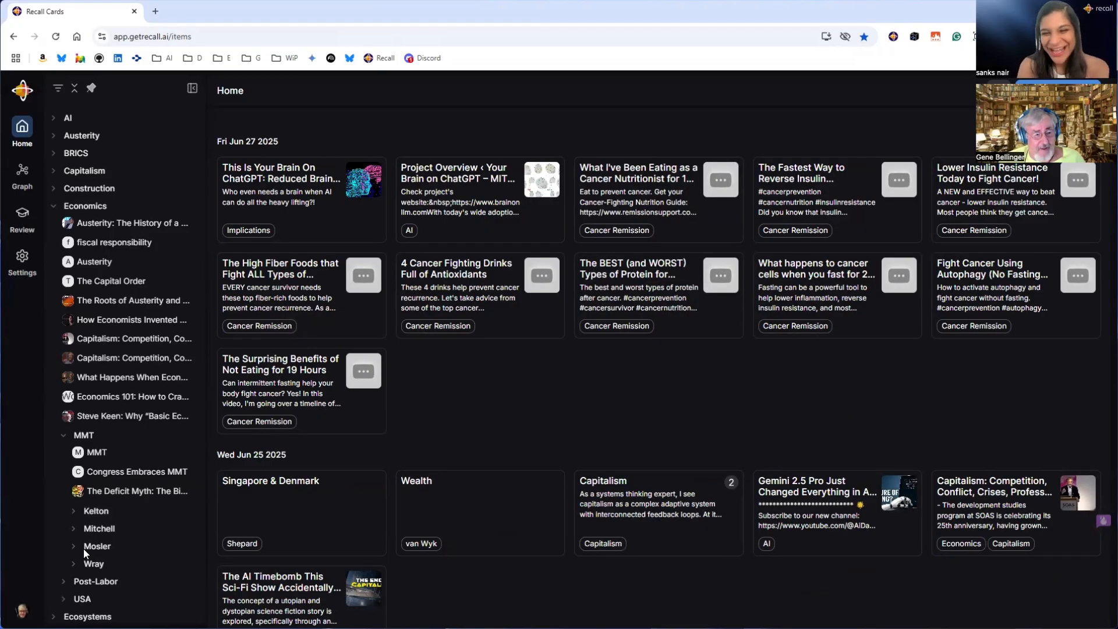
mouse_move(617, 445)
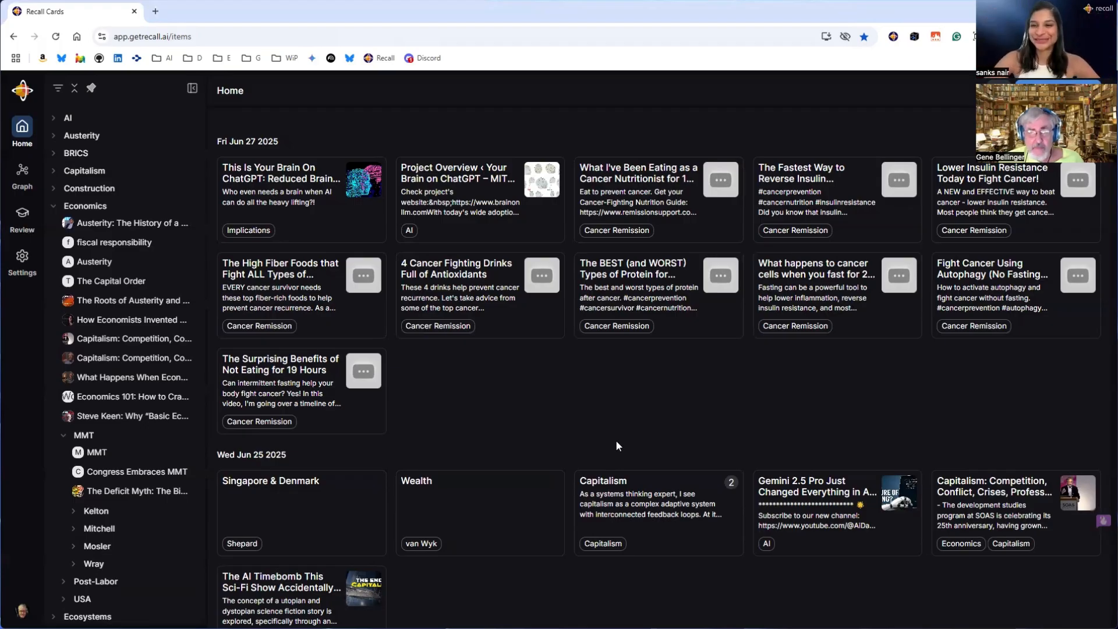
mouse_move(517, 112)
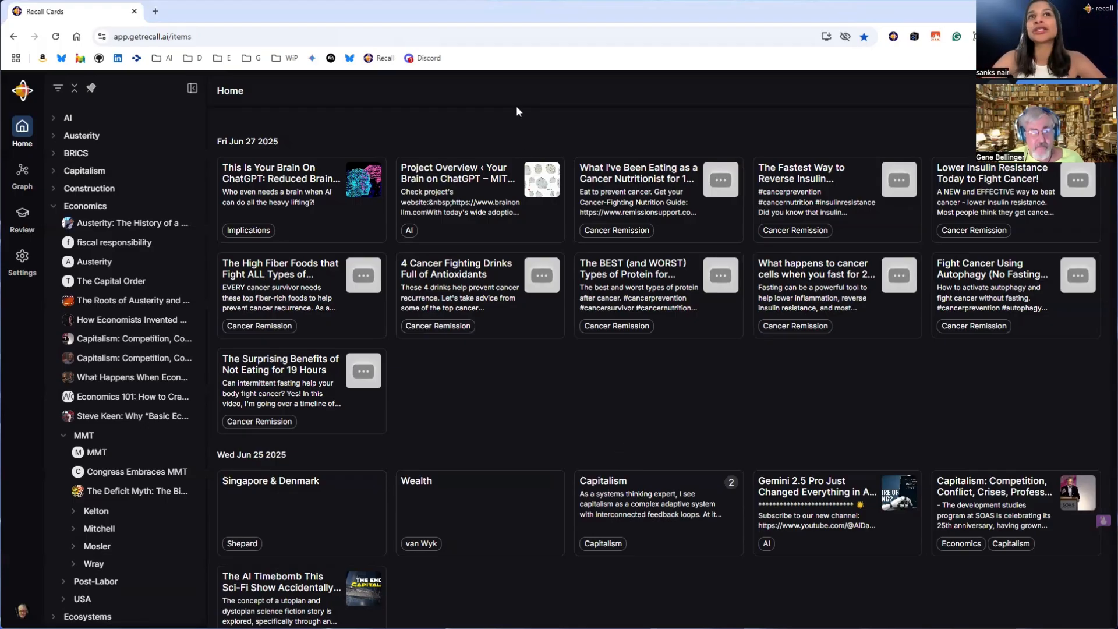
mouse_move(589, 392)
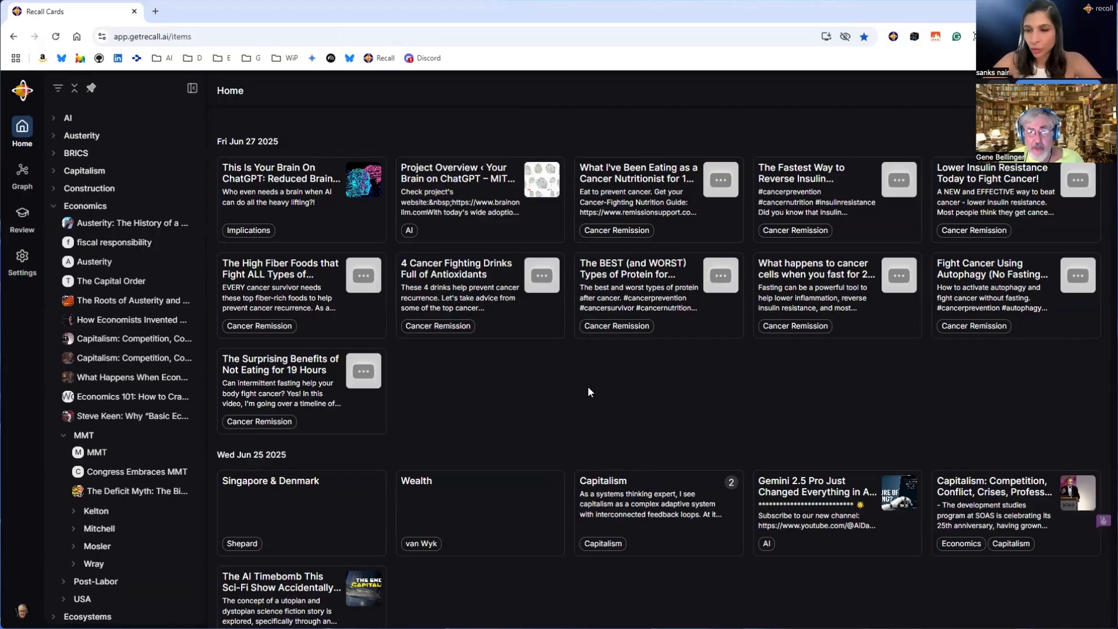
mouse_move(663, 411)
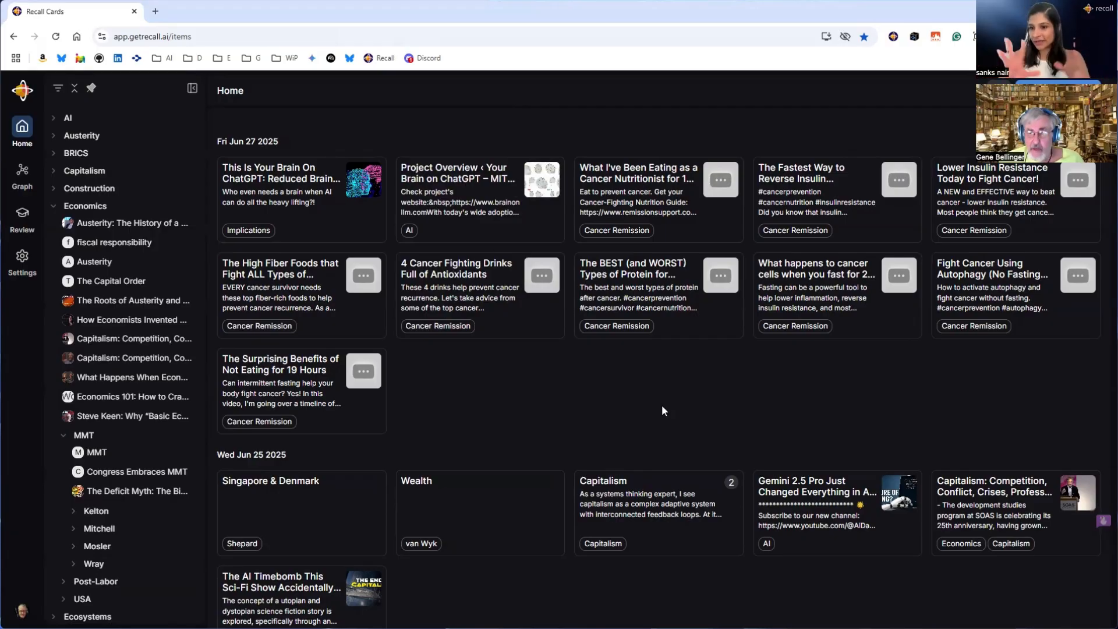
mouse_move(641, 363)
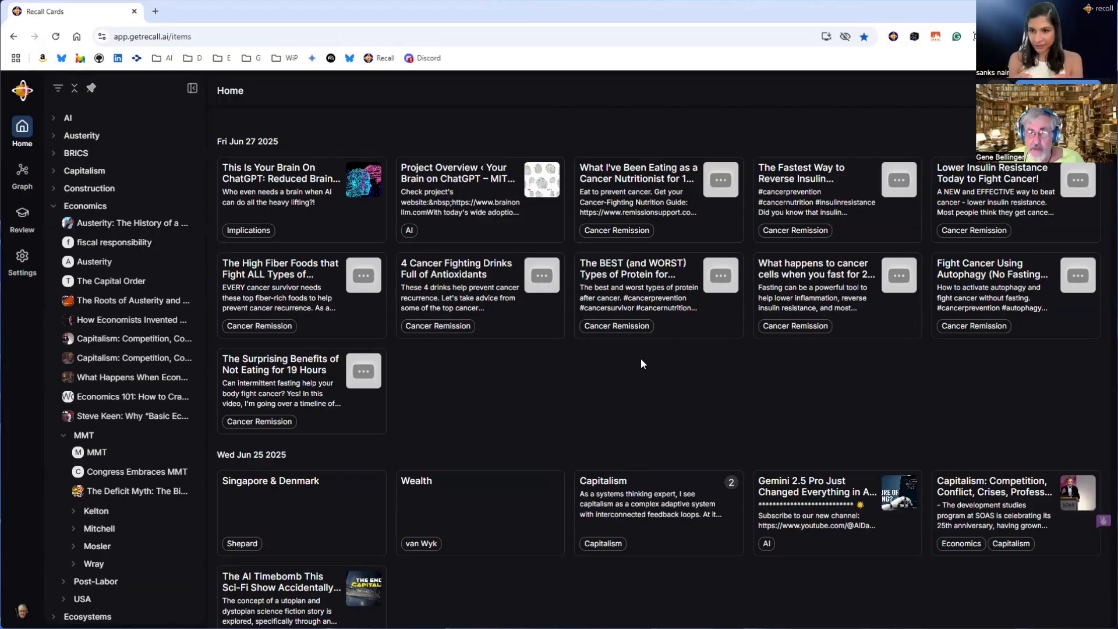
mouse_move(489, 406)
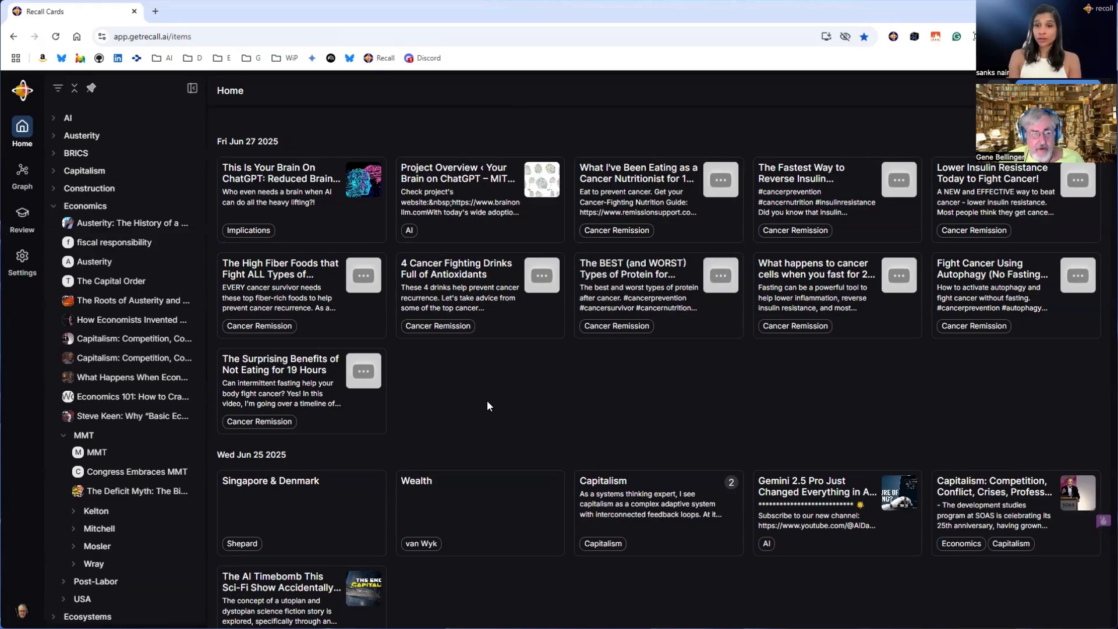
Expand the Recall tag folder to list getRecall.ai Notes, Recall Website and its subfolders
scroll("down", 3)
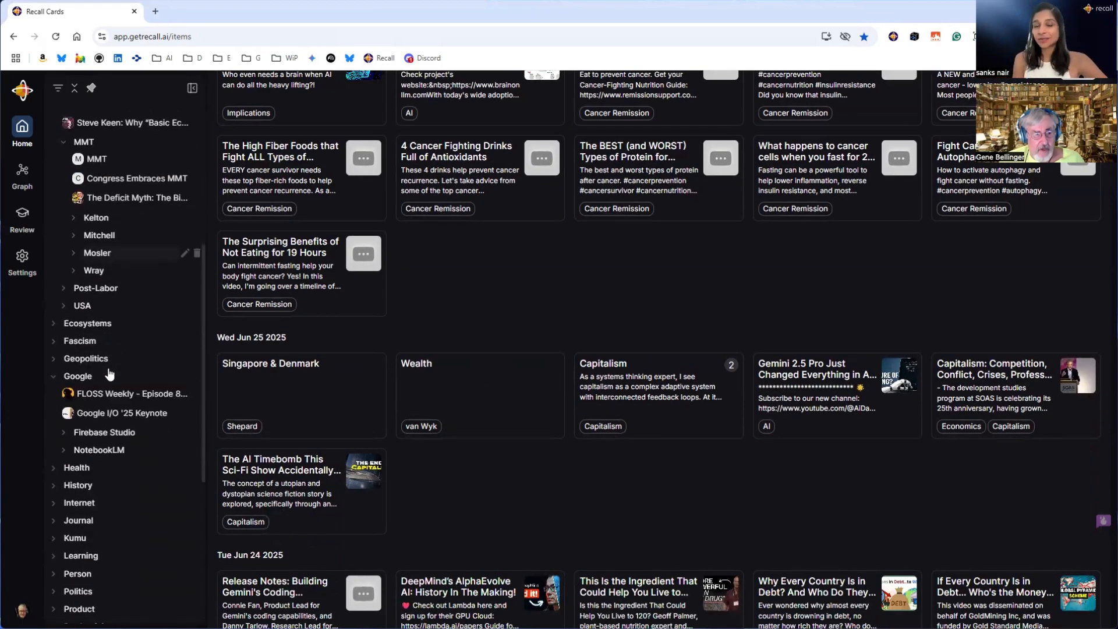
scroll("down", 3)
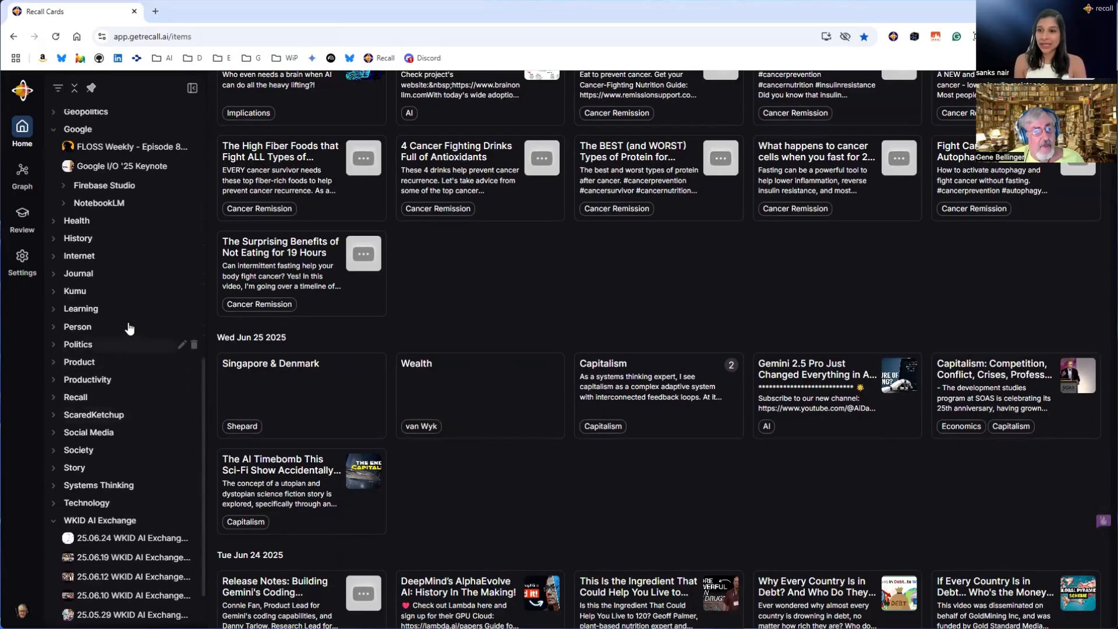
left_click(76, 396)
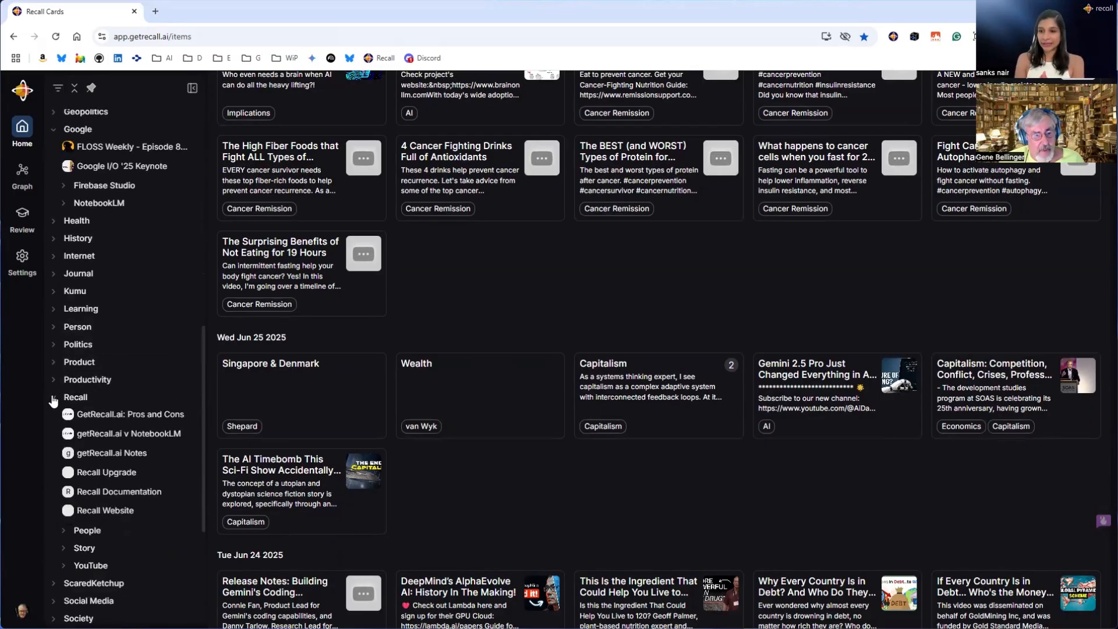
scroll("down", 3)
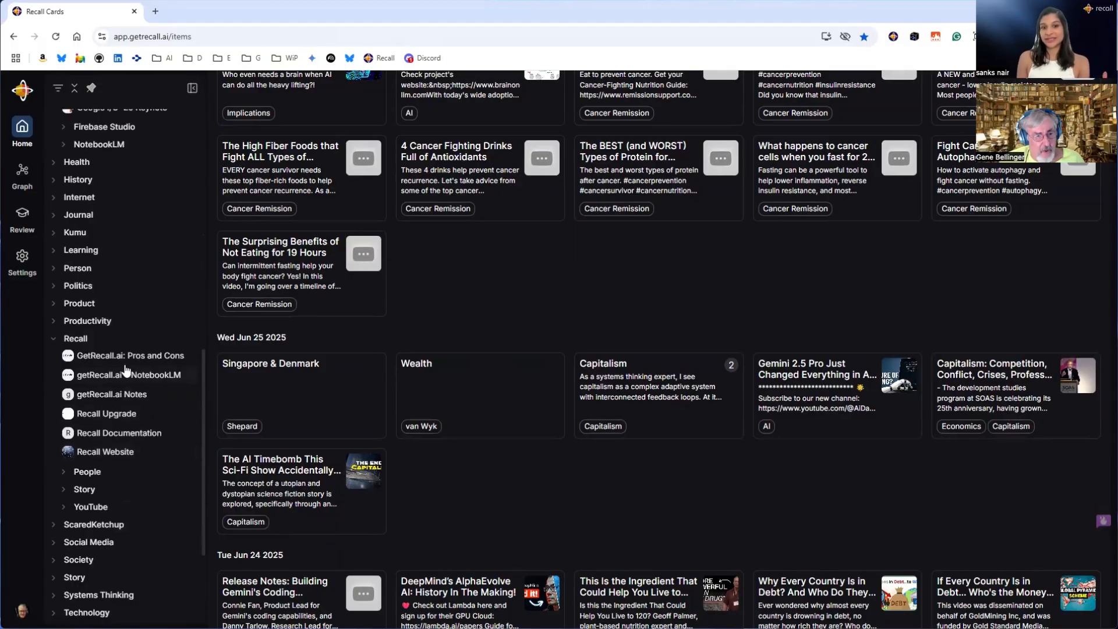
mouse_move(150, 394)
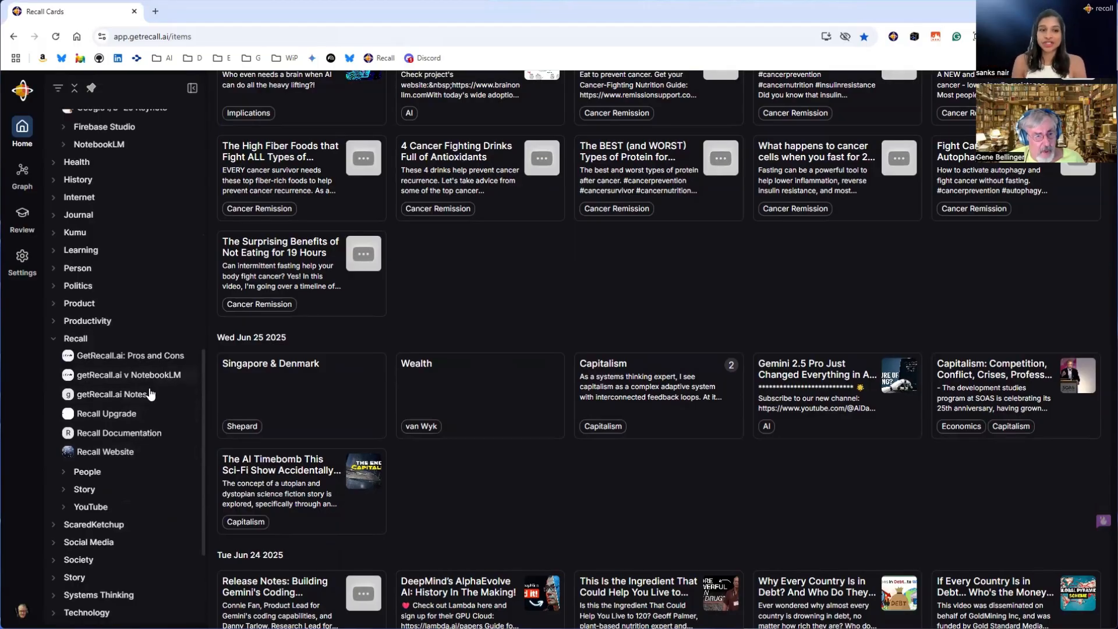
Open the getRecall.ai Notes card, scroll its notebook, and show its empty quiz section
left_click(127, 395)
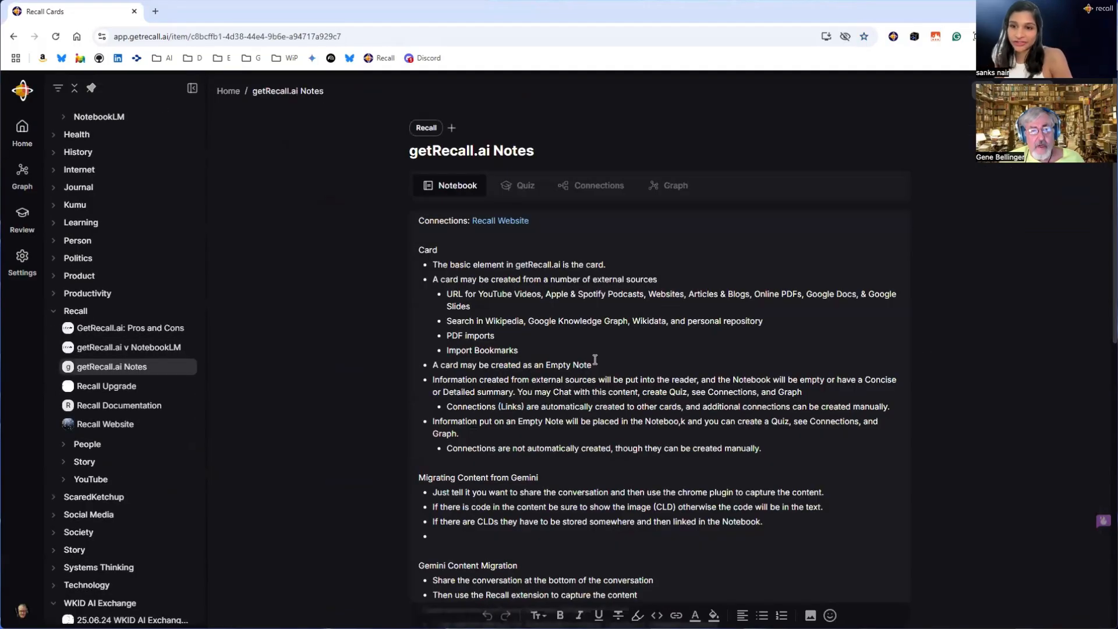
scroll("down", 3)
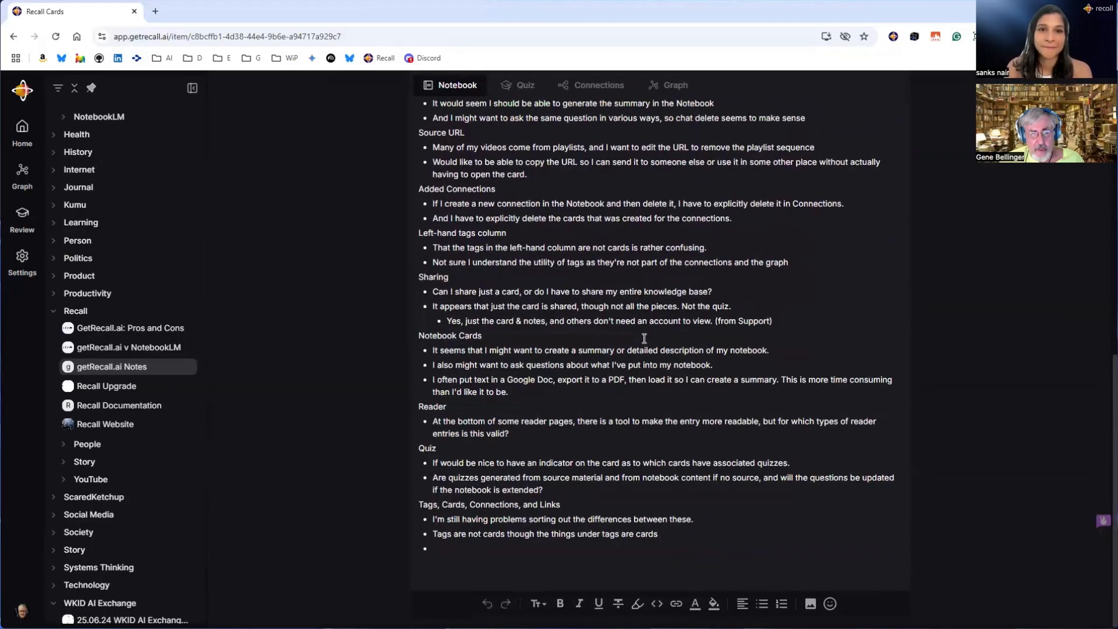
scroll("up", 3)
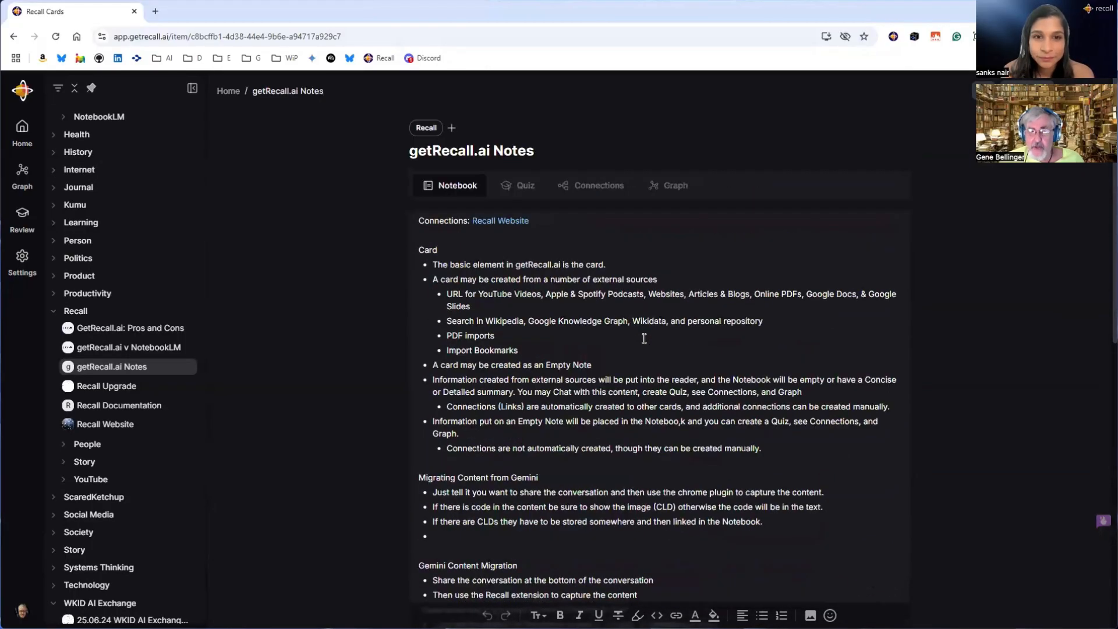
scroll("down", 3)
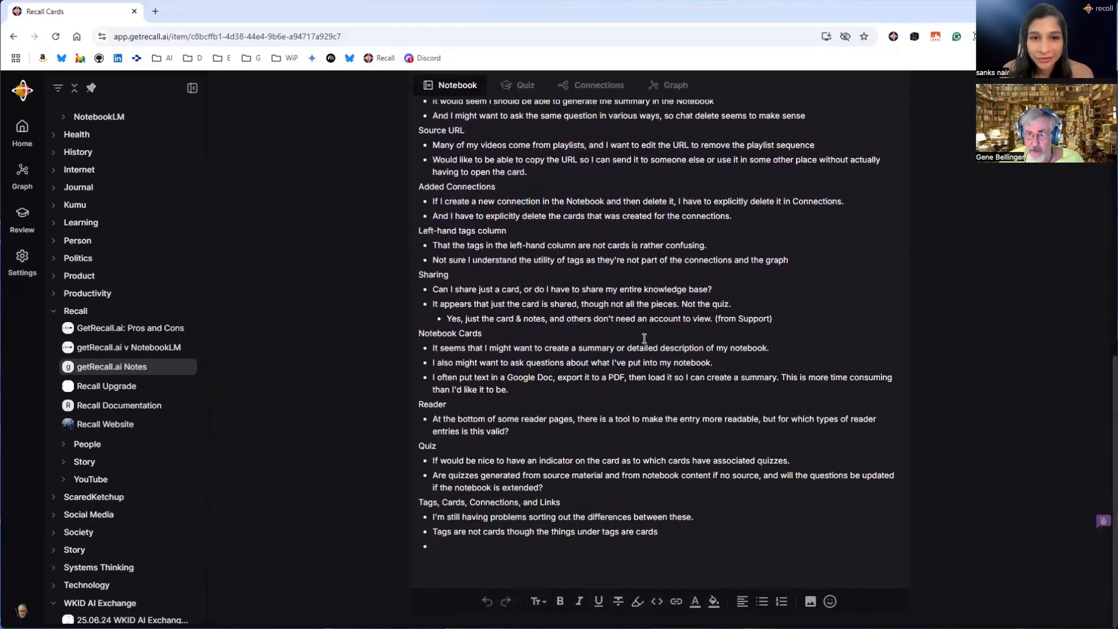
scroll("up", 3)
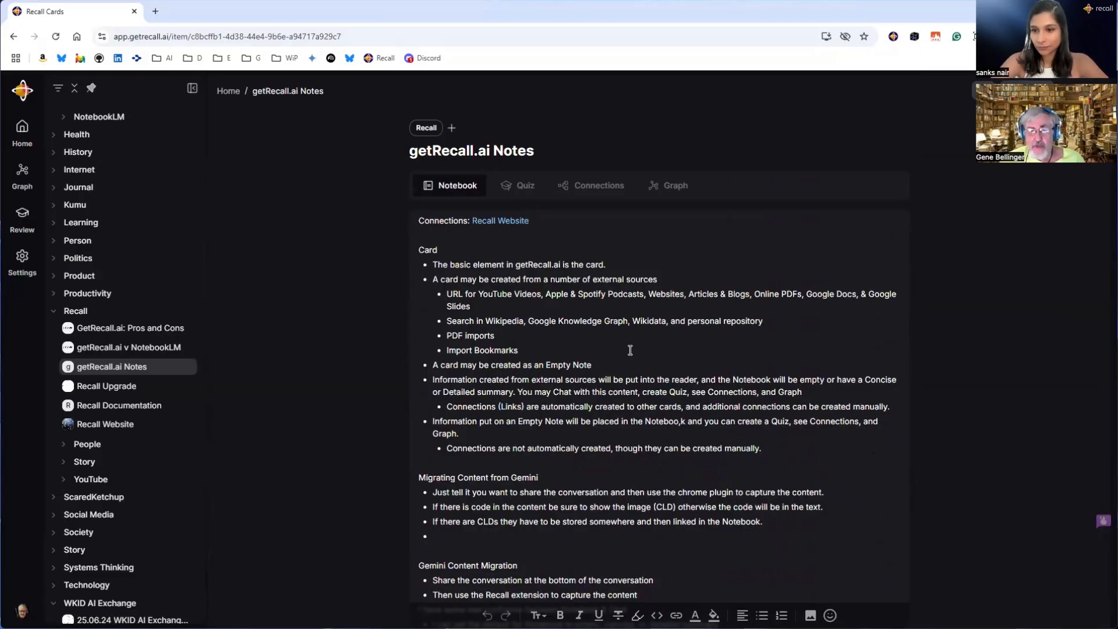
left_click(525, 185)
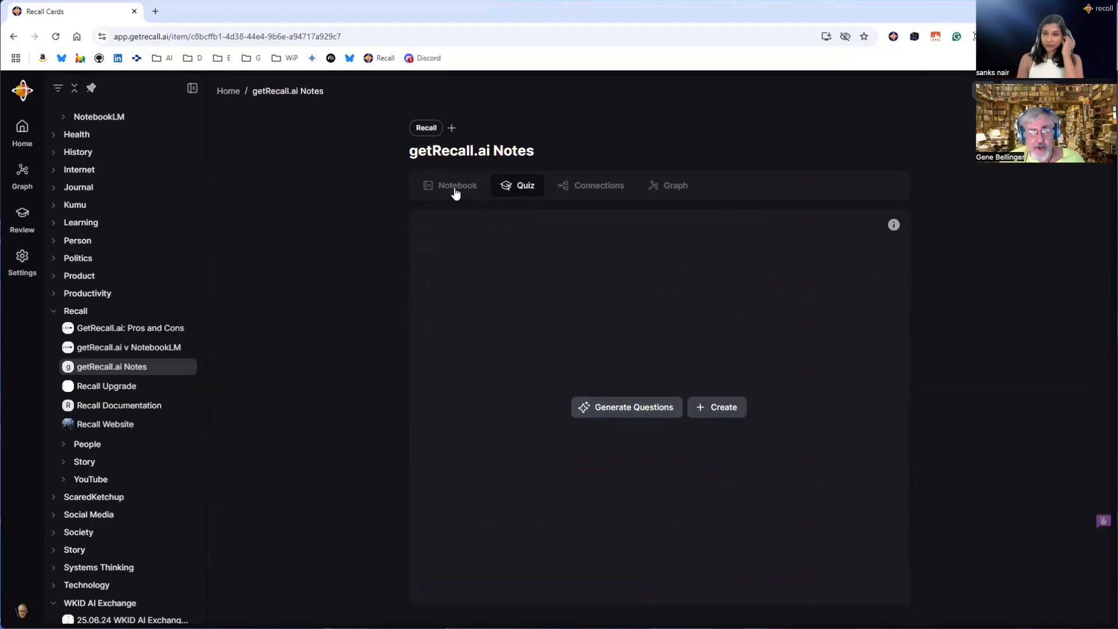
Switch to the Notebook tab of 'getRecall.ai Notes' and scroll through its feature notes
left_click(455, 185)
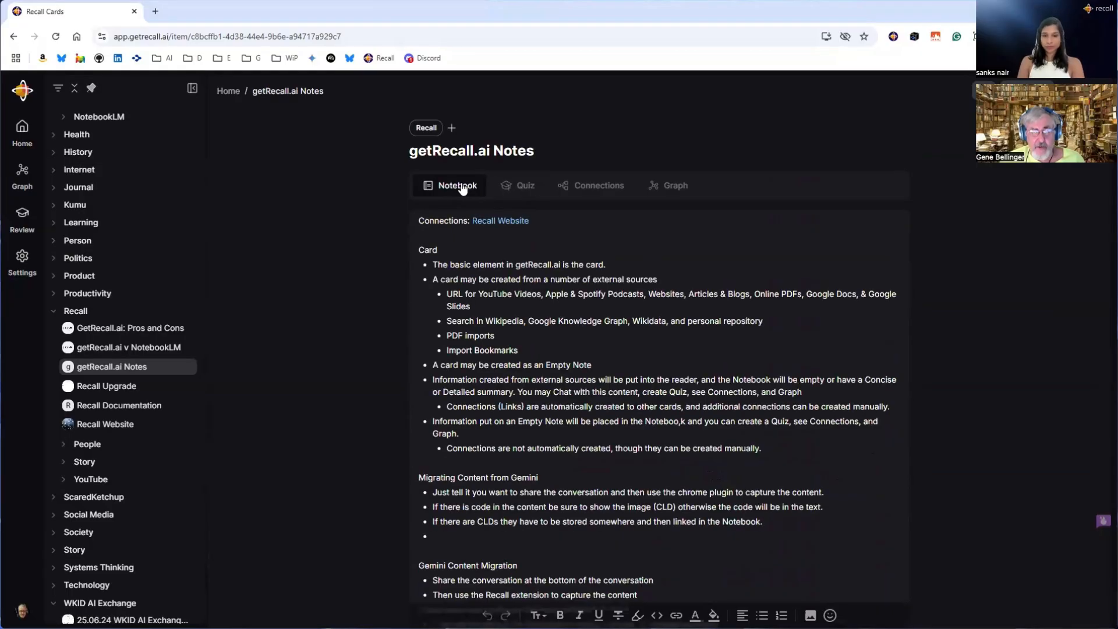
mouse_move(776, 355)
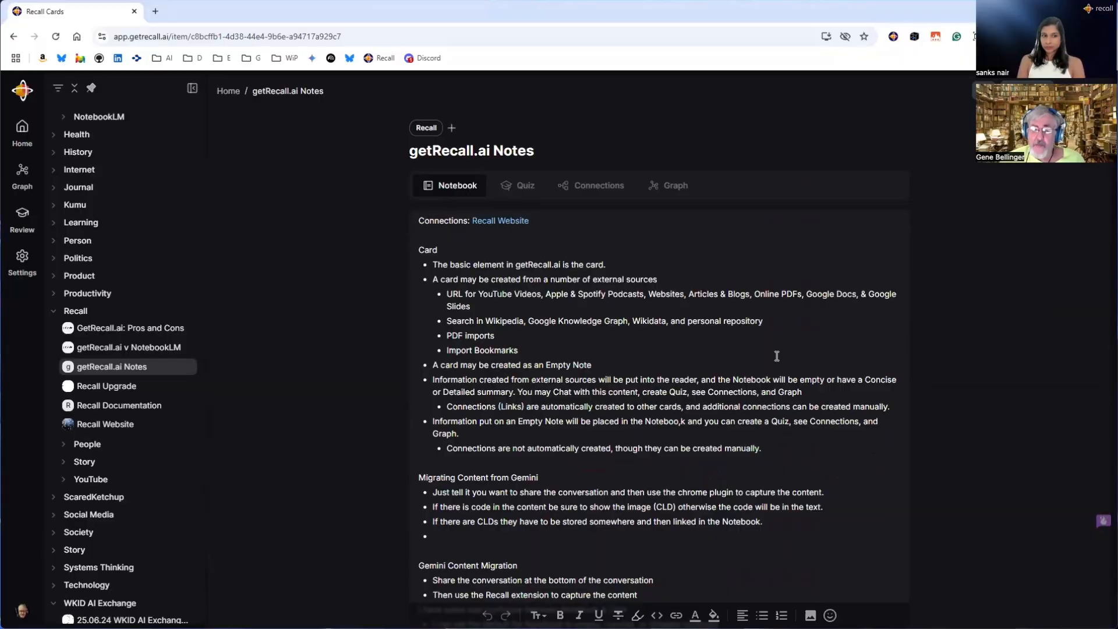
scroll("down", 3)
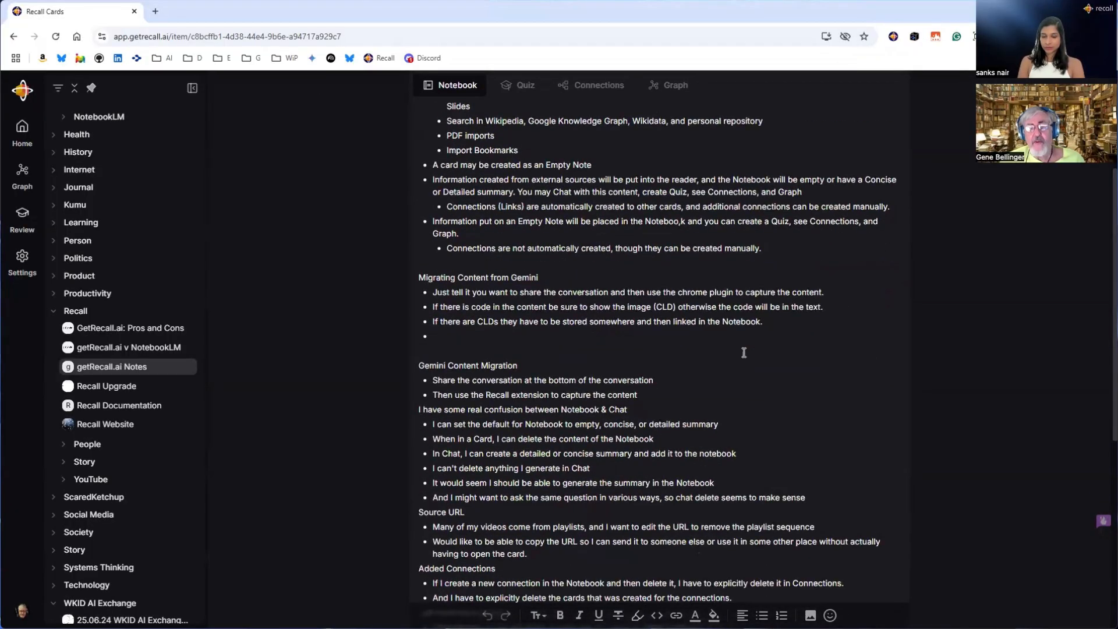
scroll("up", 3)
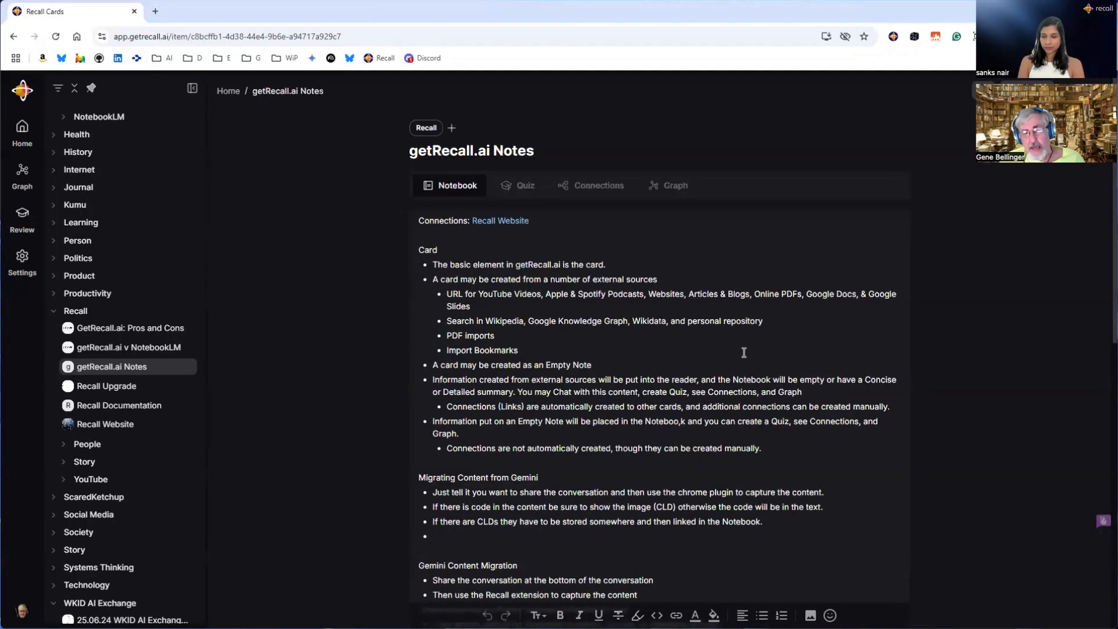
mouse_move(749, 338)
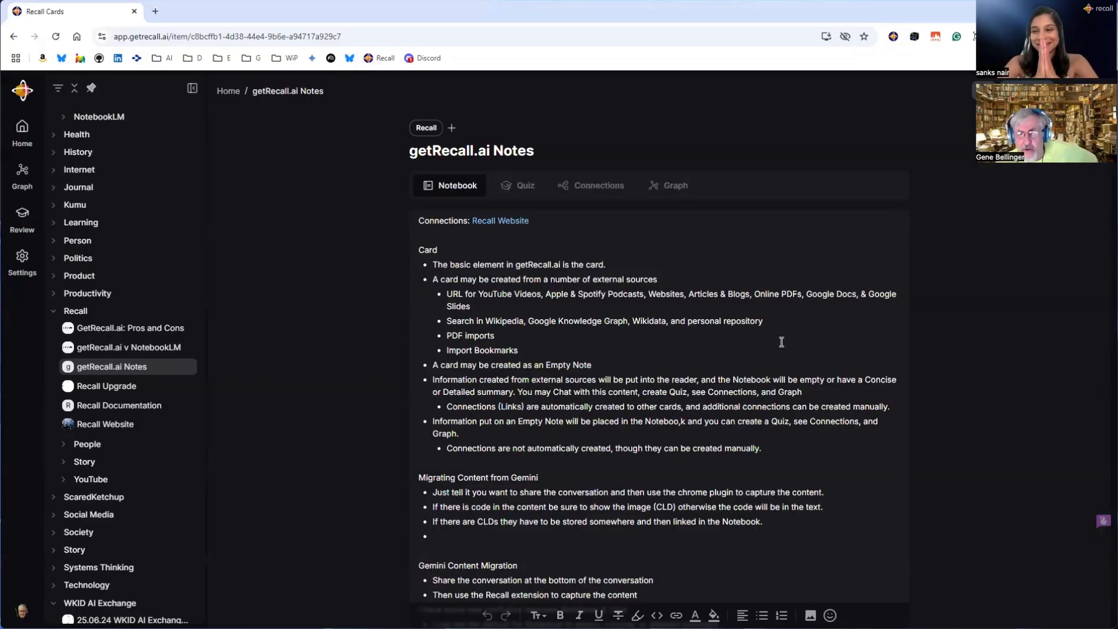
mouse_move(778, 356)
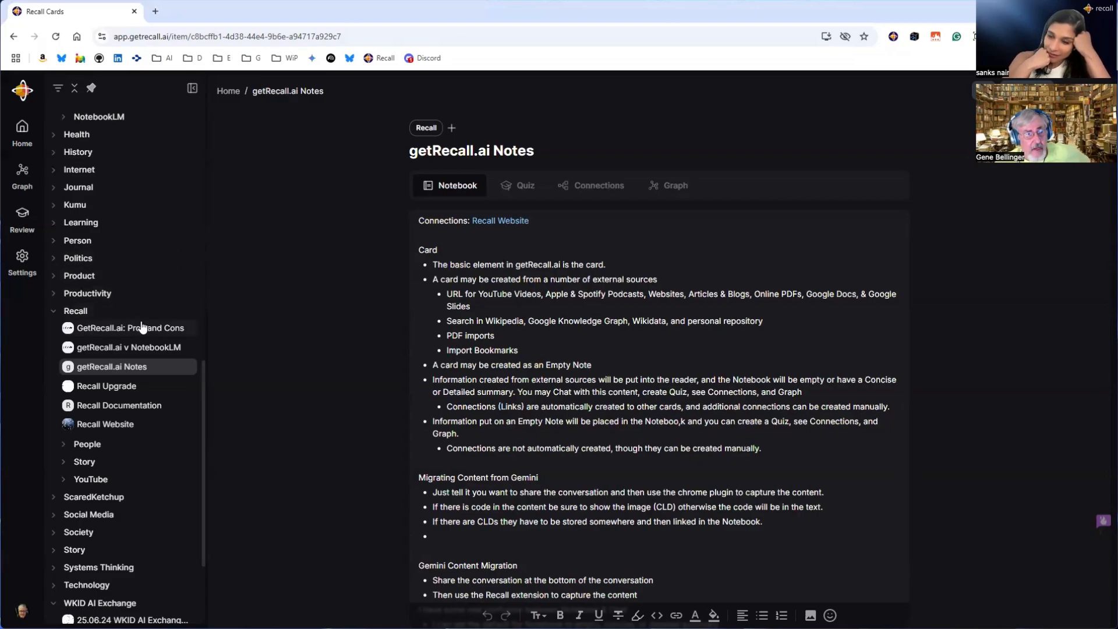
Open the Review page showing the upcoming 10-question session and the 30-day correct-answers chart
left_click(22, 217)
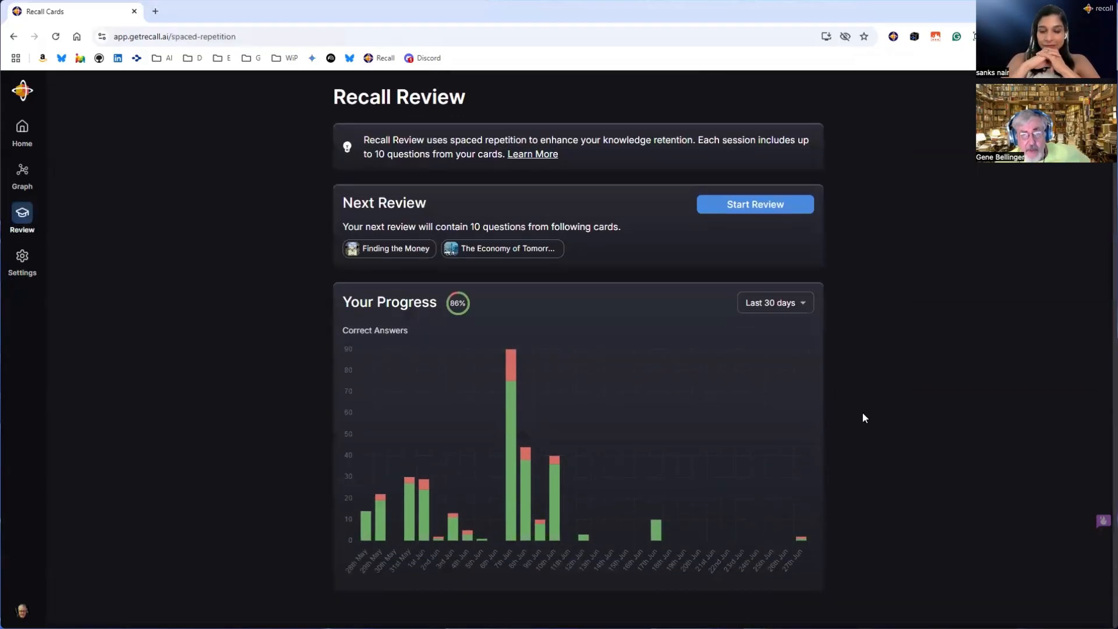
mouse_move(517, 510)
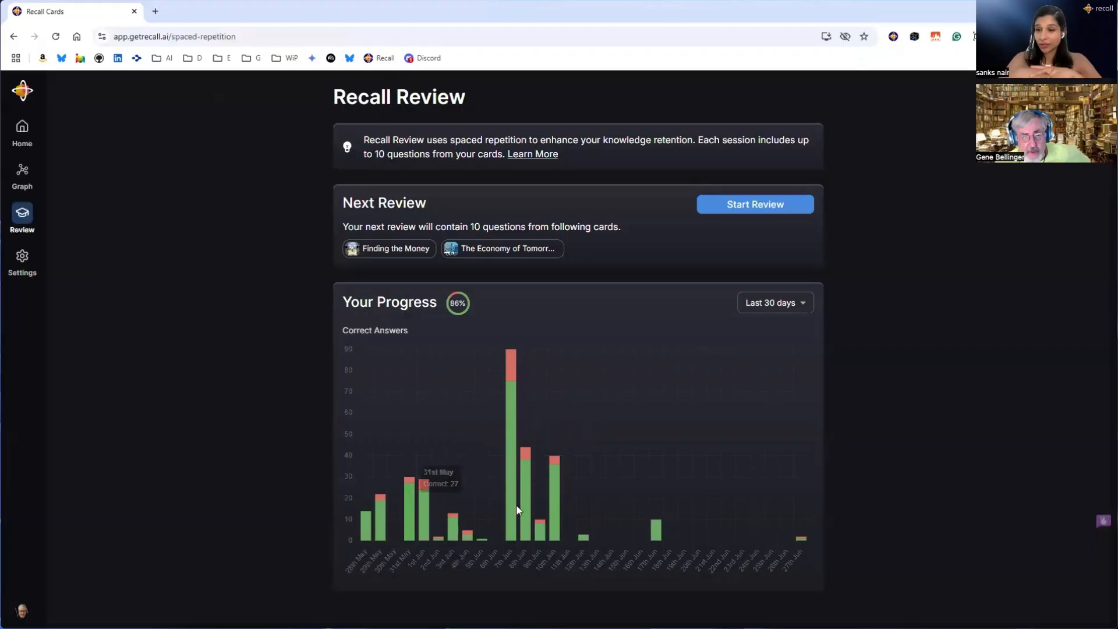
mouse_move(644, 537)
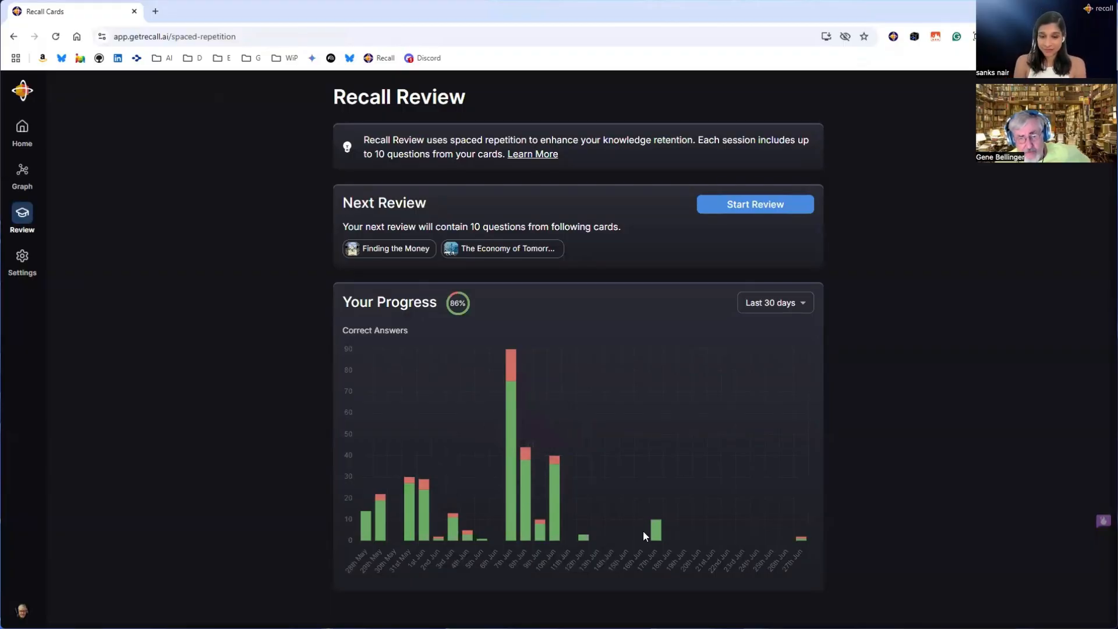
mouse_move(629, 537)
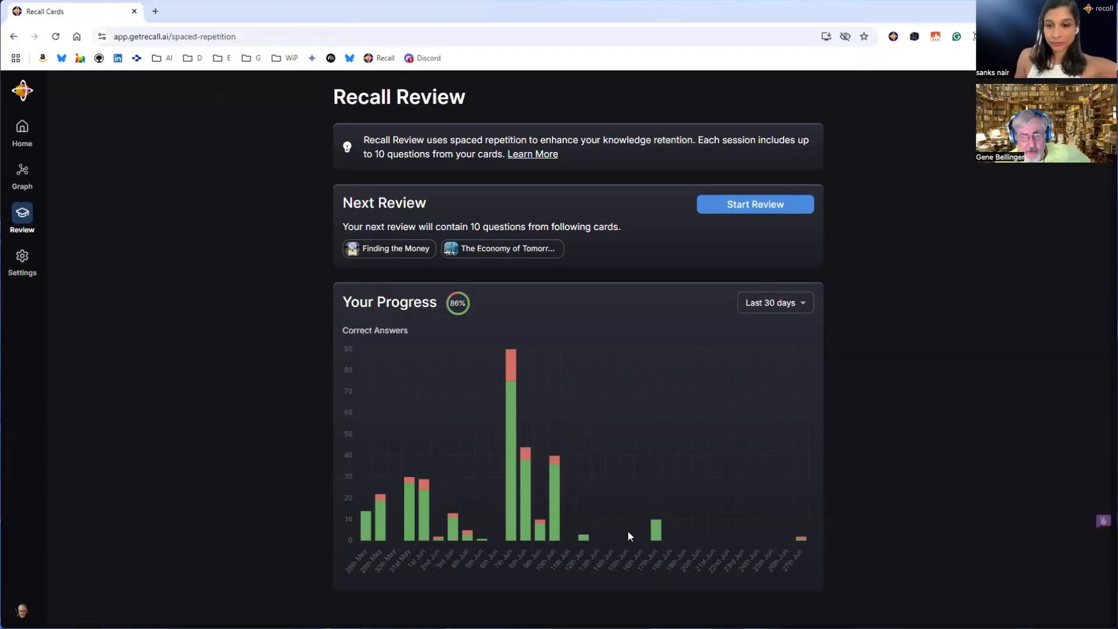
mouse_move(922, 491)
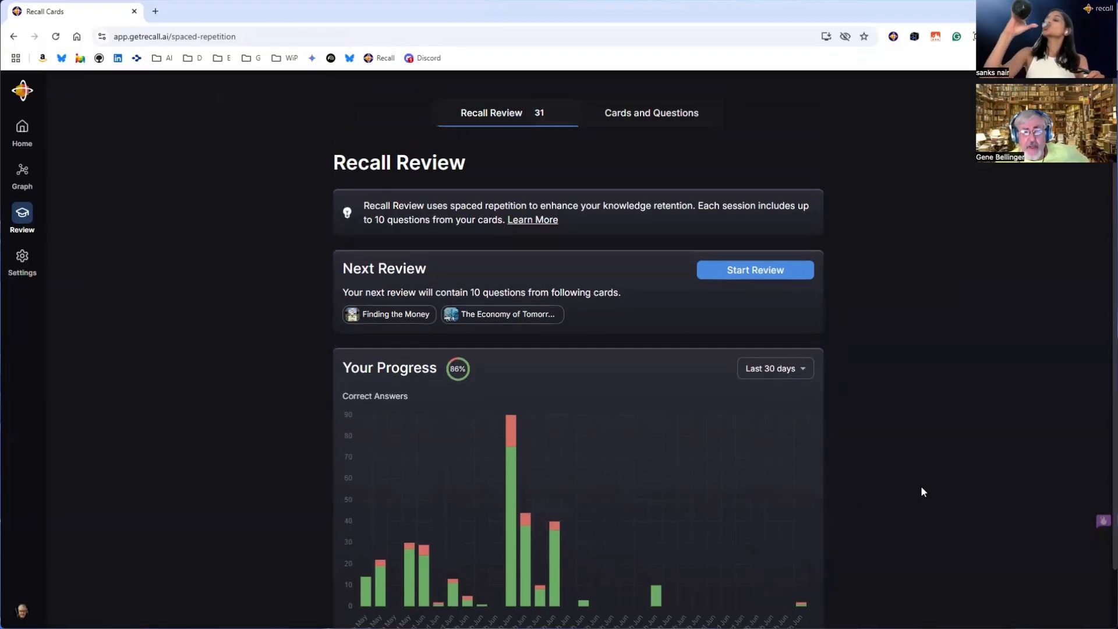
mouse_move(889, 296)
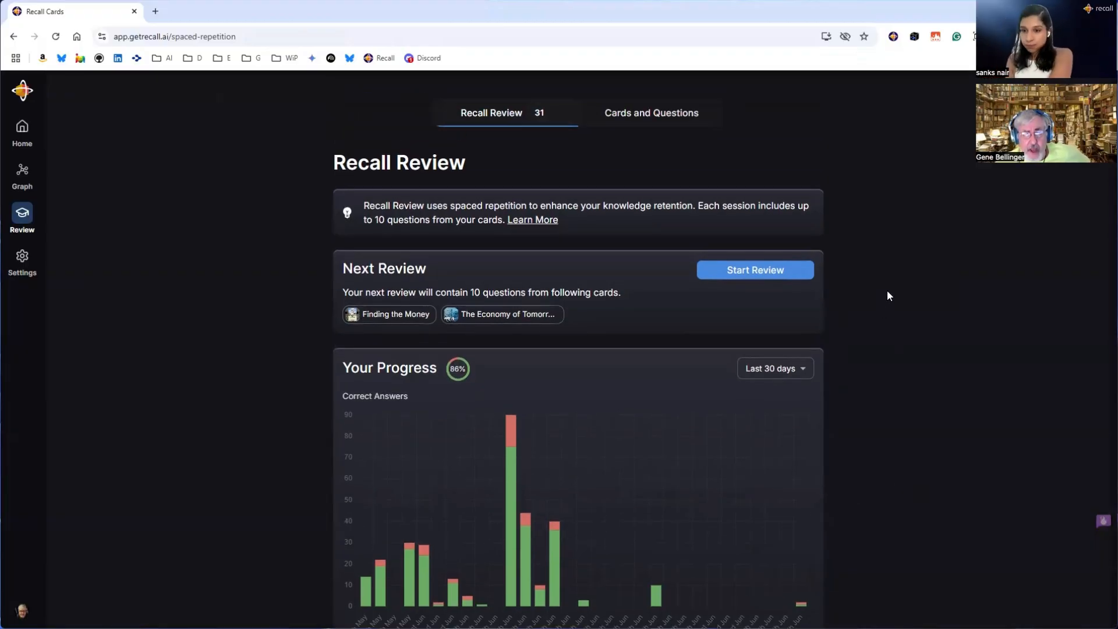
mouse_move(664, 120)
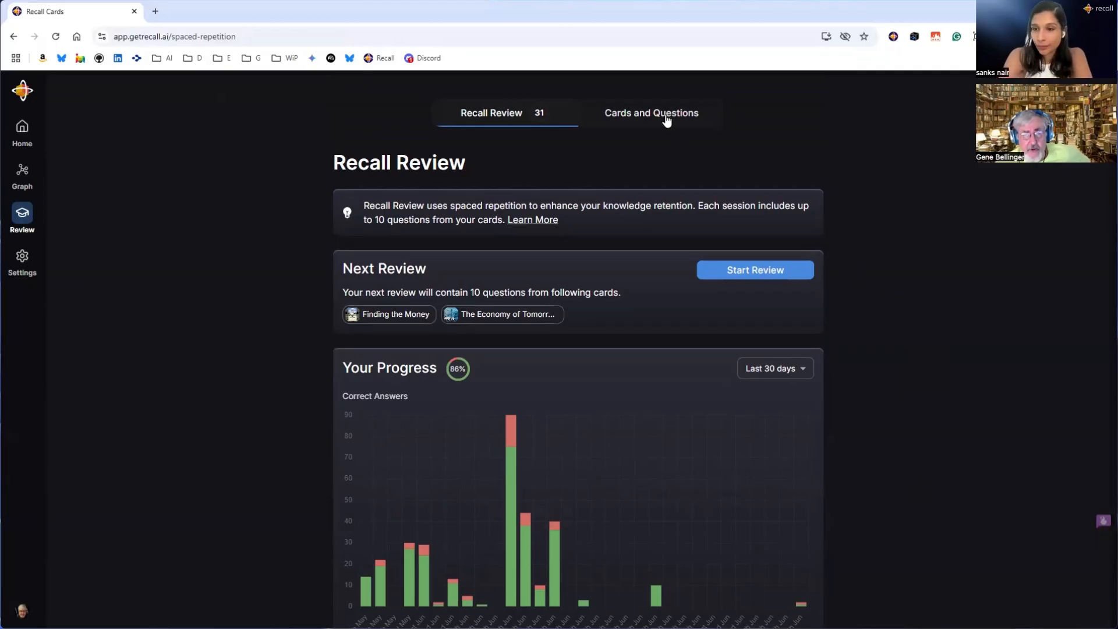
Open Cards and Questions to list four cards, including The Economy of Tomorrow with 21
left_click(650, 113)
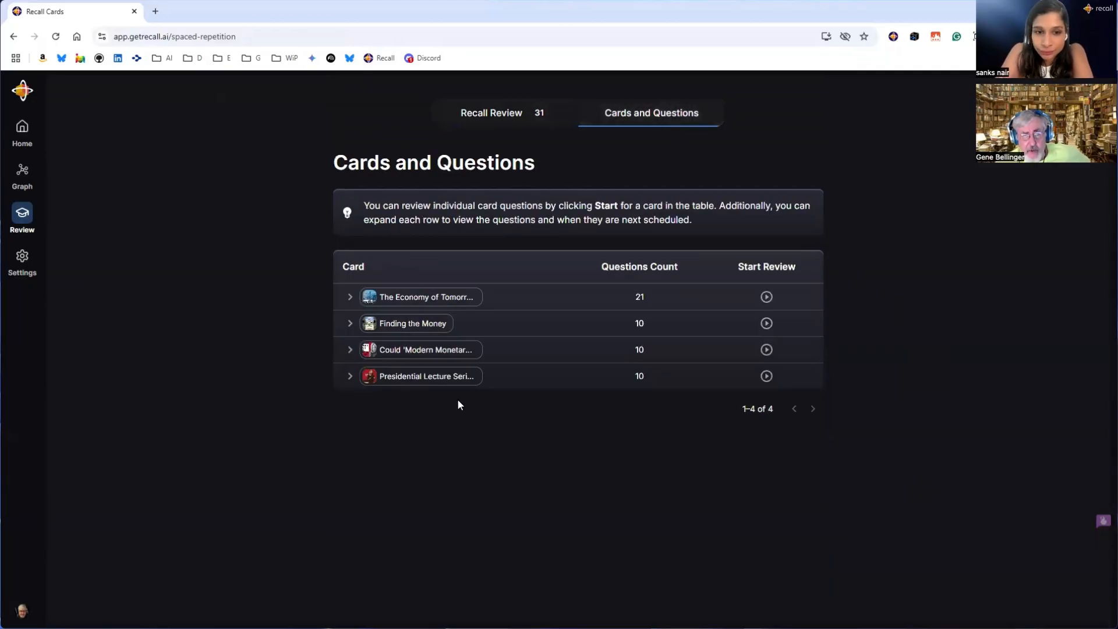
mouse_move(420, 543)
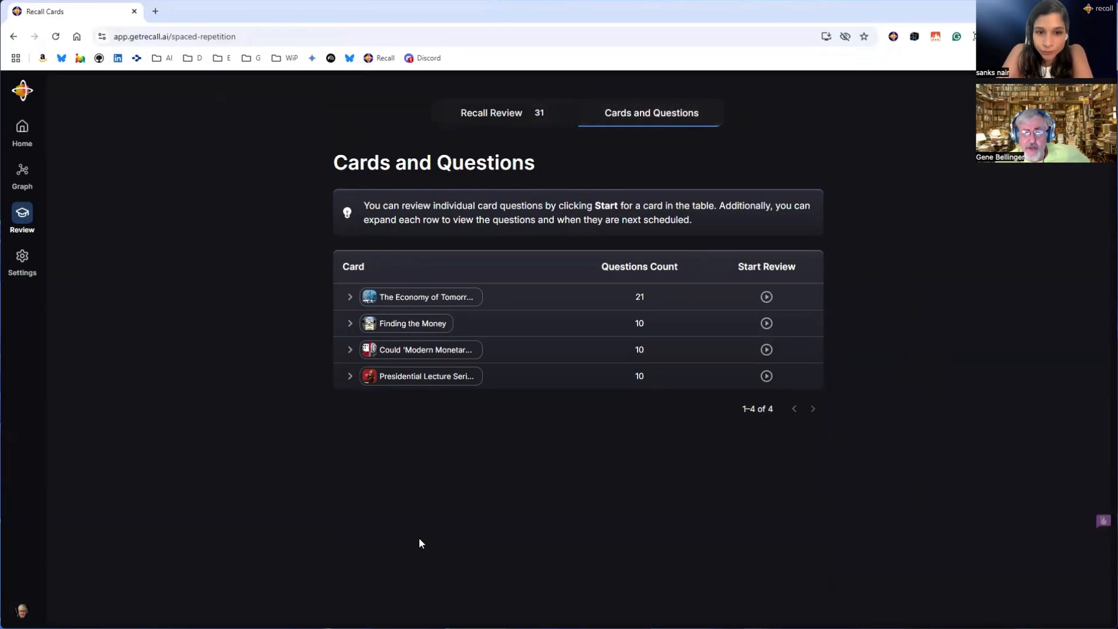
mouse_move(391, 327)
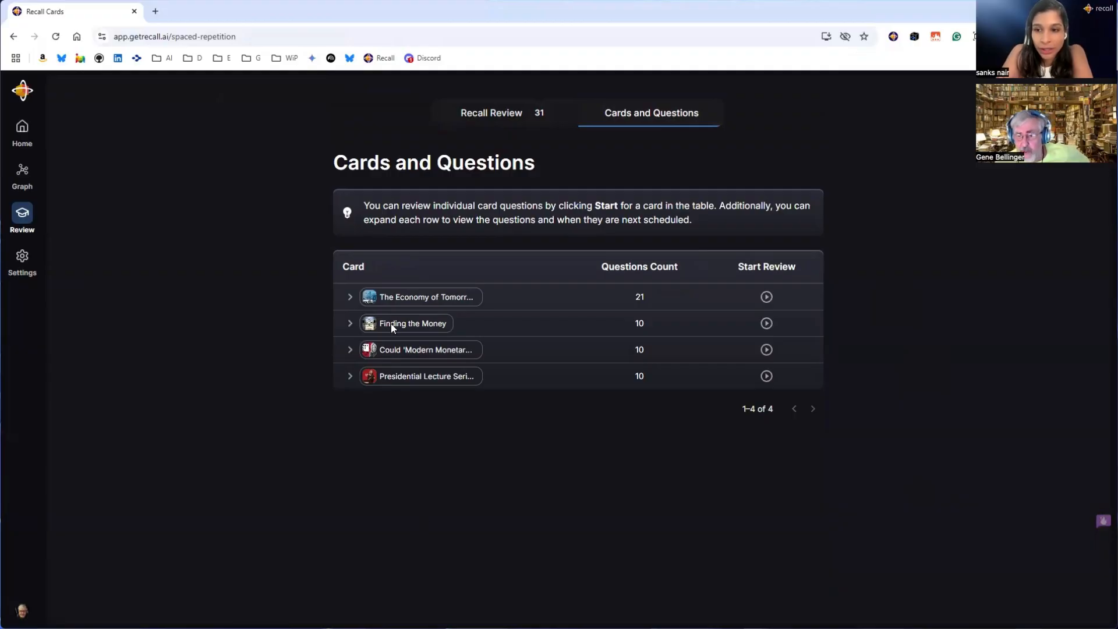
mouse_move(864, 385)
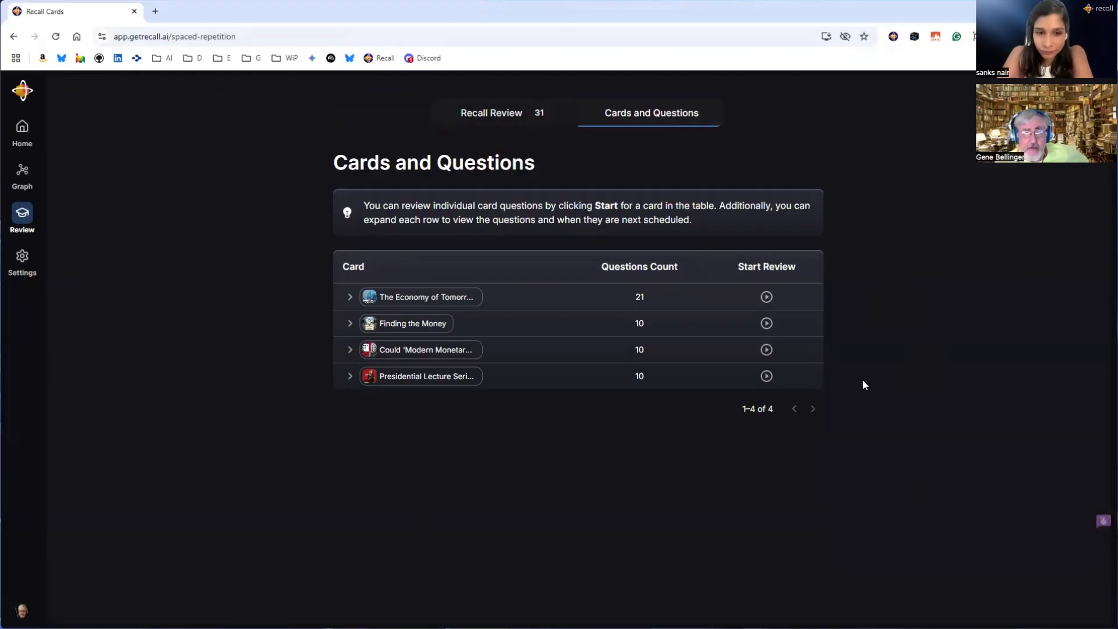
mouse_move(877, 398)
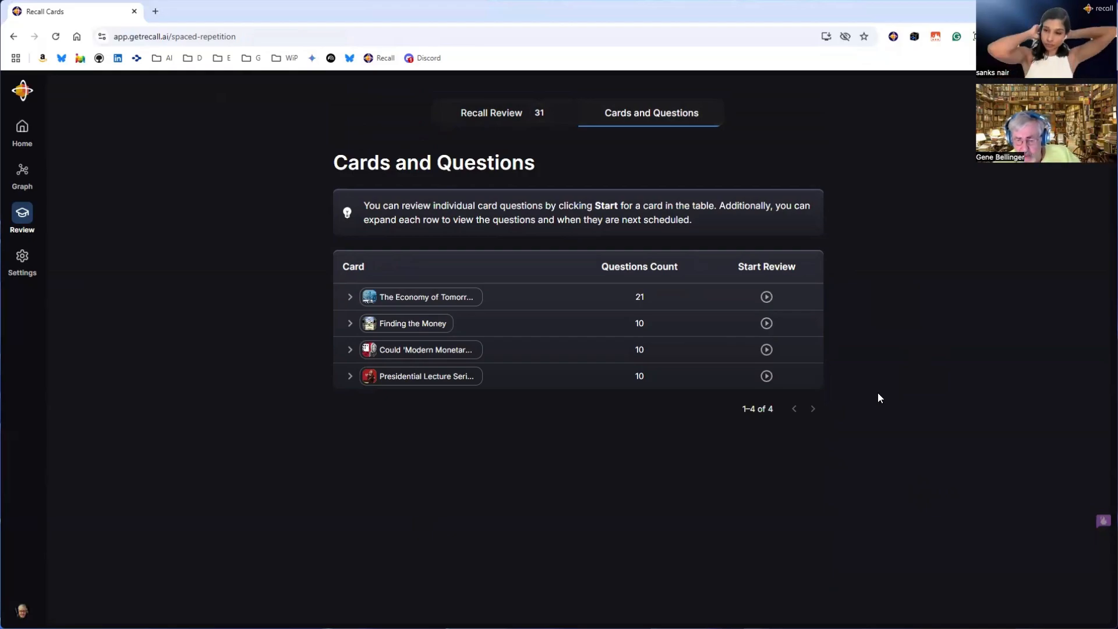
mouse_move(884, 180)
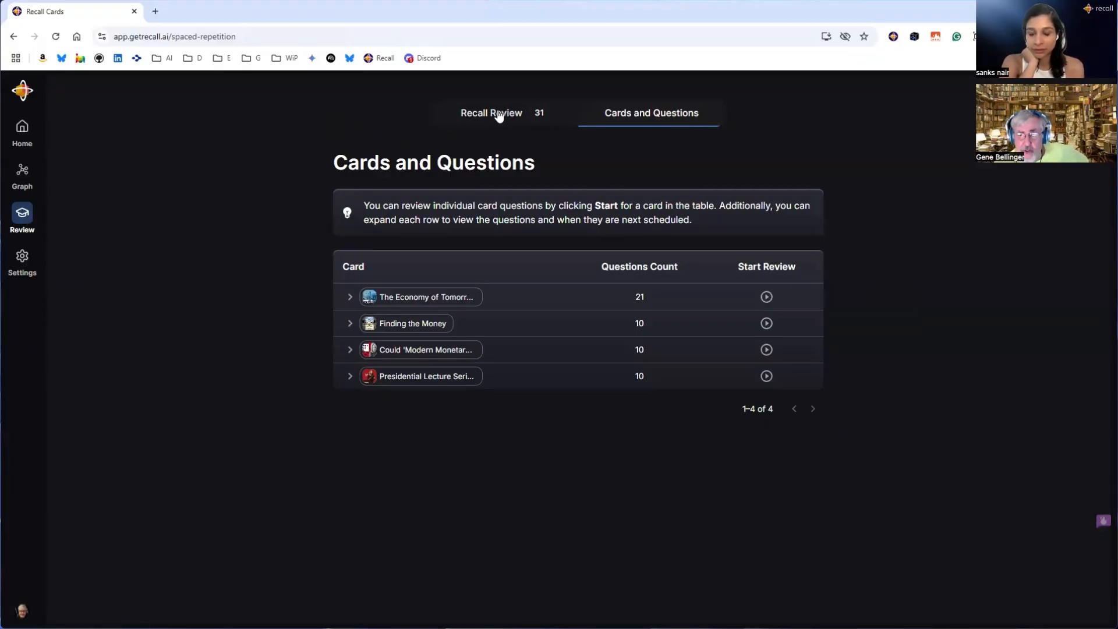
mouse_move(700, 382)
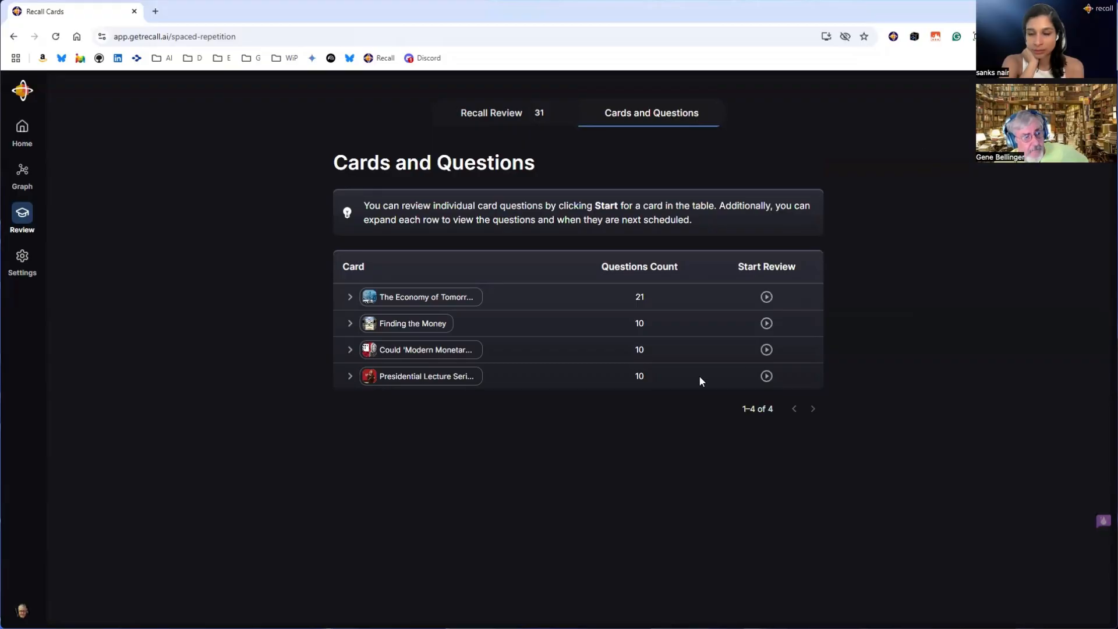
mouse_move(891, 137)
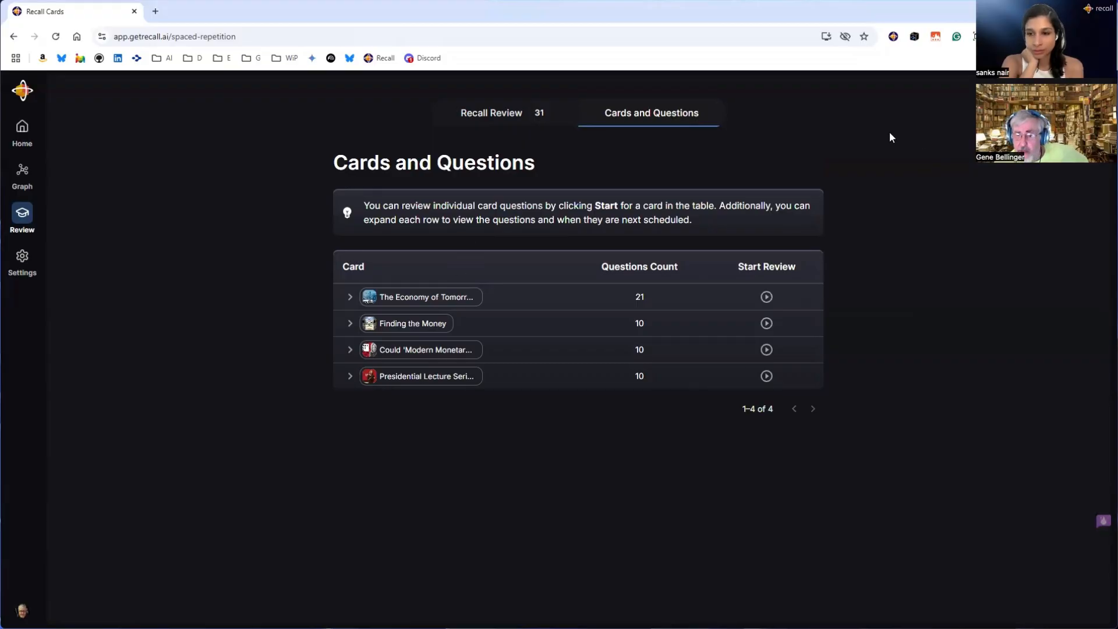
mouse_move(920, 133)
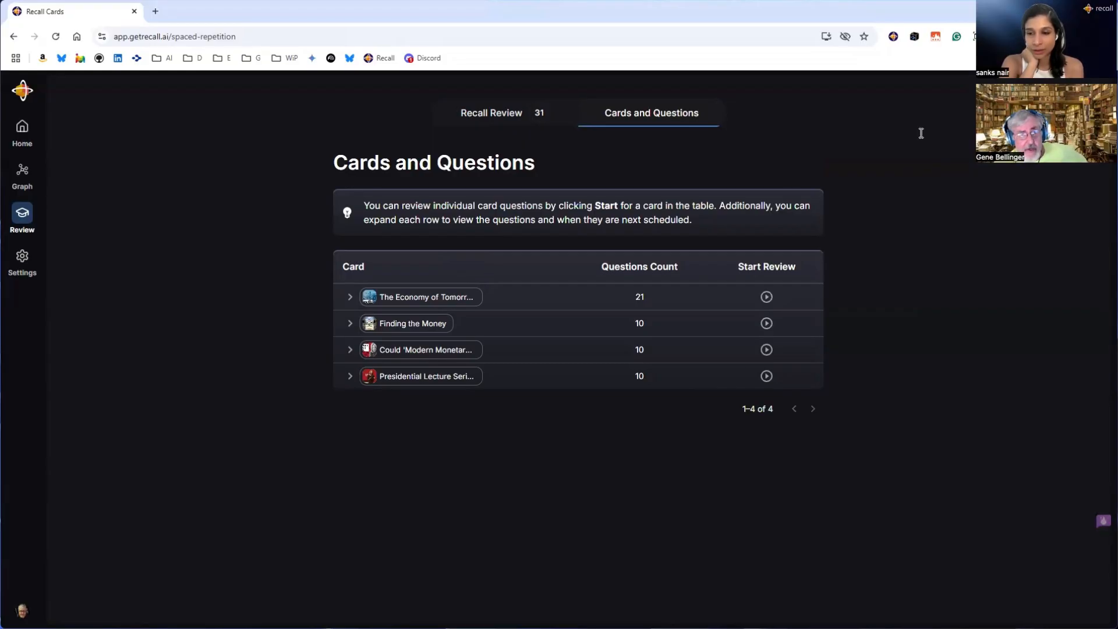
Switch back to the Recall Review tab with its 10-question next review
left_click(491, 112)
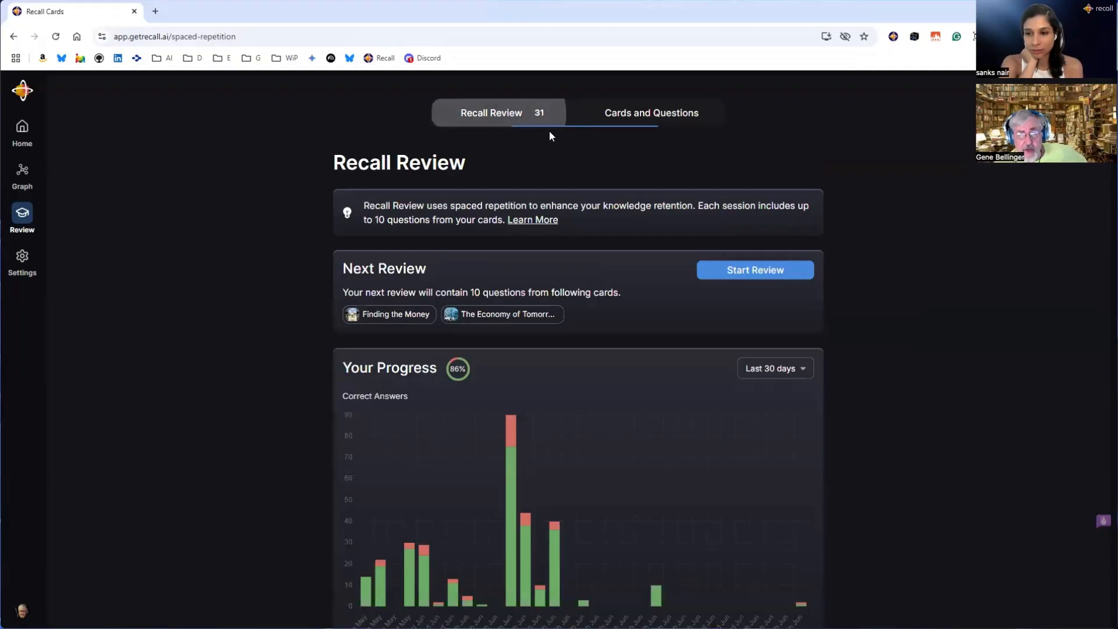
mouse_move(922, 238)
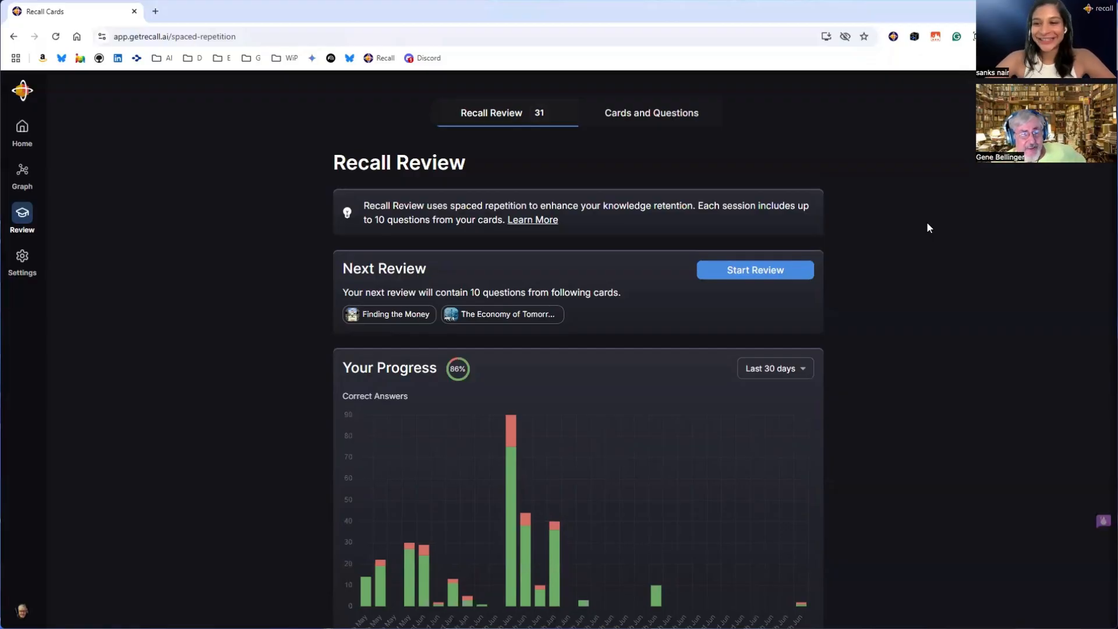
mouse_move(225, 195)
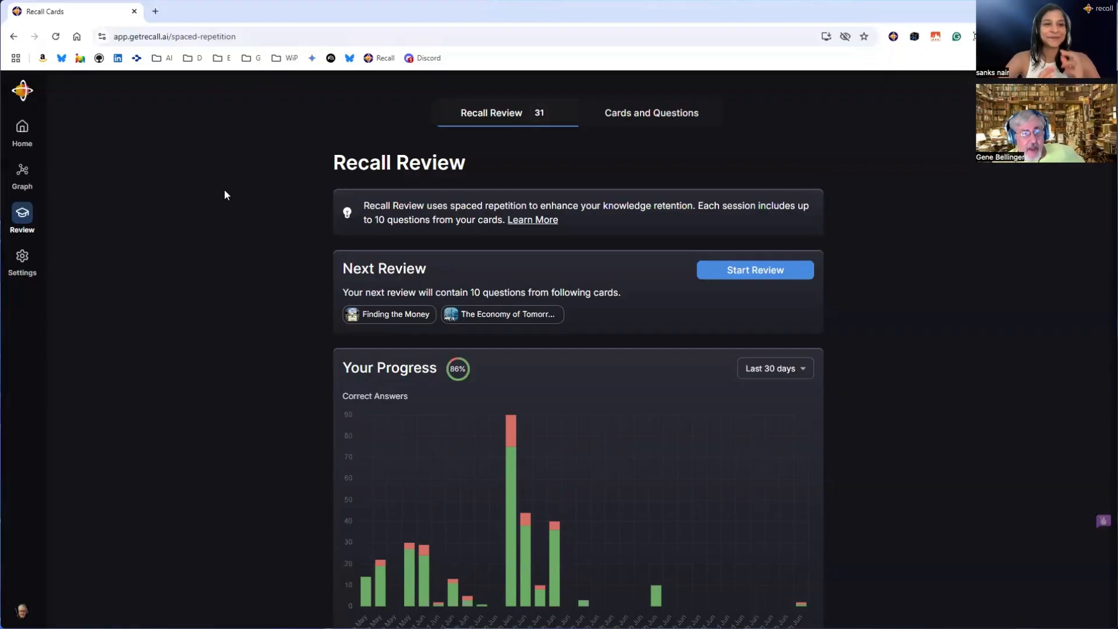
Open the home feed, view the fiscal responsibility note from Economics, then return home
left_click(22, 131)
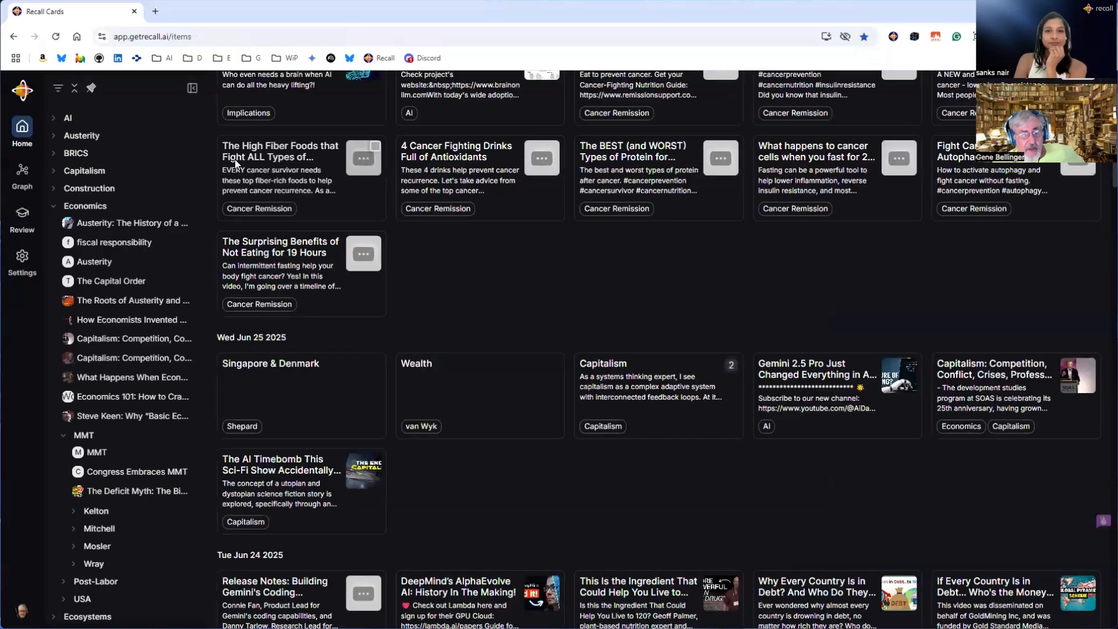
scroll("up", 3)
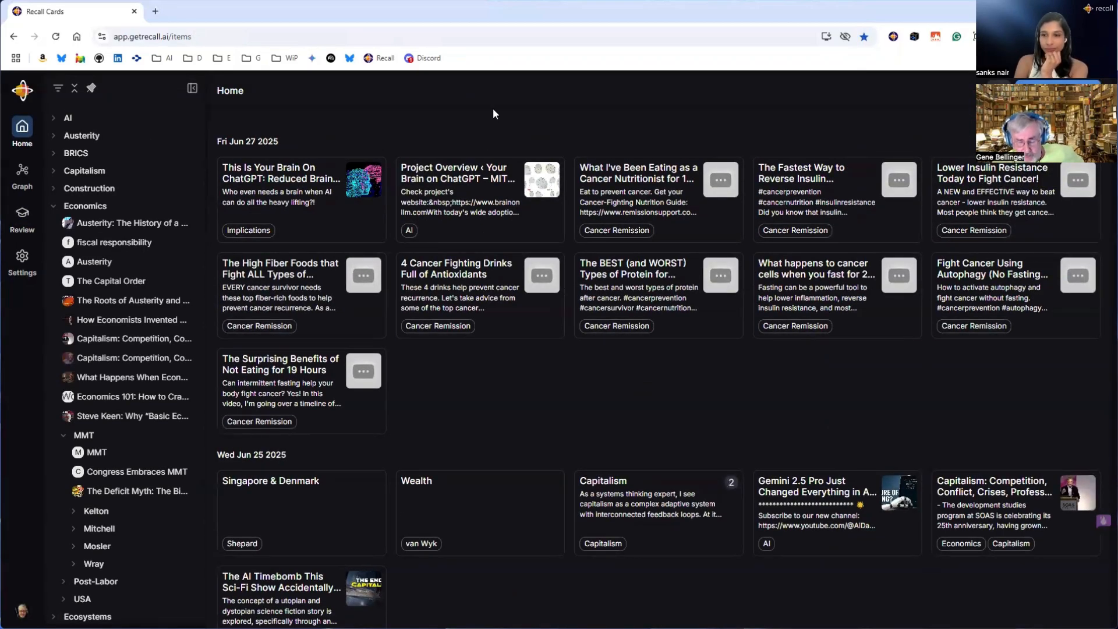
mouse_move(445, 146)
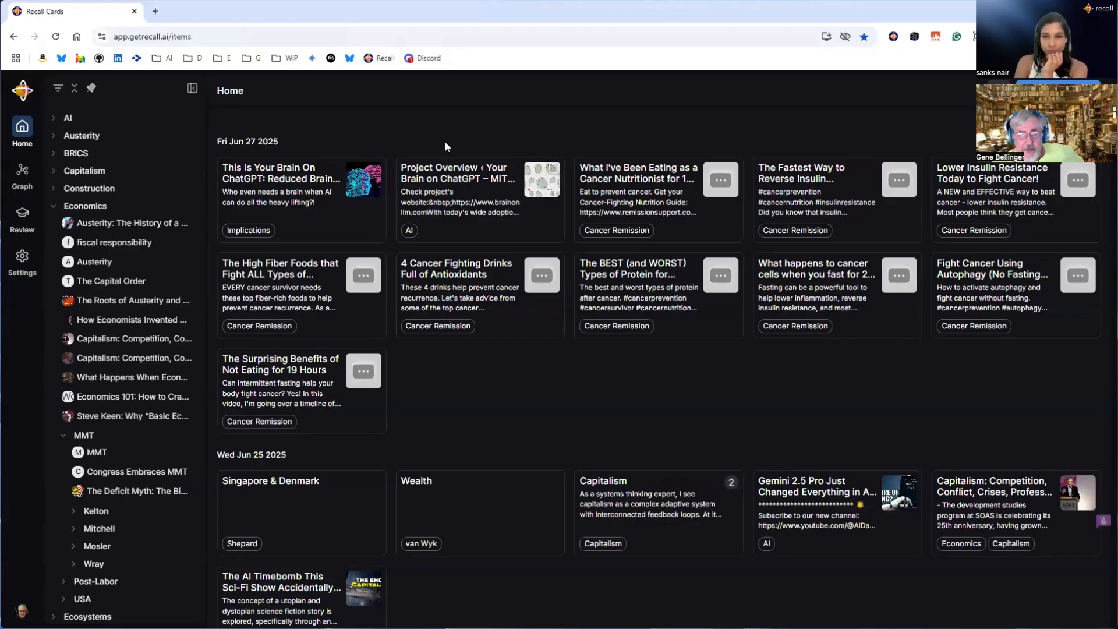
mouse_move(476, 116)
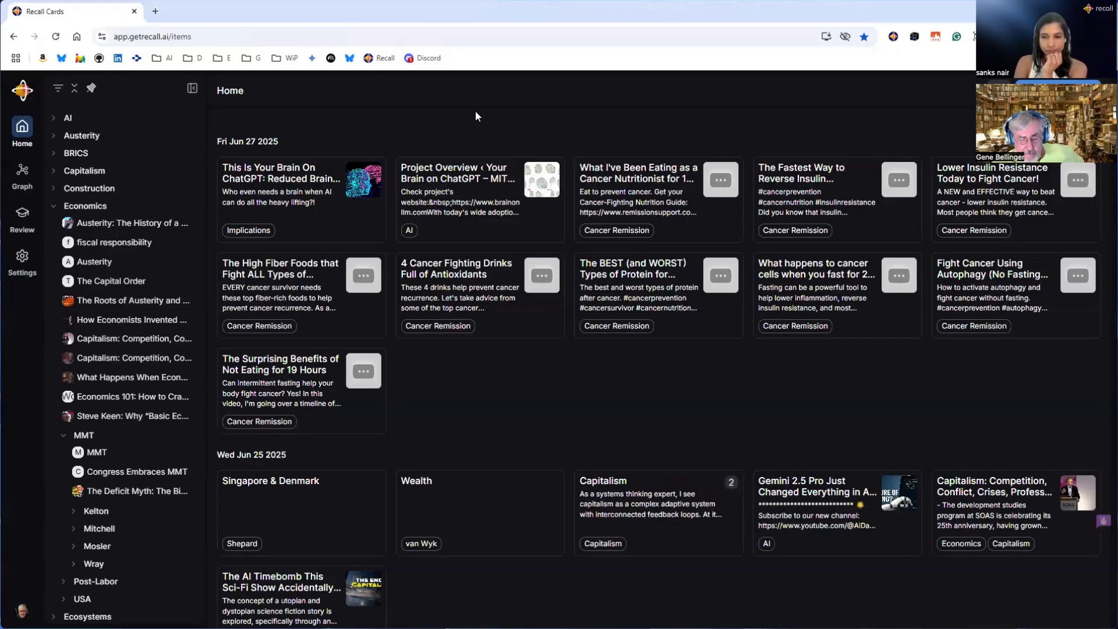
mouse_move(425, 124)
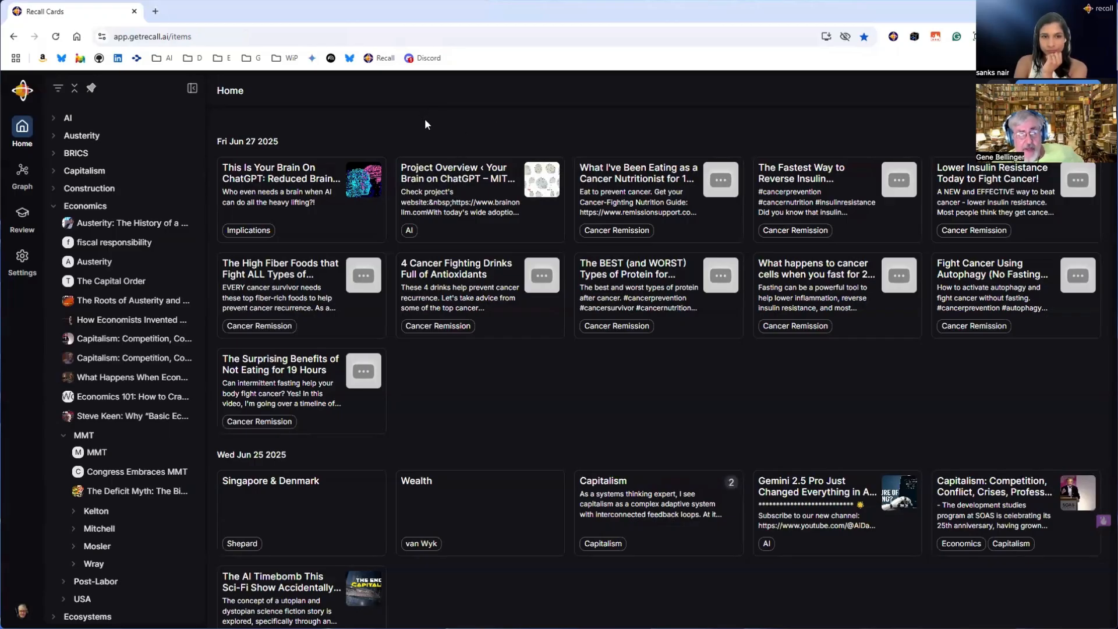
mouse_move(464, 121)
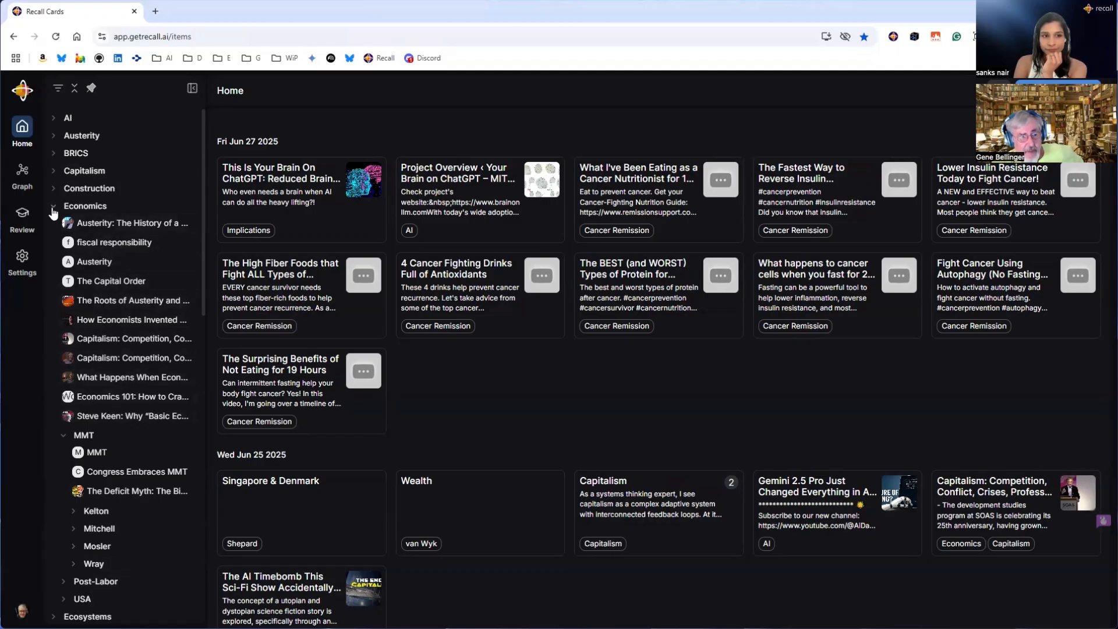
left_click(114, 241)
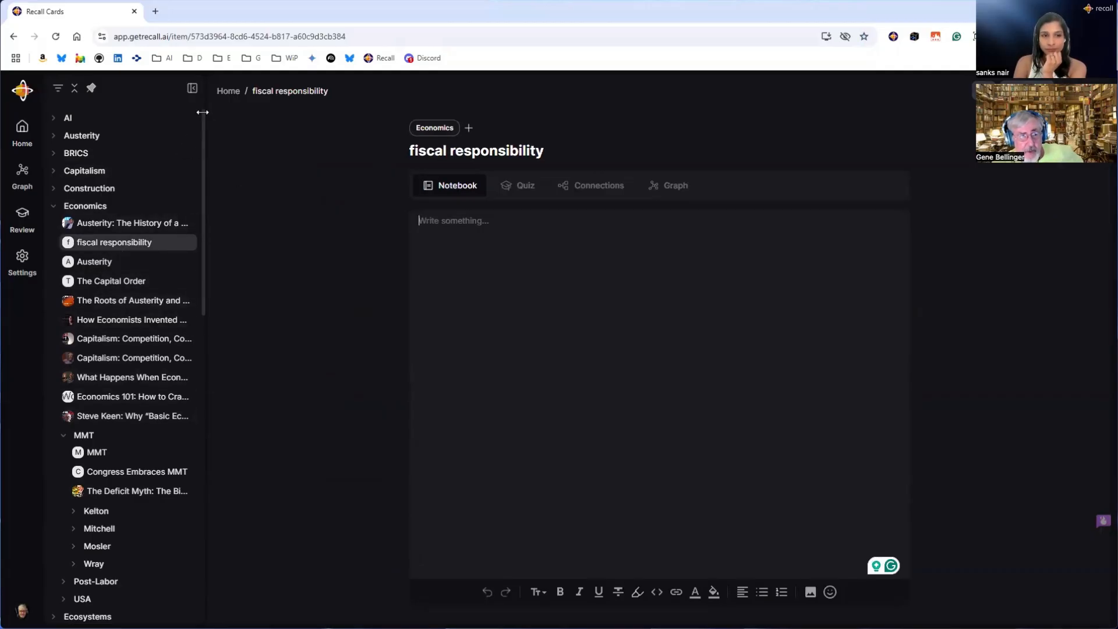
left_click(22, 131)
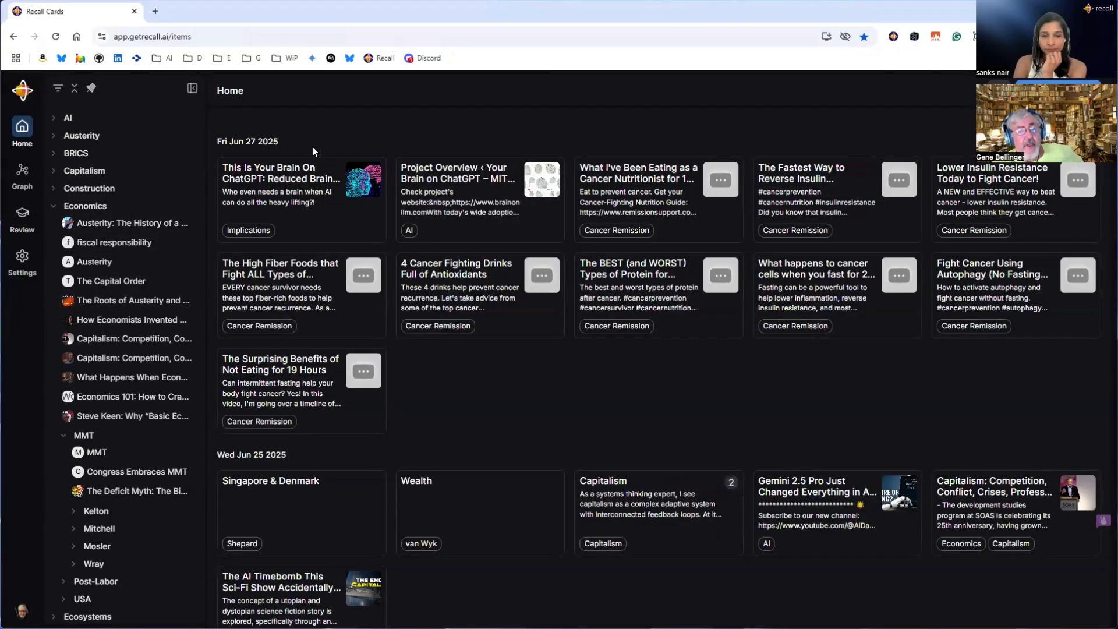
Open the 'Project Overview ‹ Your Brain on ChatGPT – MIT Media Lab' card from the home feed
left_click(22, 175)
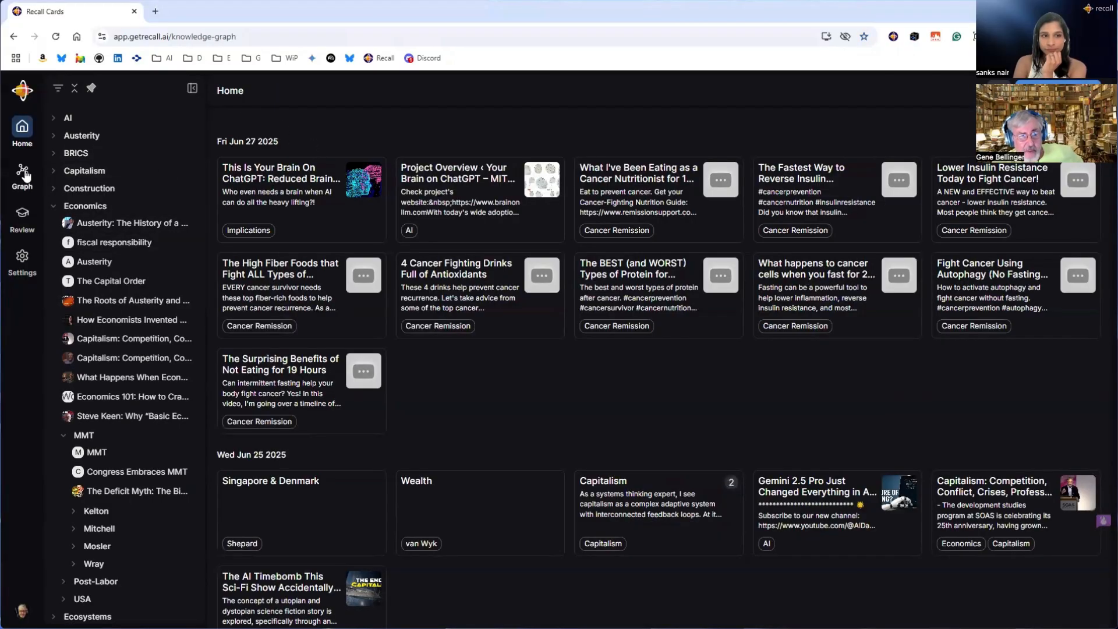
left_click(22, 176)
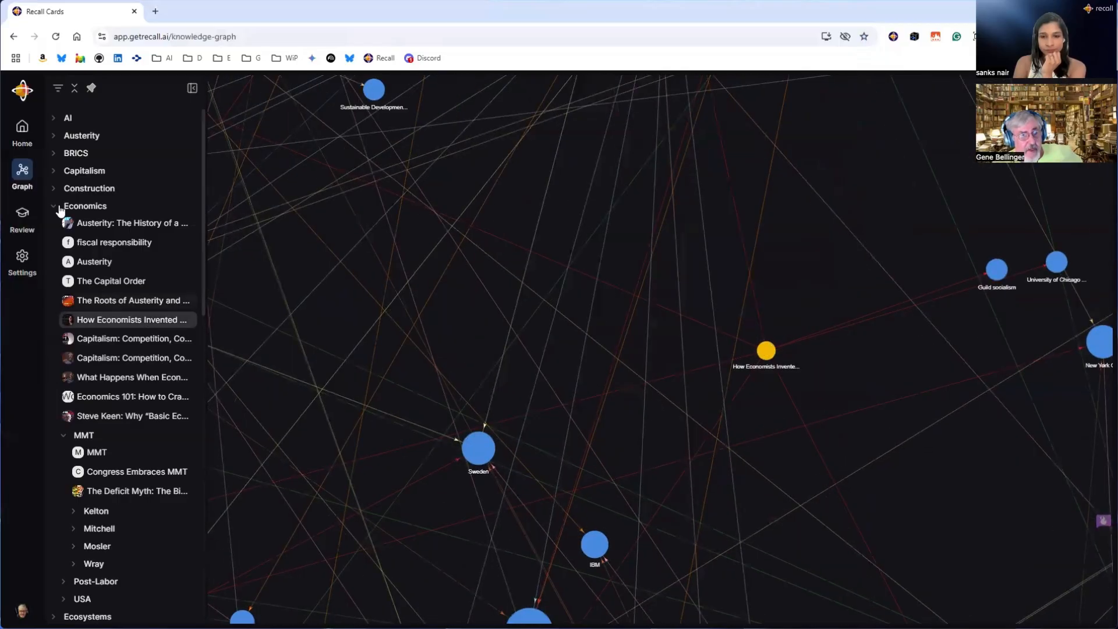
left_click(22, 131)
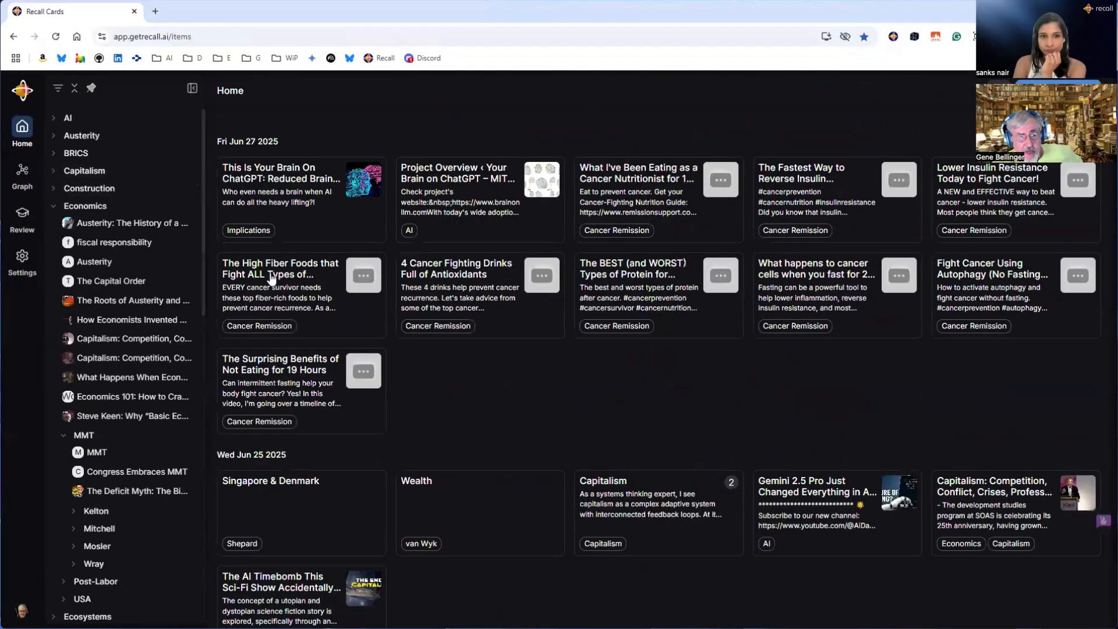
left_click(480, 184)
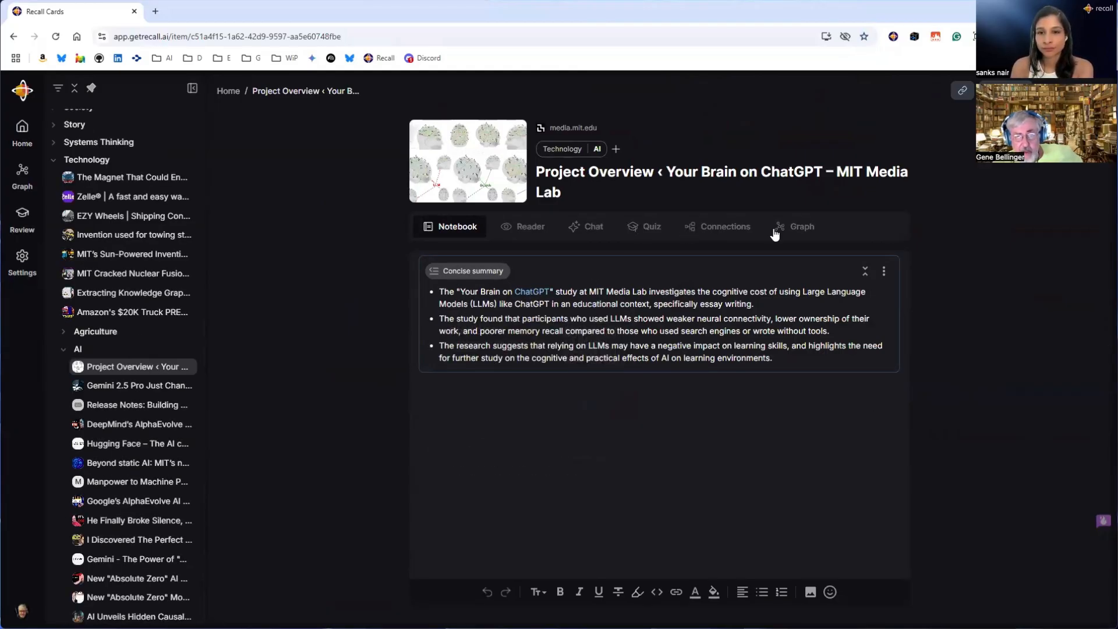
View the MIT card's ChatGPT and OpenAI links, then show the full knowledge graph
left_click(799, 226)
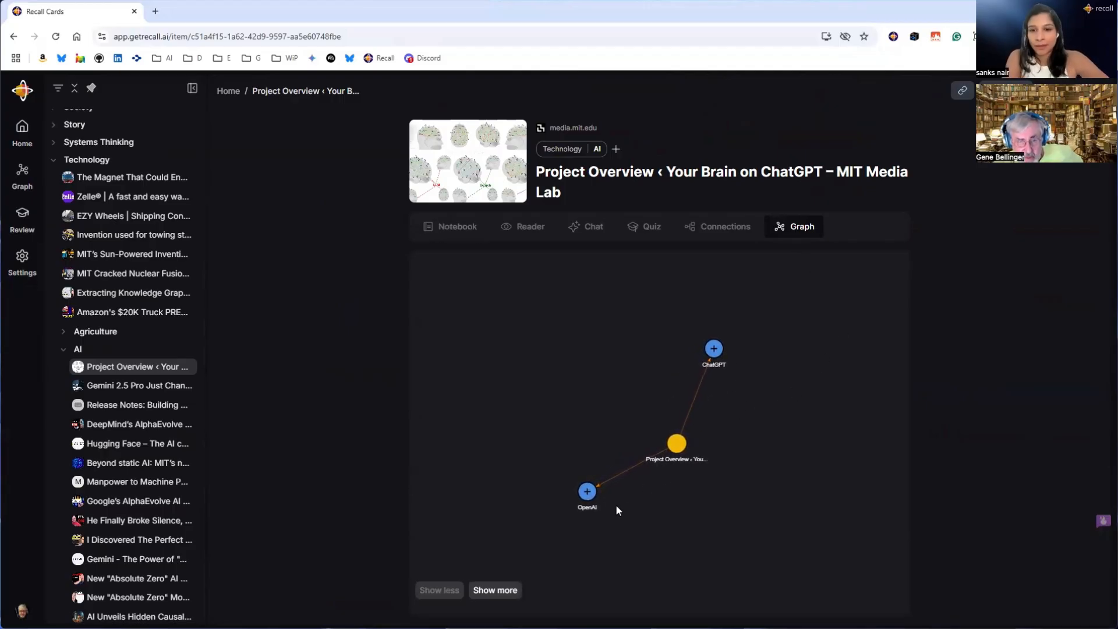
mouse_move(737, 444)
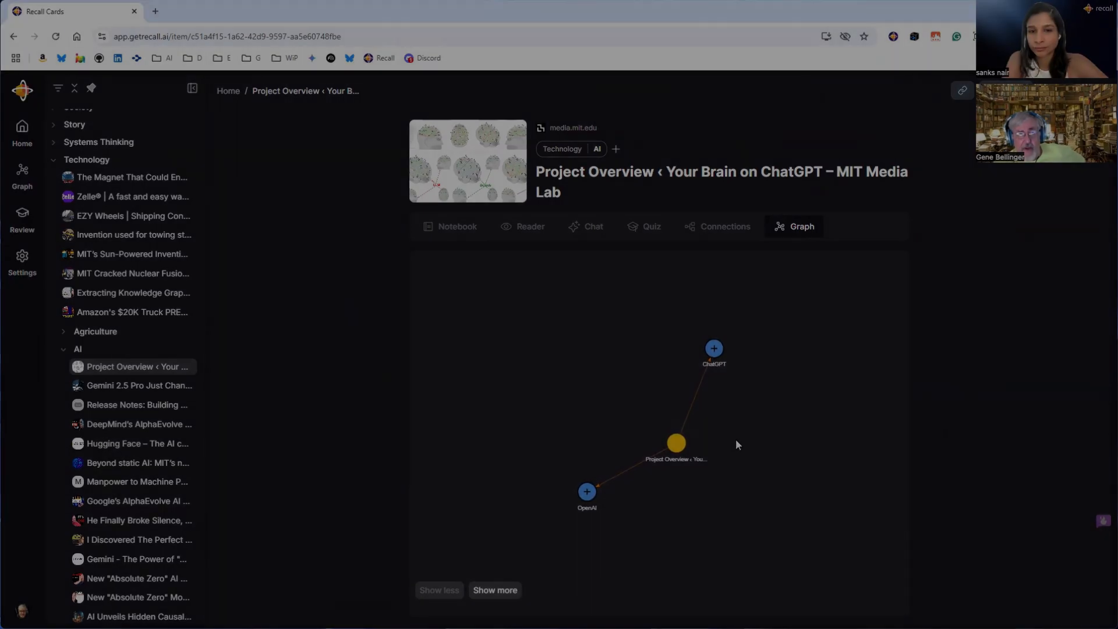
left_click(22, 175)
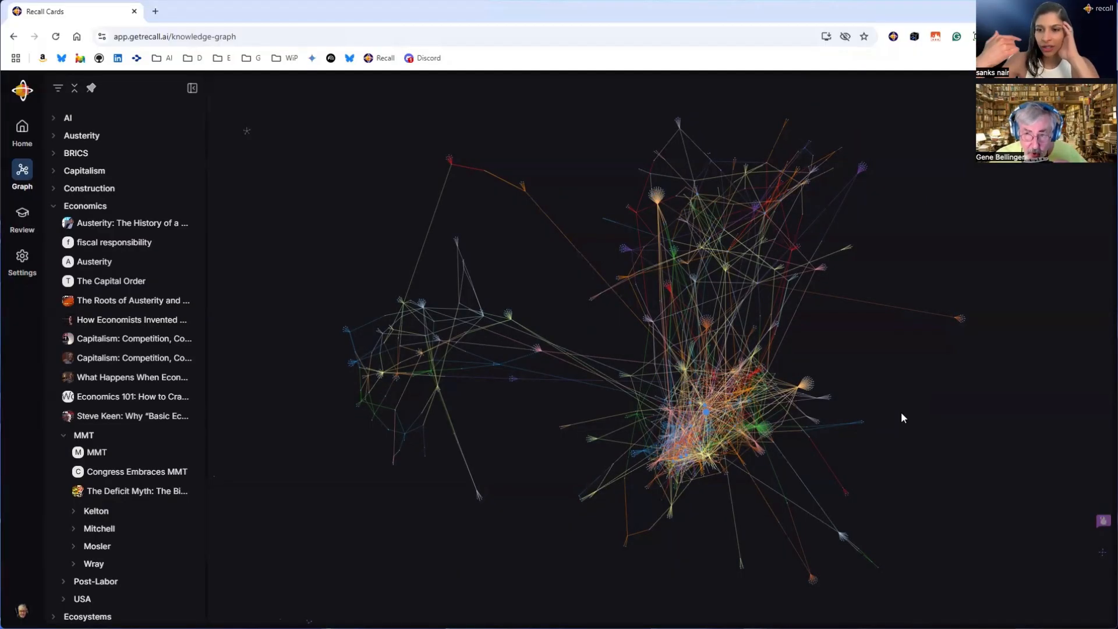
mouse_move(943, 406)
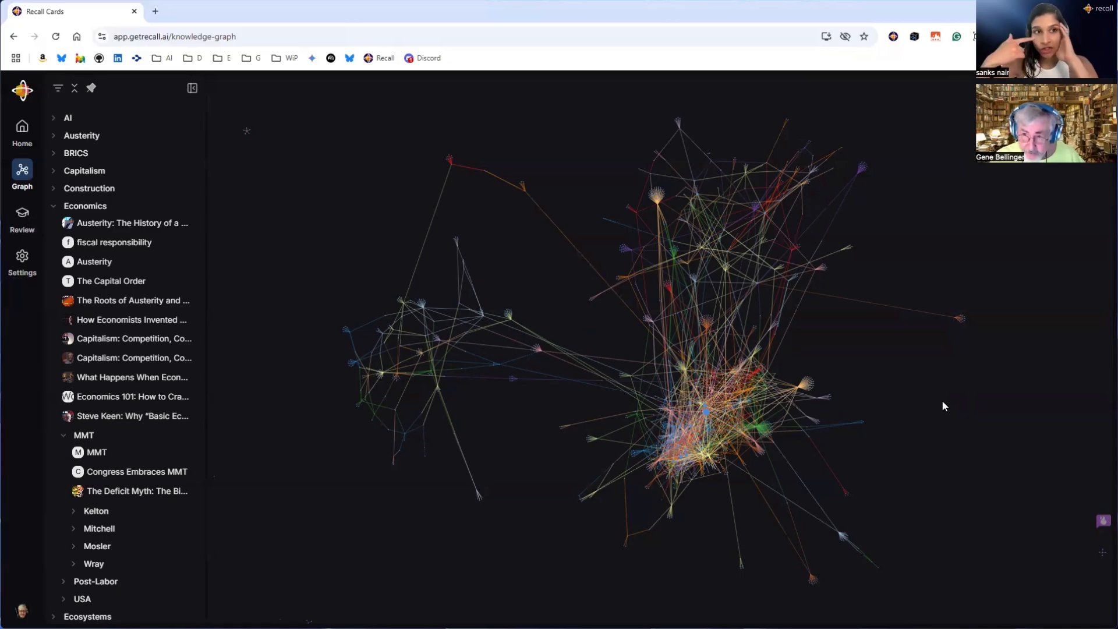
mouse_move(901, 400)
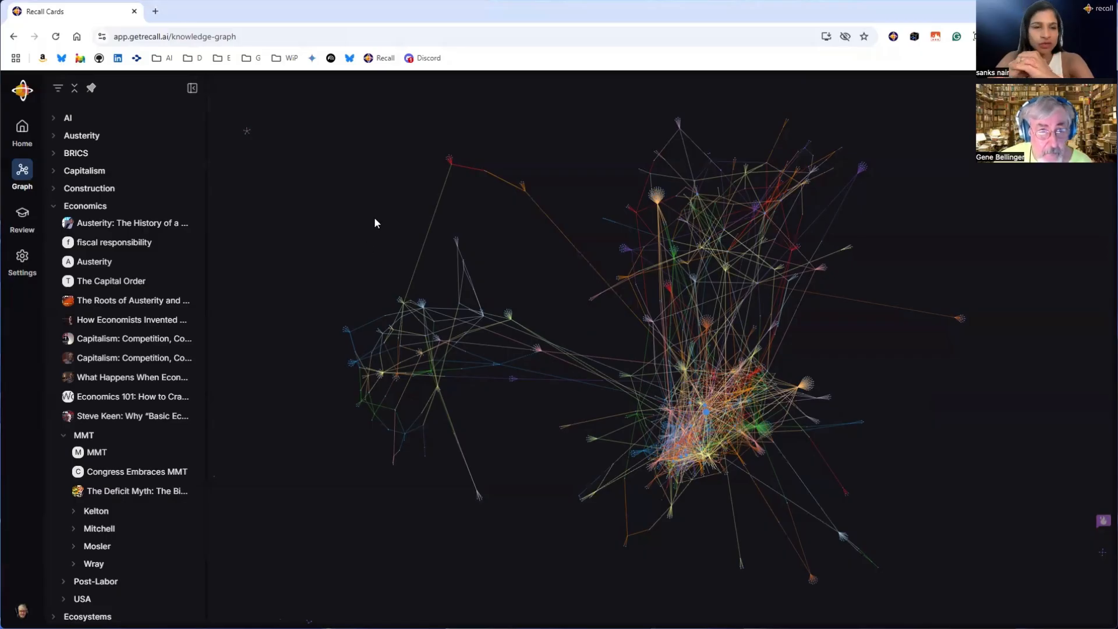
mouse_move(348, 194)
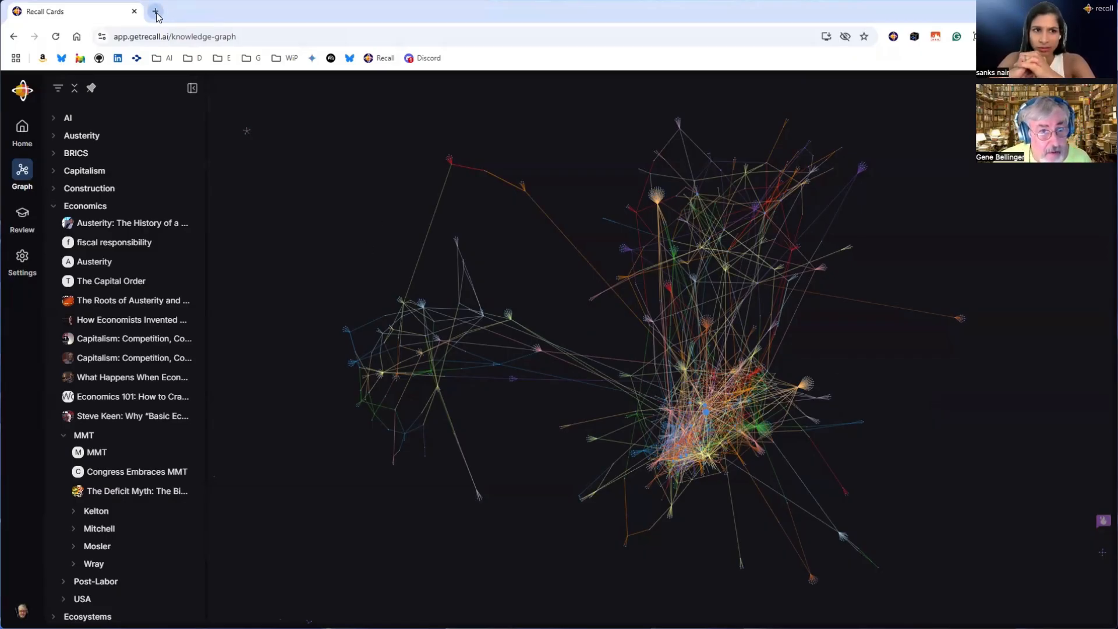
Load economist.com in a new tab and scroll down to Recall's Nvidia popup
left_click(155, 12)
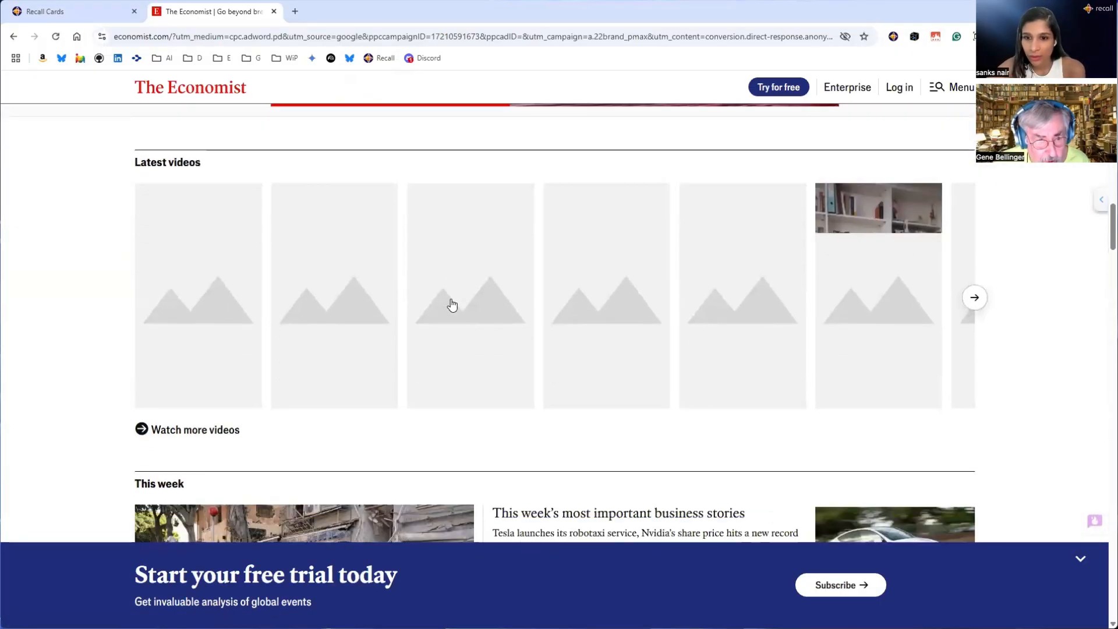
scroll("down", 3)
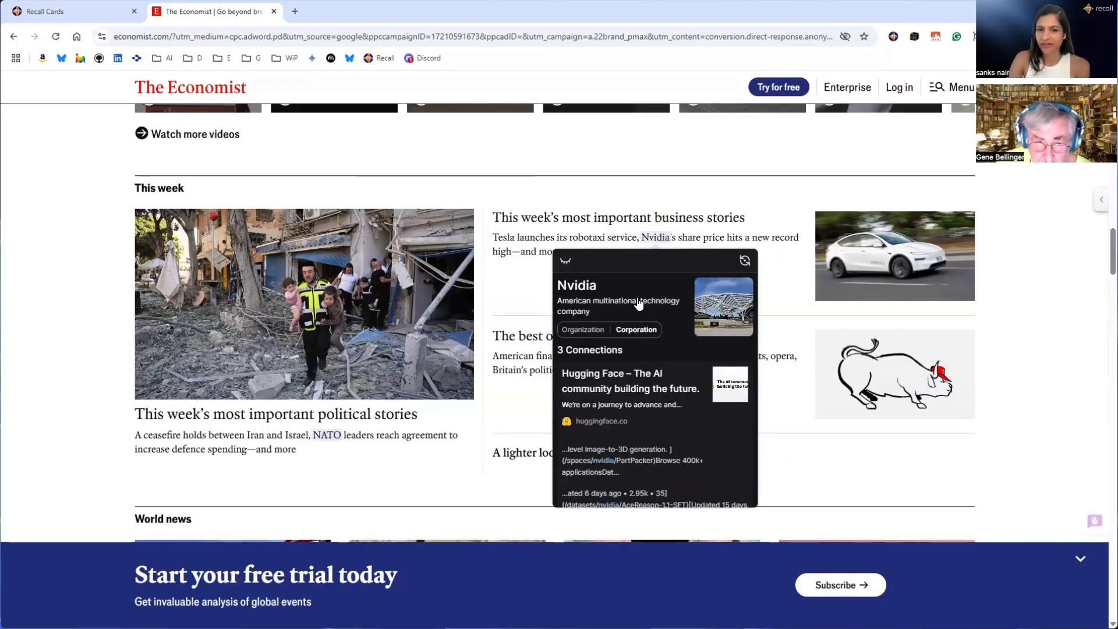
Scroll through the Economist page past the Recall popup's Nvidia connections
scroll("down", 3)
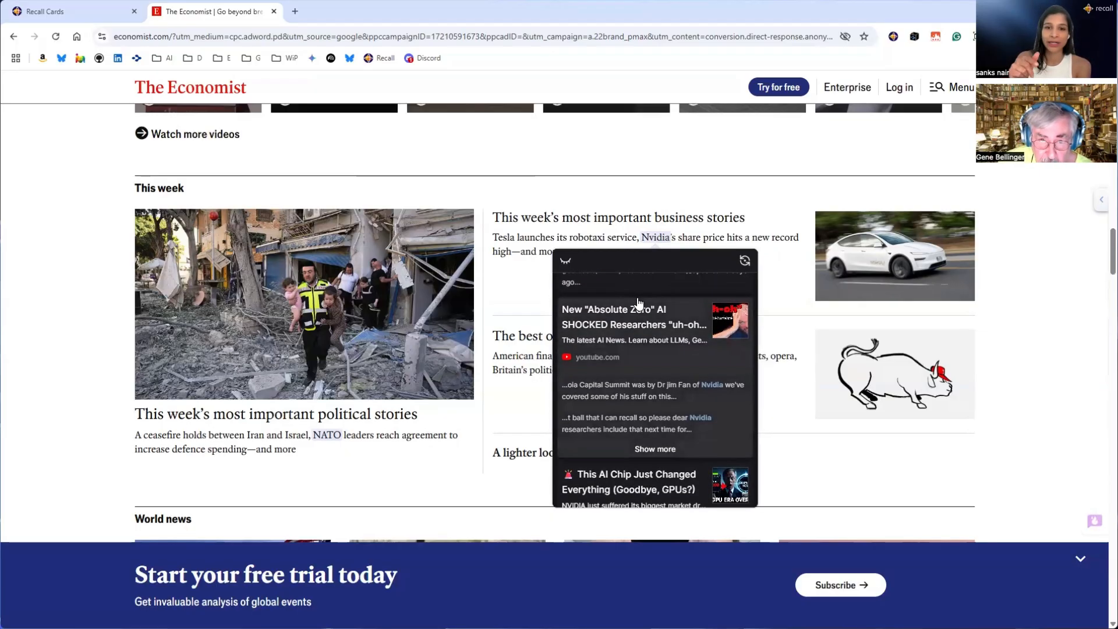
scroll("down", 3)
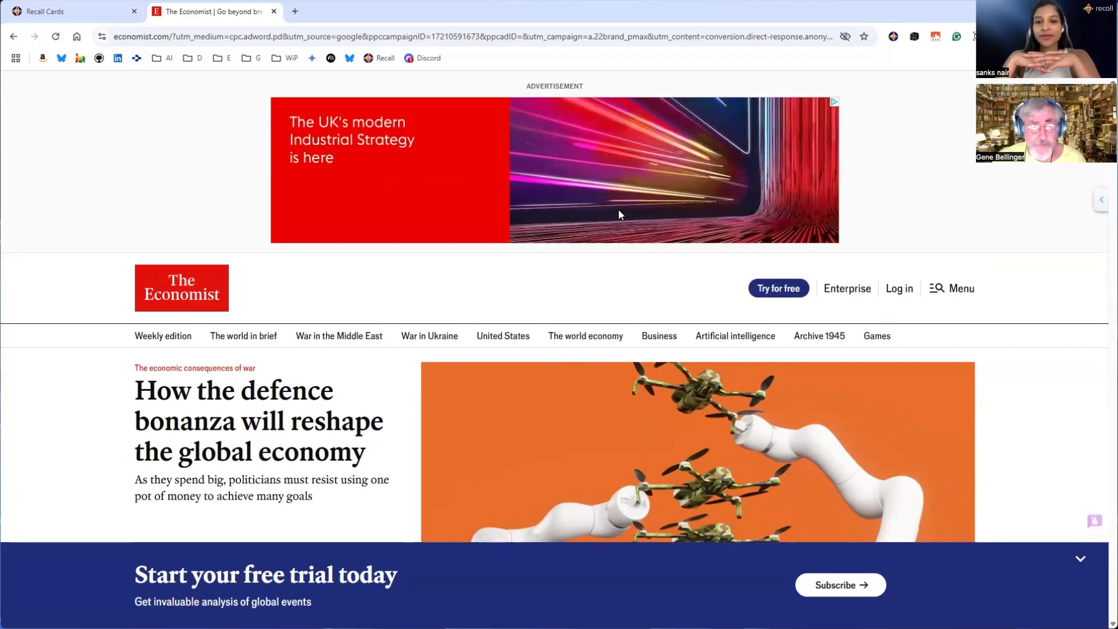
left_click(67, 12)
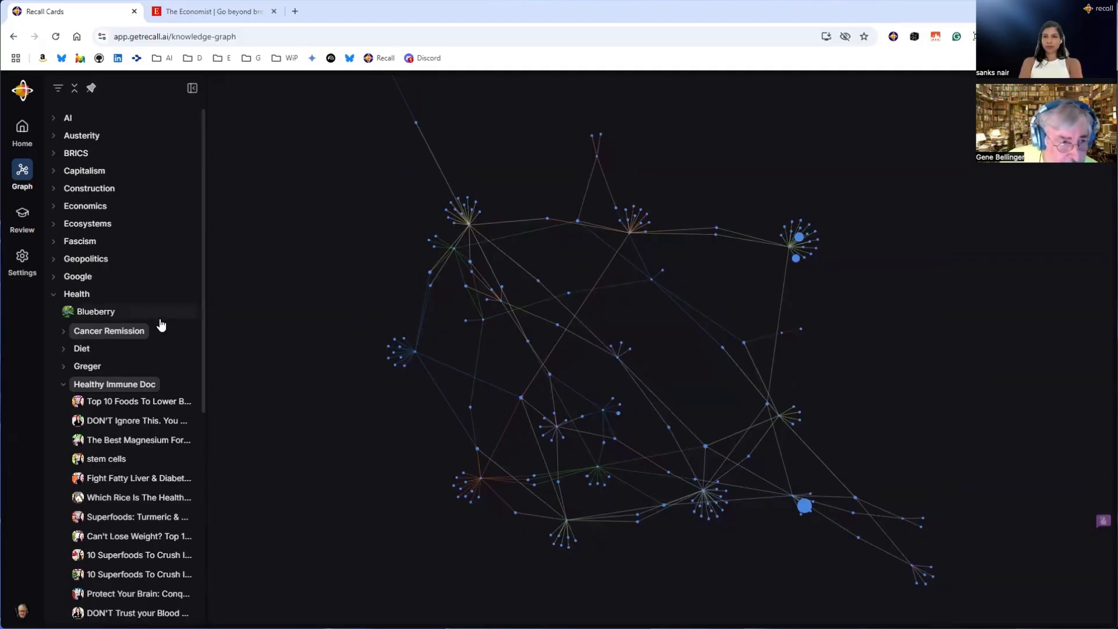
Scroll the sidebar folder tree down and expand the Zoom folder
scroll("down", 3)
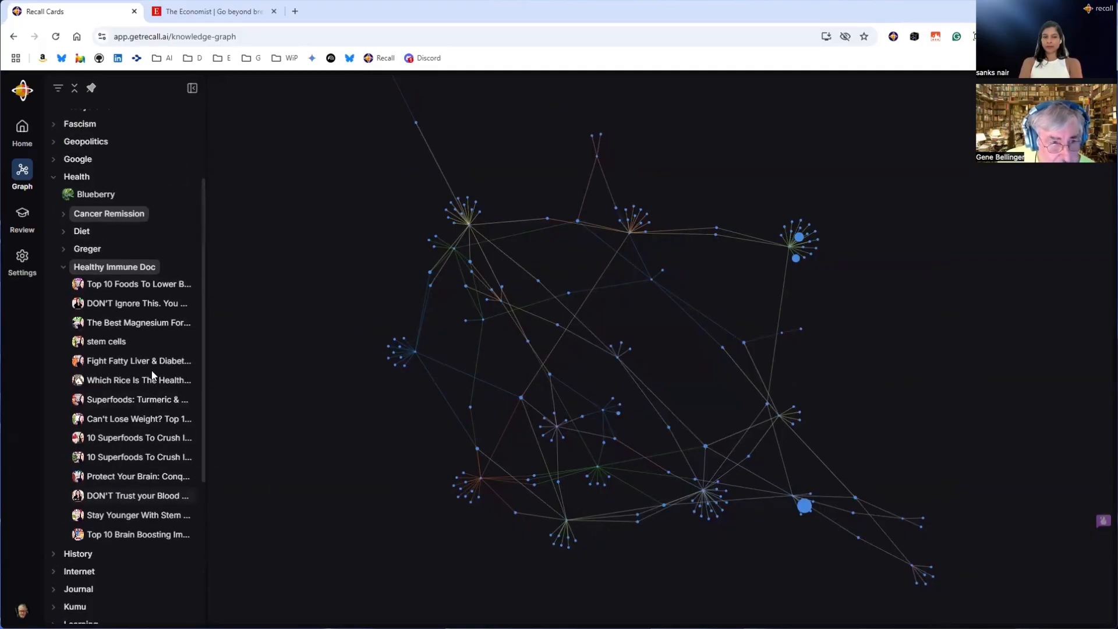
scroll("down", 3)
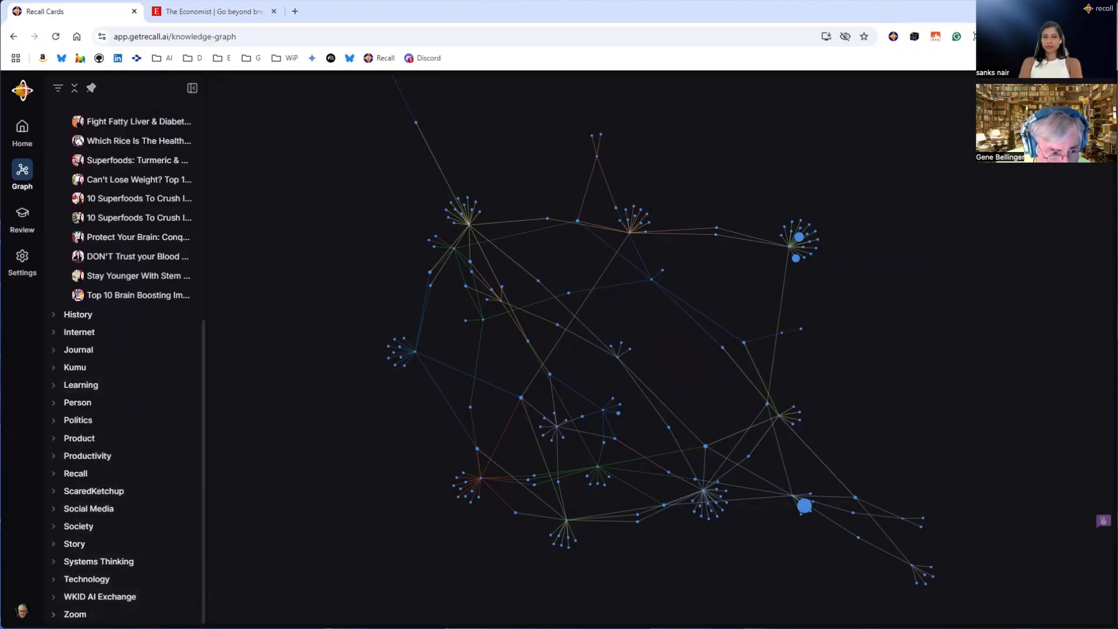
left_click(22, 131)
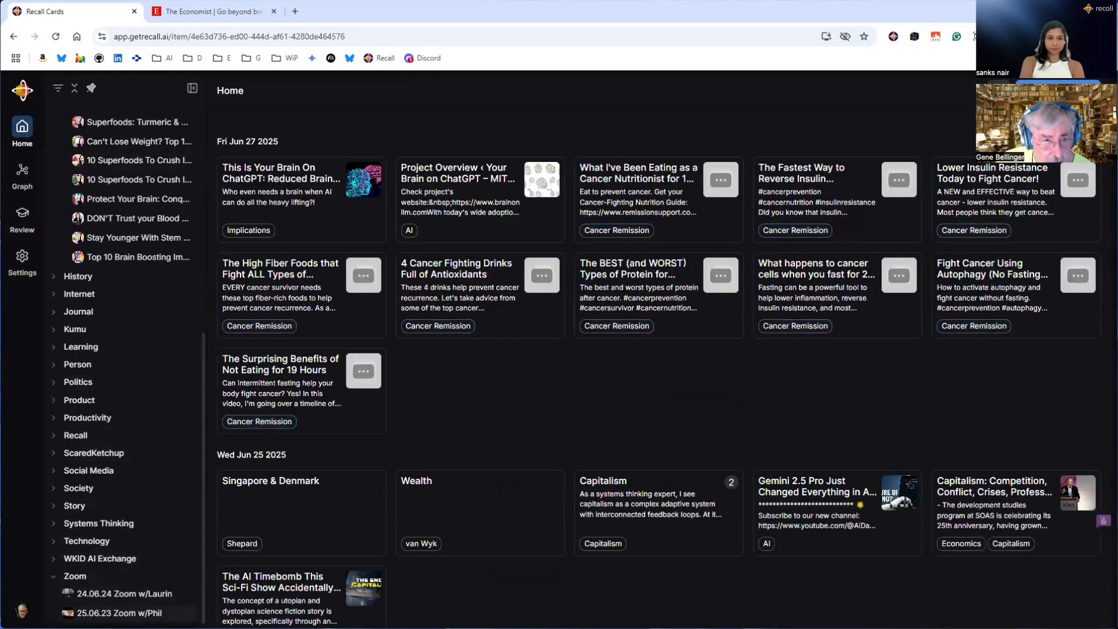
Open the '25.06.23 Zoom w/Phil' note, showing its systems thinking and Gemini summary
left_click(120, 612)
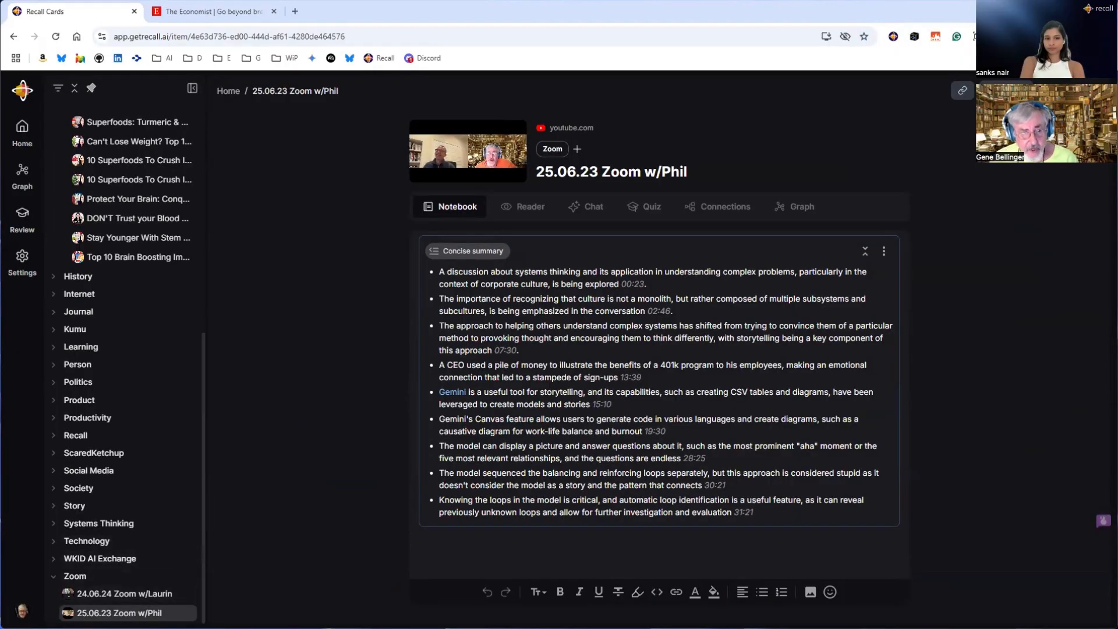
mouse_move(524, 404)
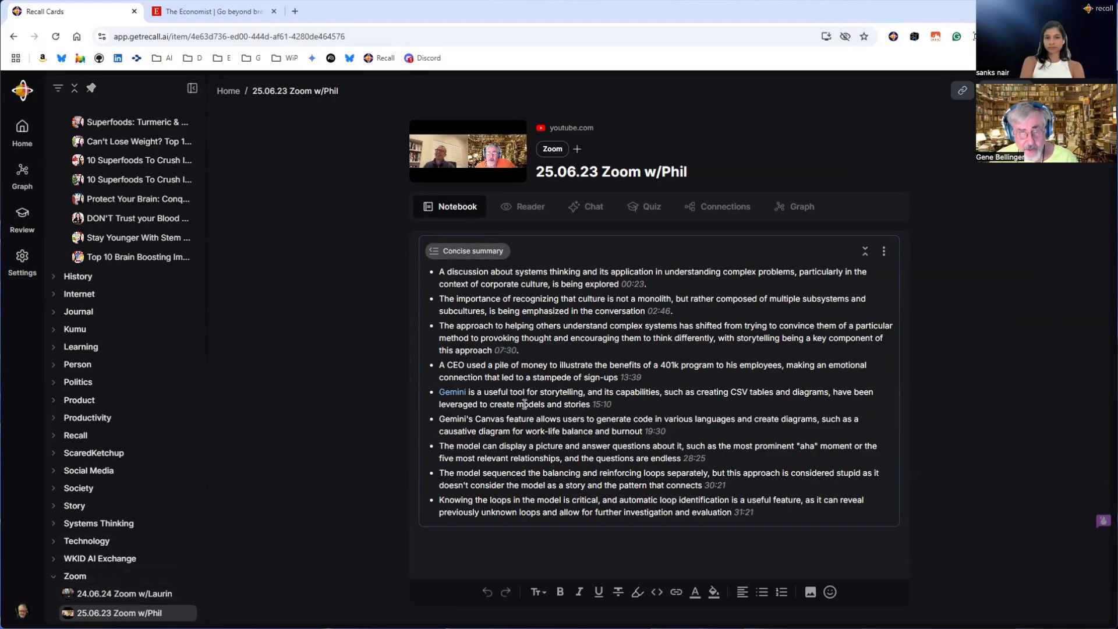
mouse_move(519, 156)
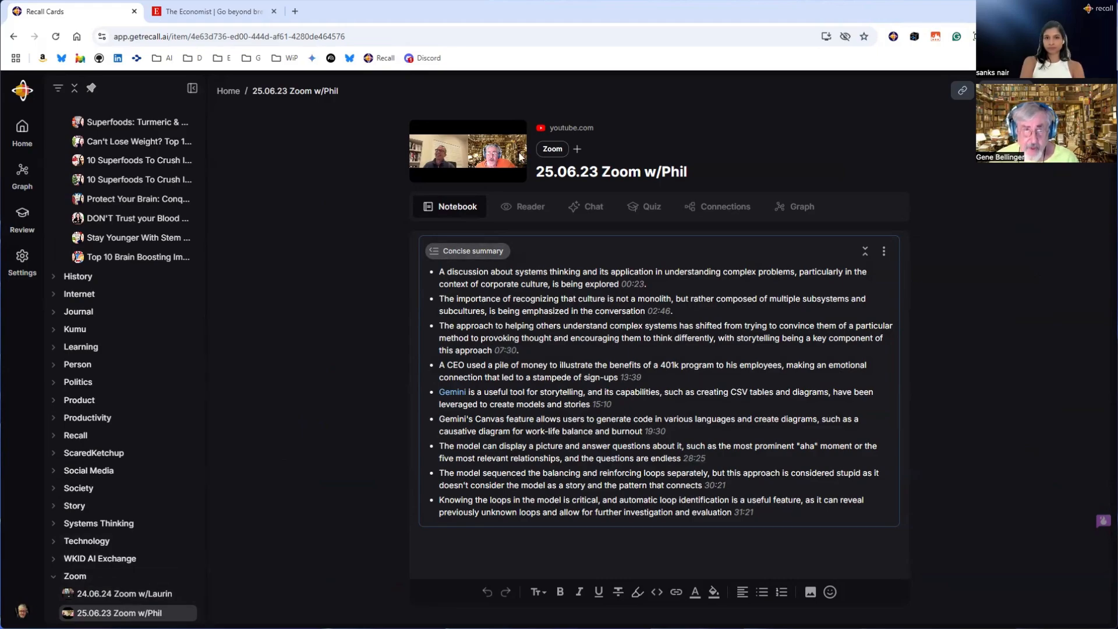
mouse_move(904, 309)
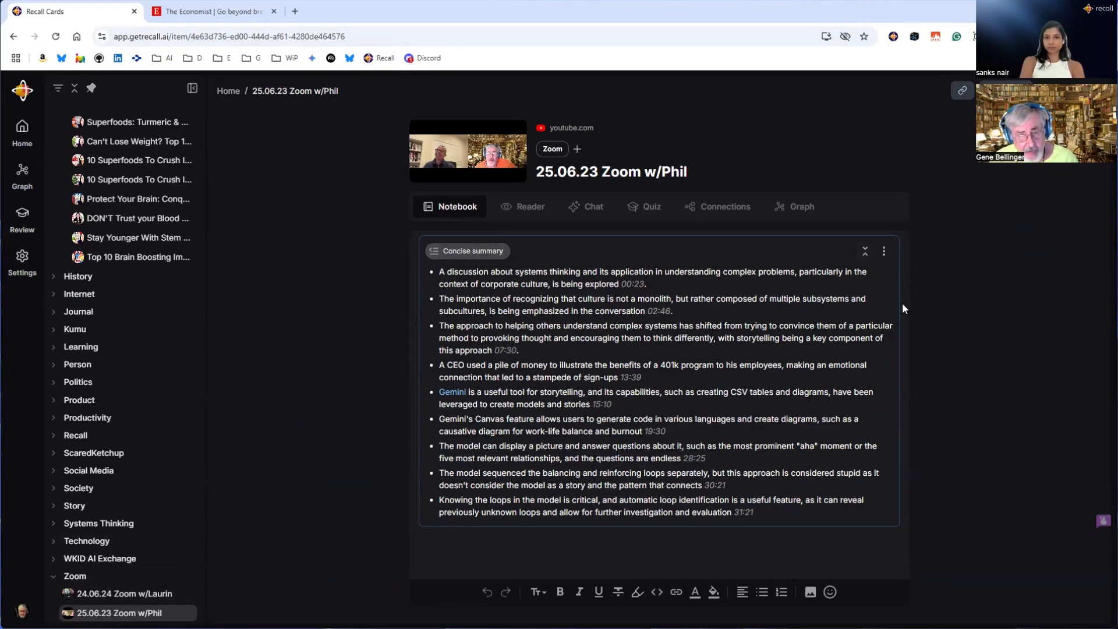
mouse_move(756, 445)
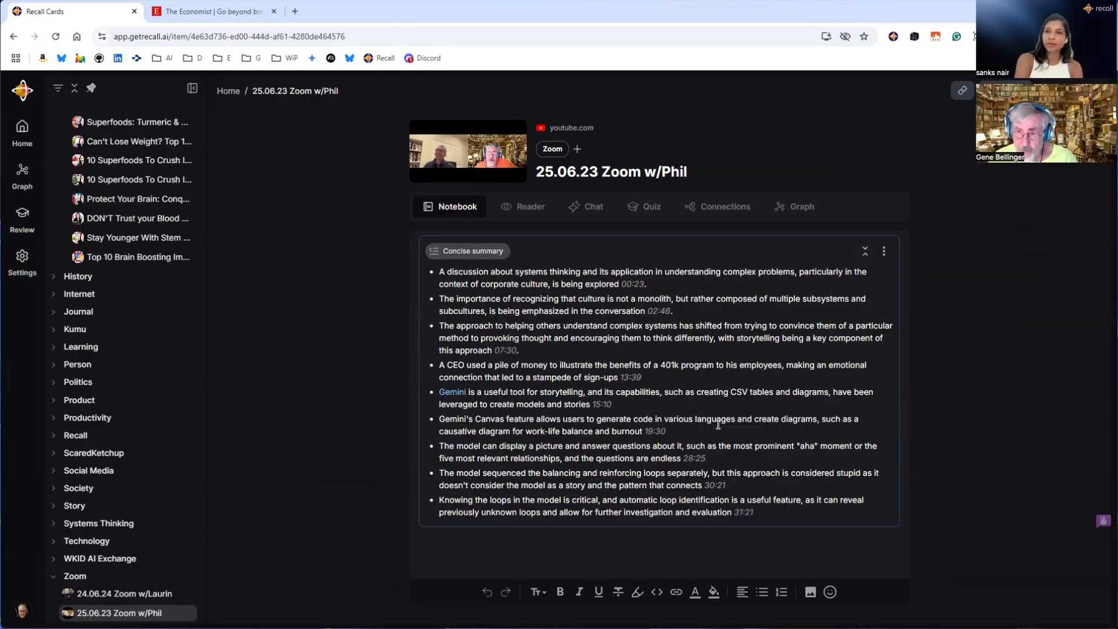
mouse_move(991, 441)
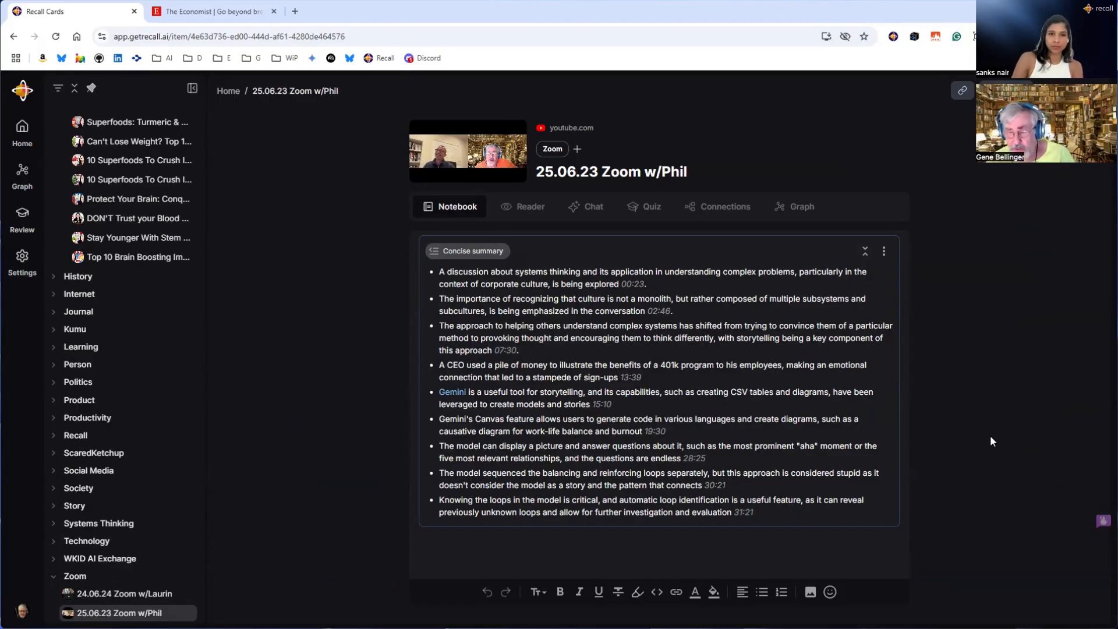
mouse_move(1035, 436)
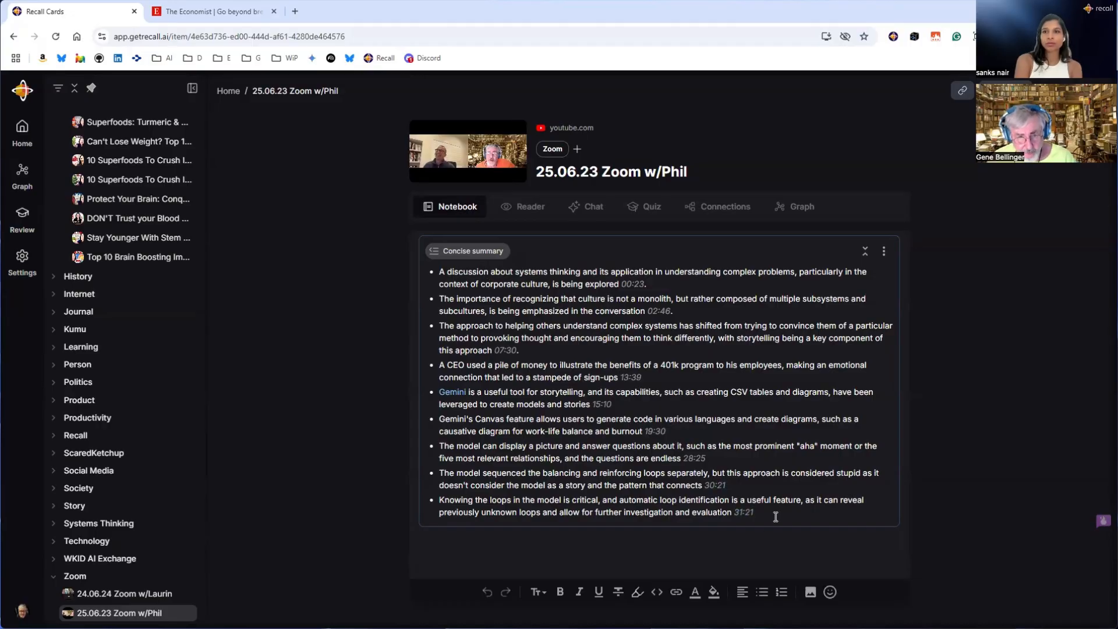
mouse_move(591, 210)
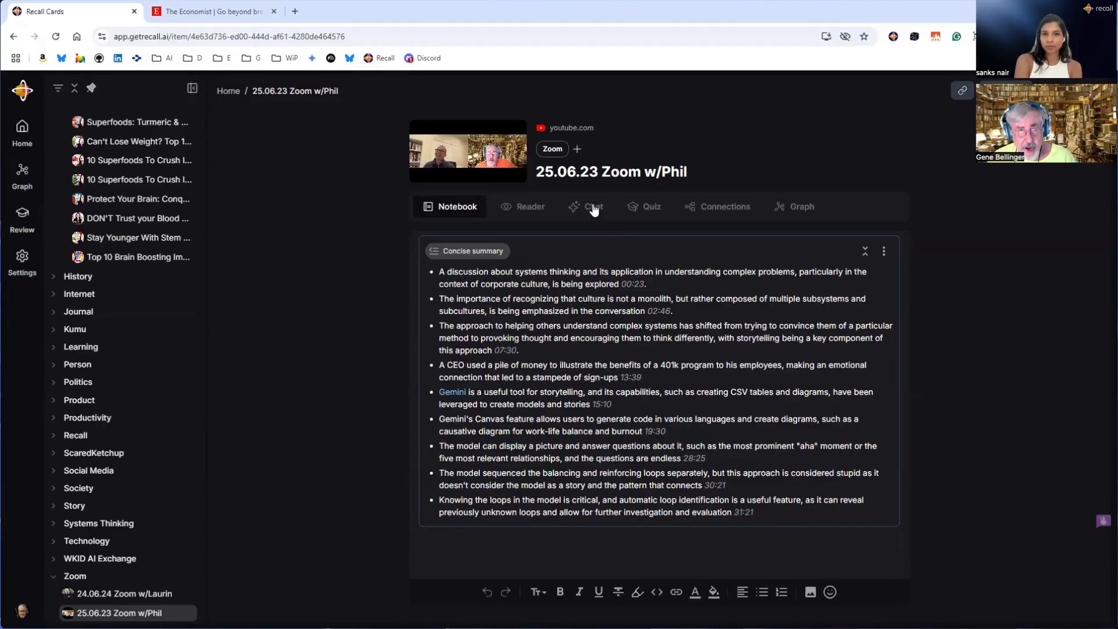
mouse_move(730, 350)
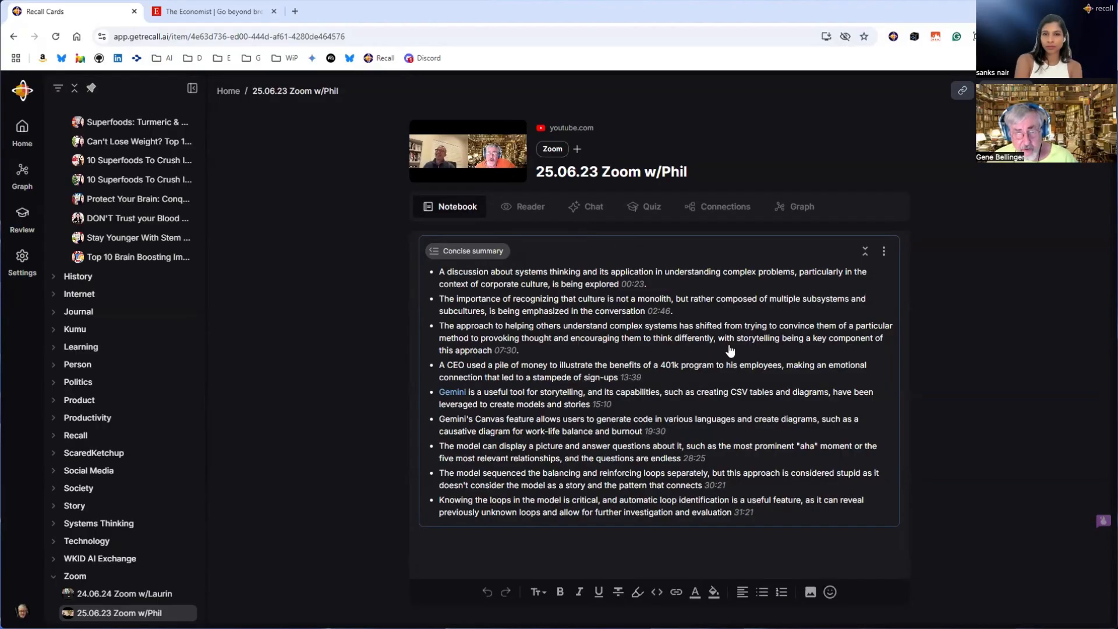
mouse_move(621, 360)
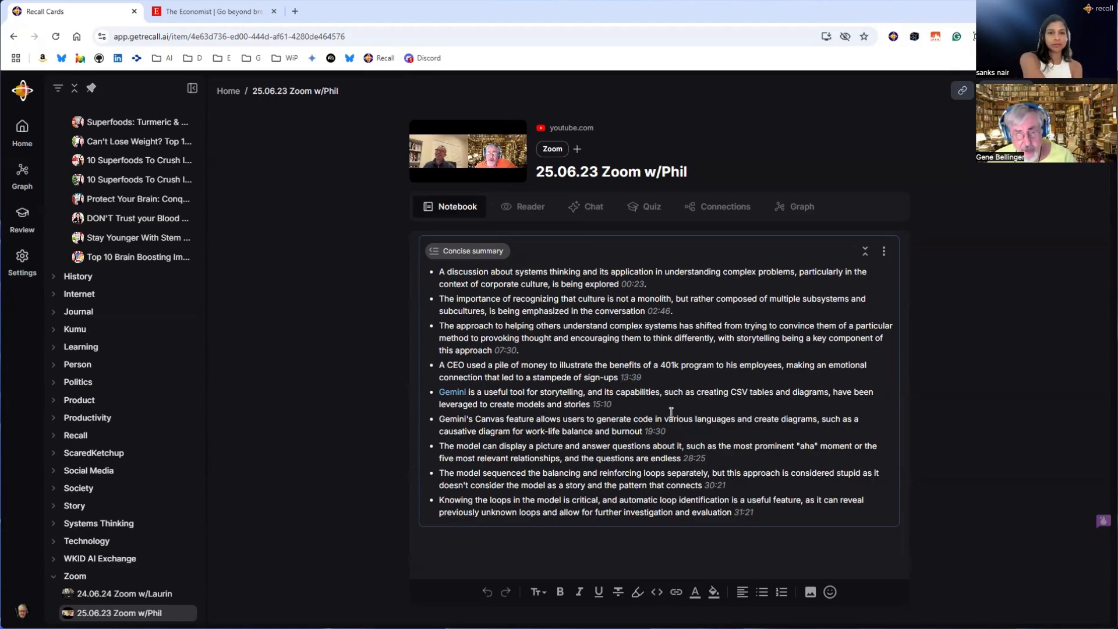
mouse_move(695, 401)
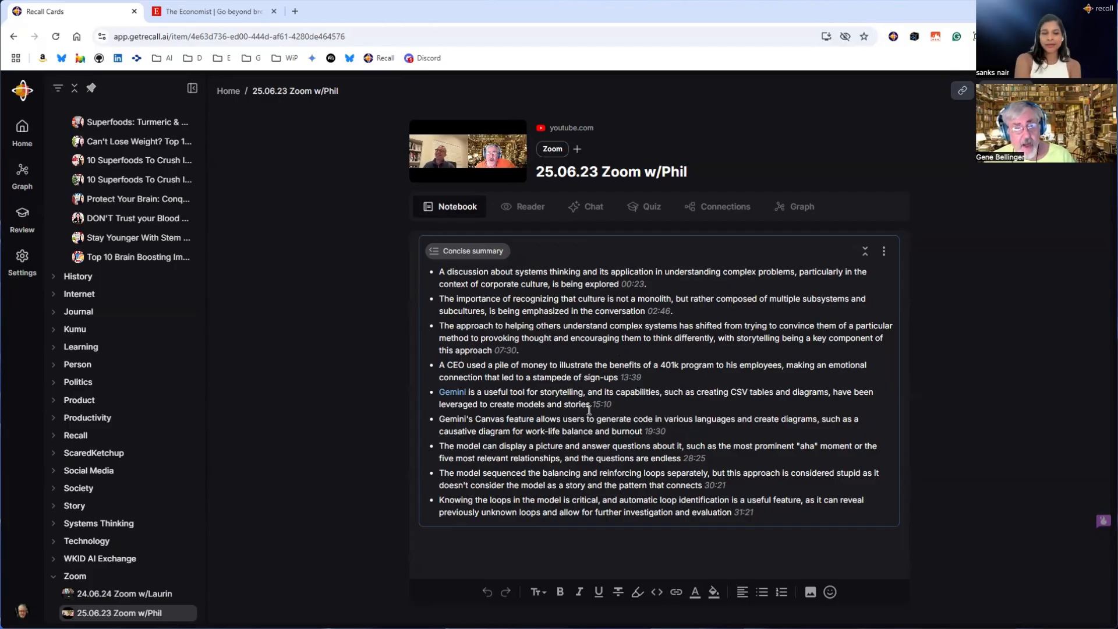
mouse_move(953, 404)
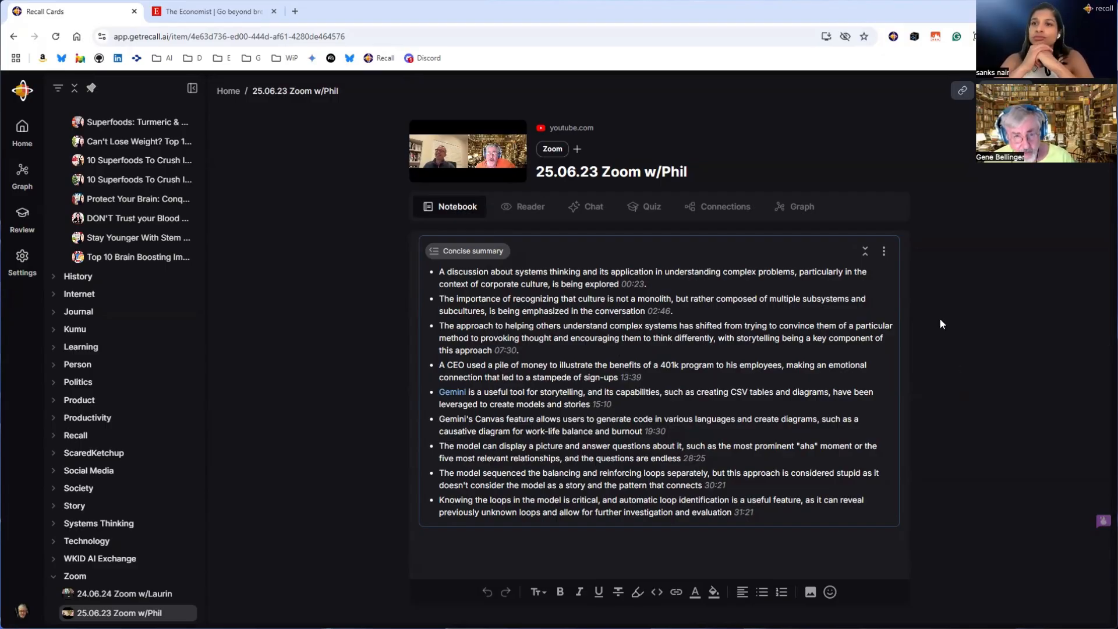
mouse_move(130, 298)
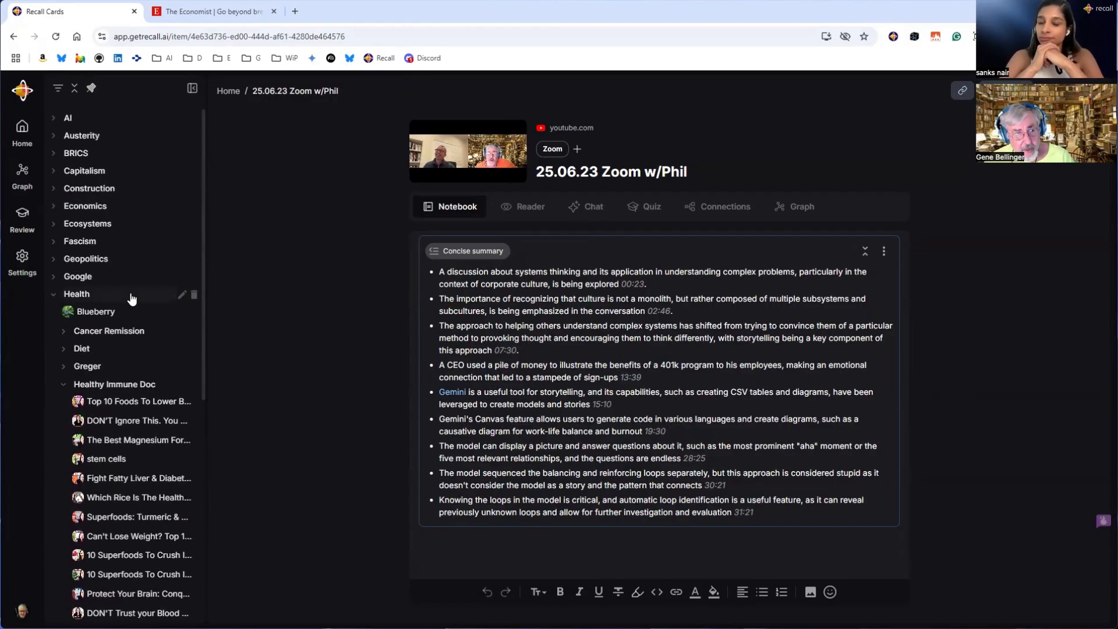
mouse_move(99, 311)
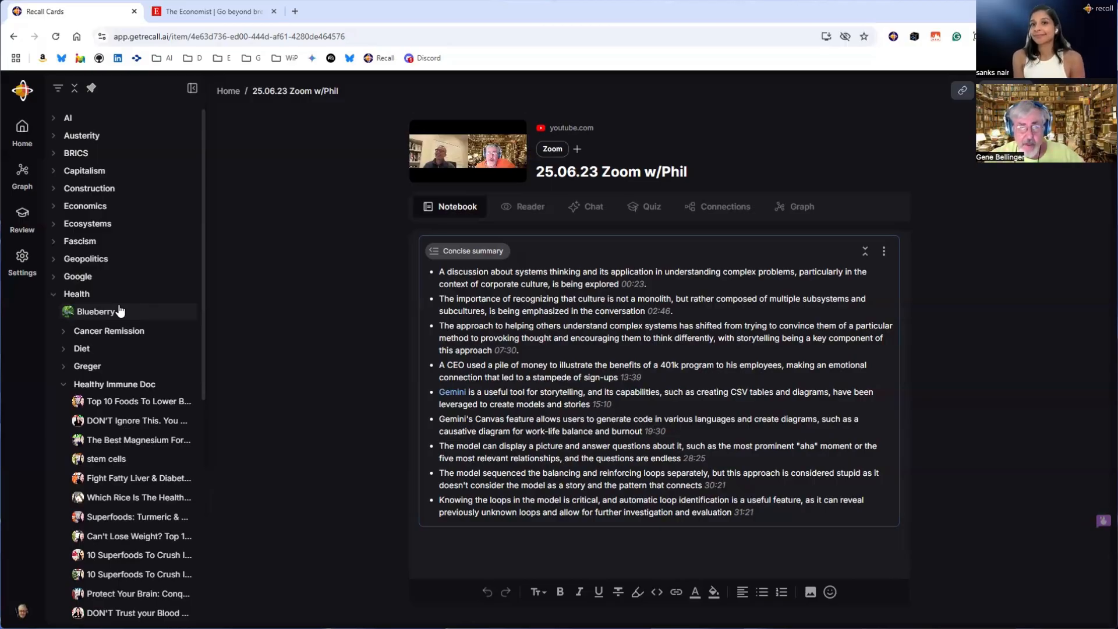
mouse_move(383, 328)
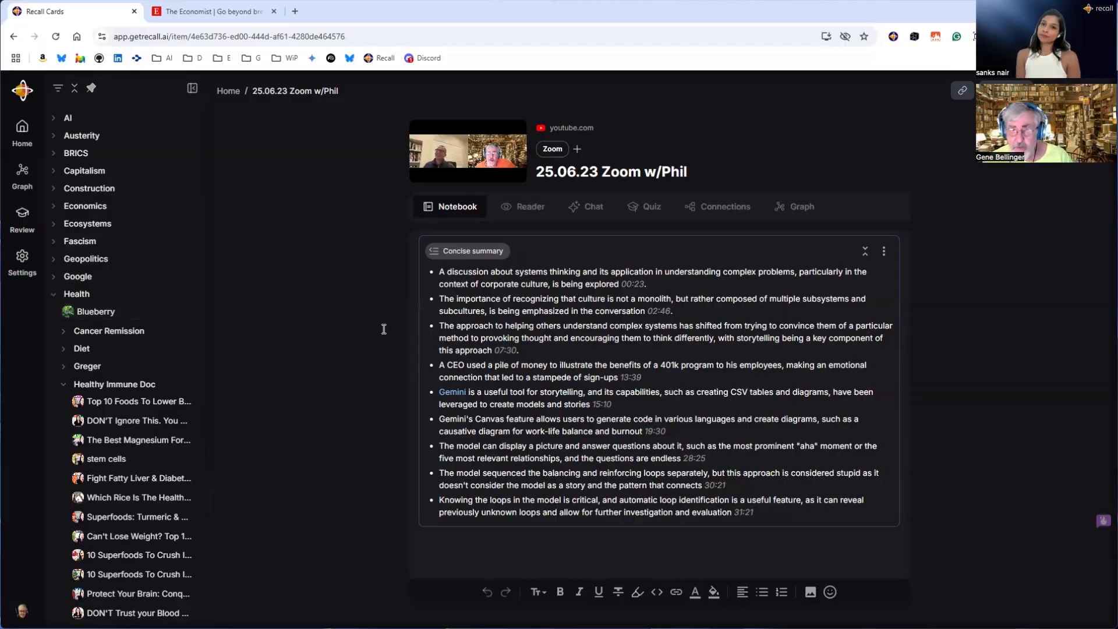
mouse_move(981, 331)
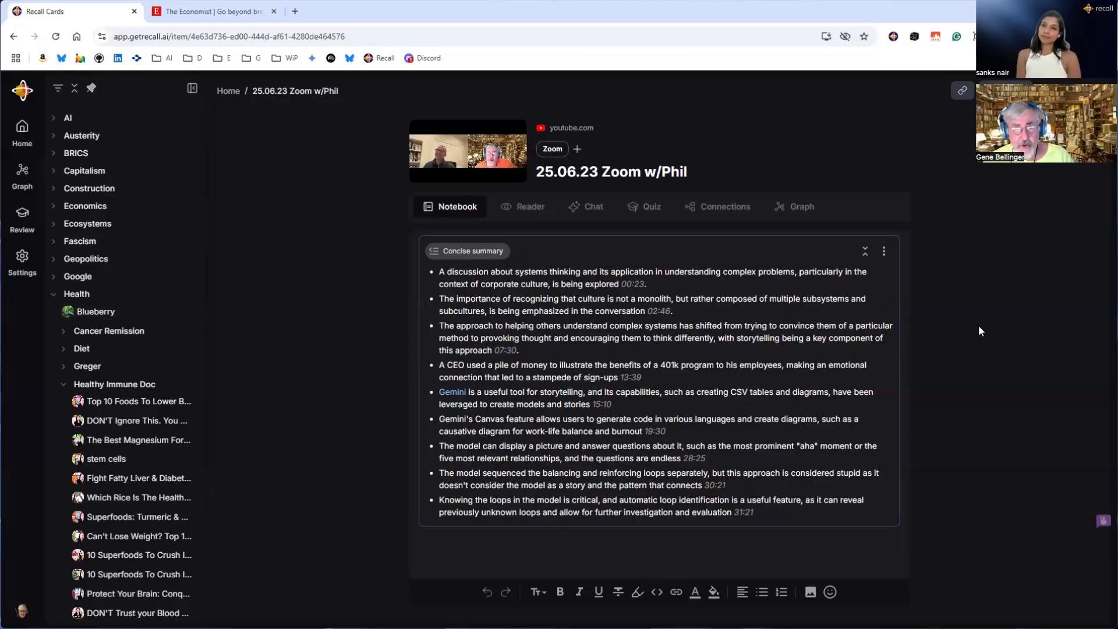
mouse_move(301, 285)
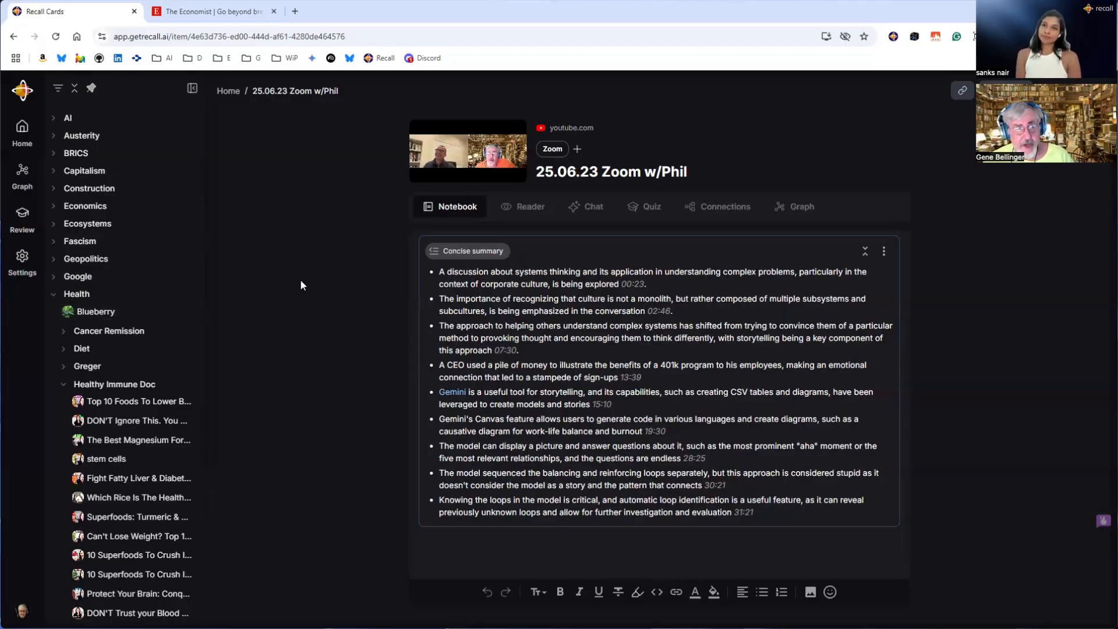
mouse_move(263, 260)
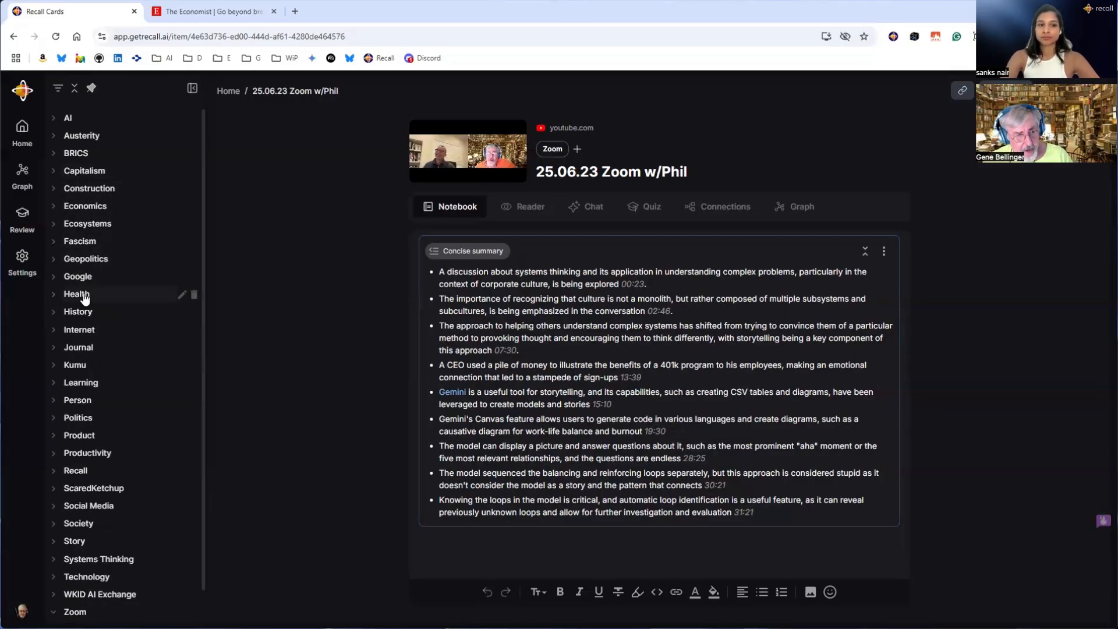
mouse_move(78, 321)
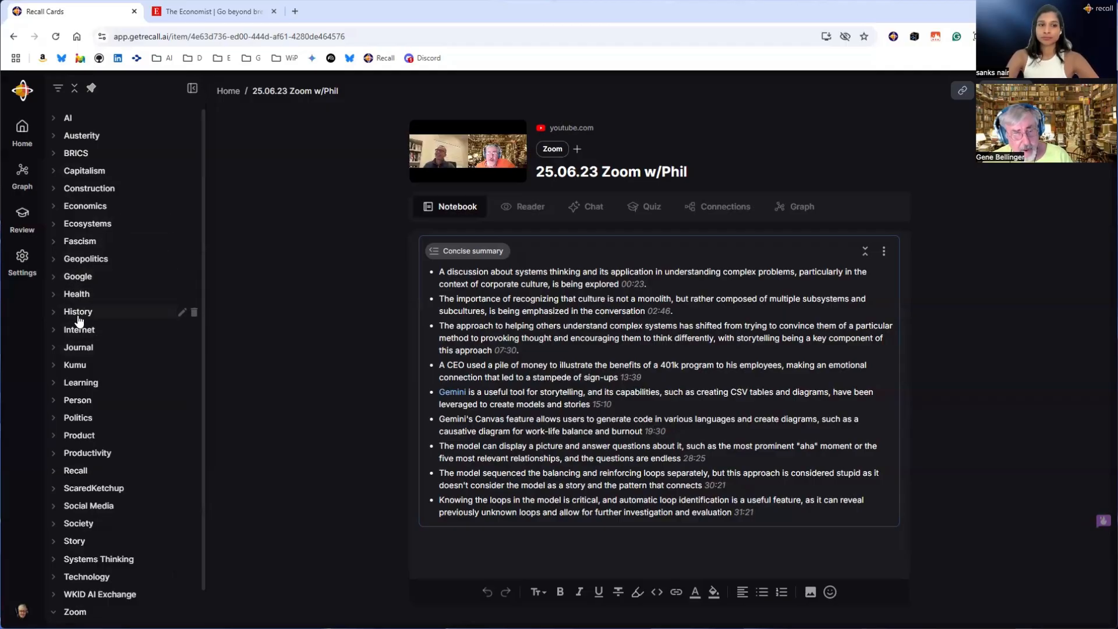
mouse_move(79, 241)
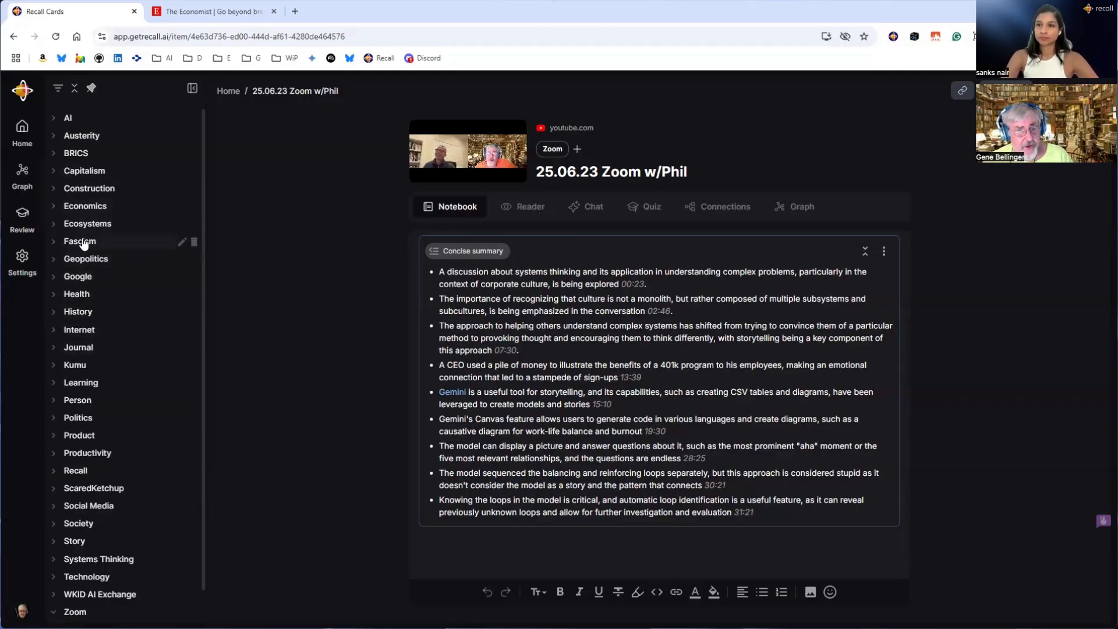
mouse_move(57, 201)
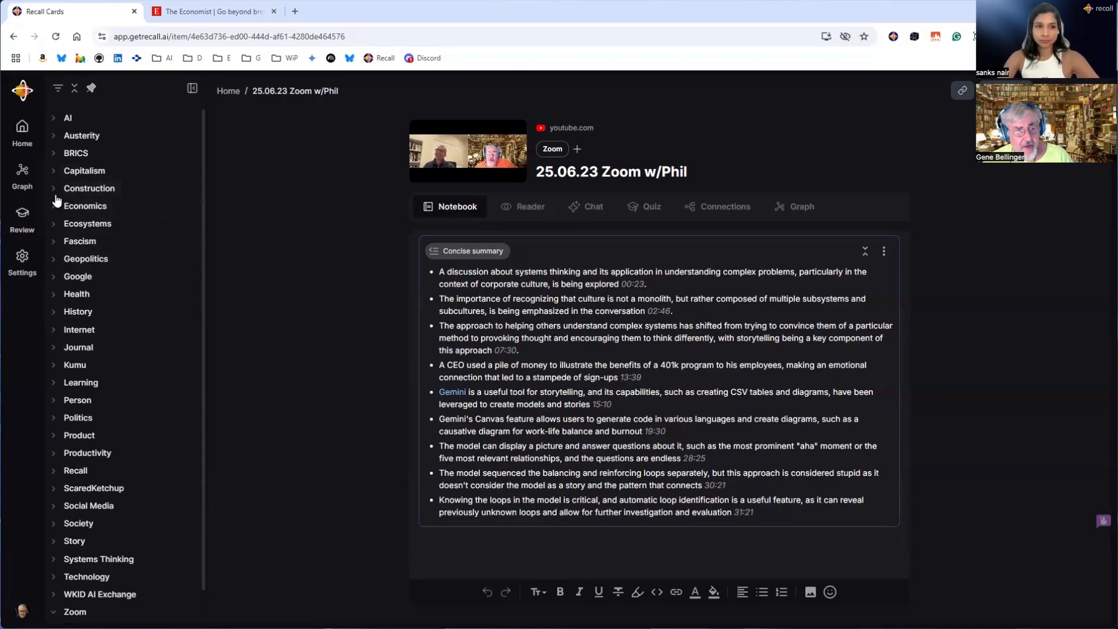